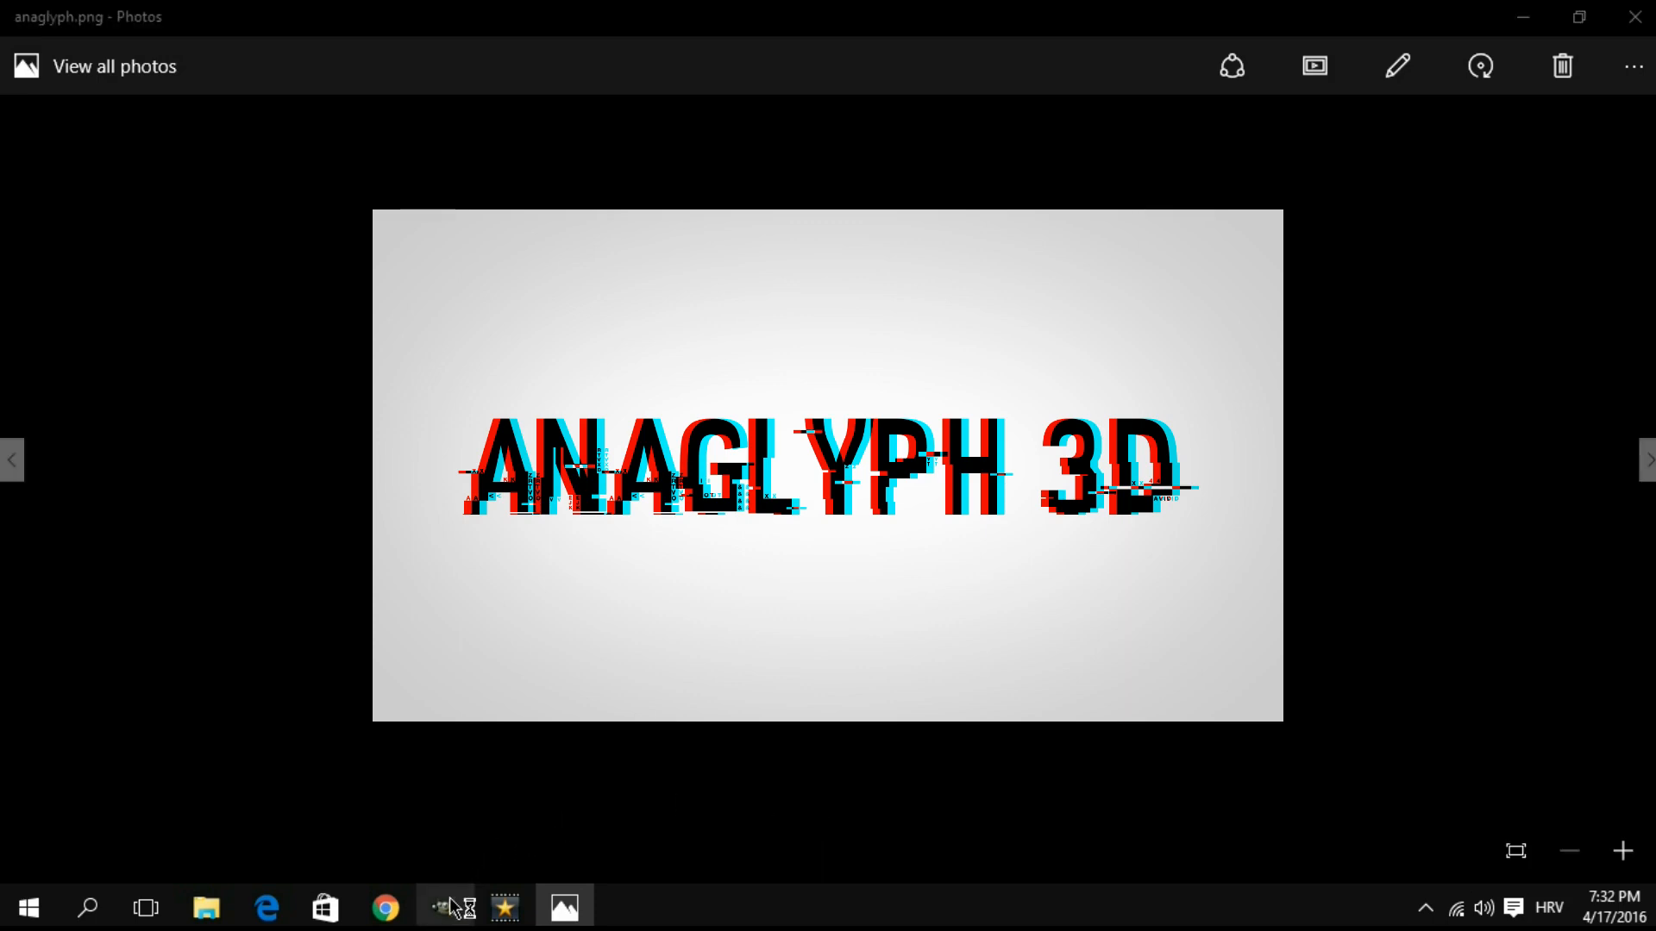
# Step: Switch from the anaglyph preview in Photos to the empty GIMP window
pyautogui.click(445, 907)
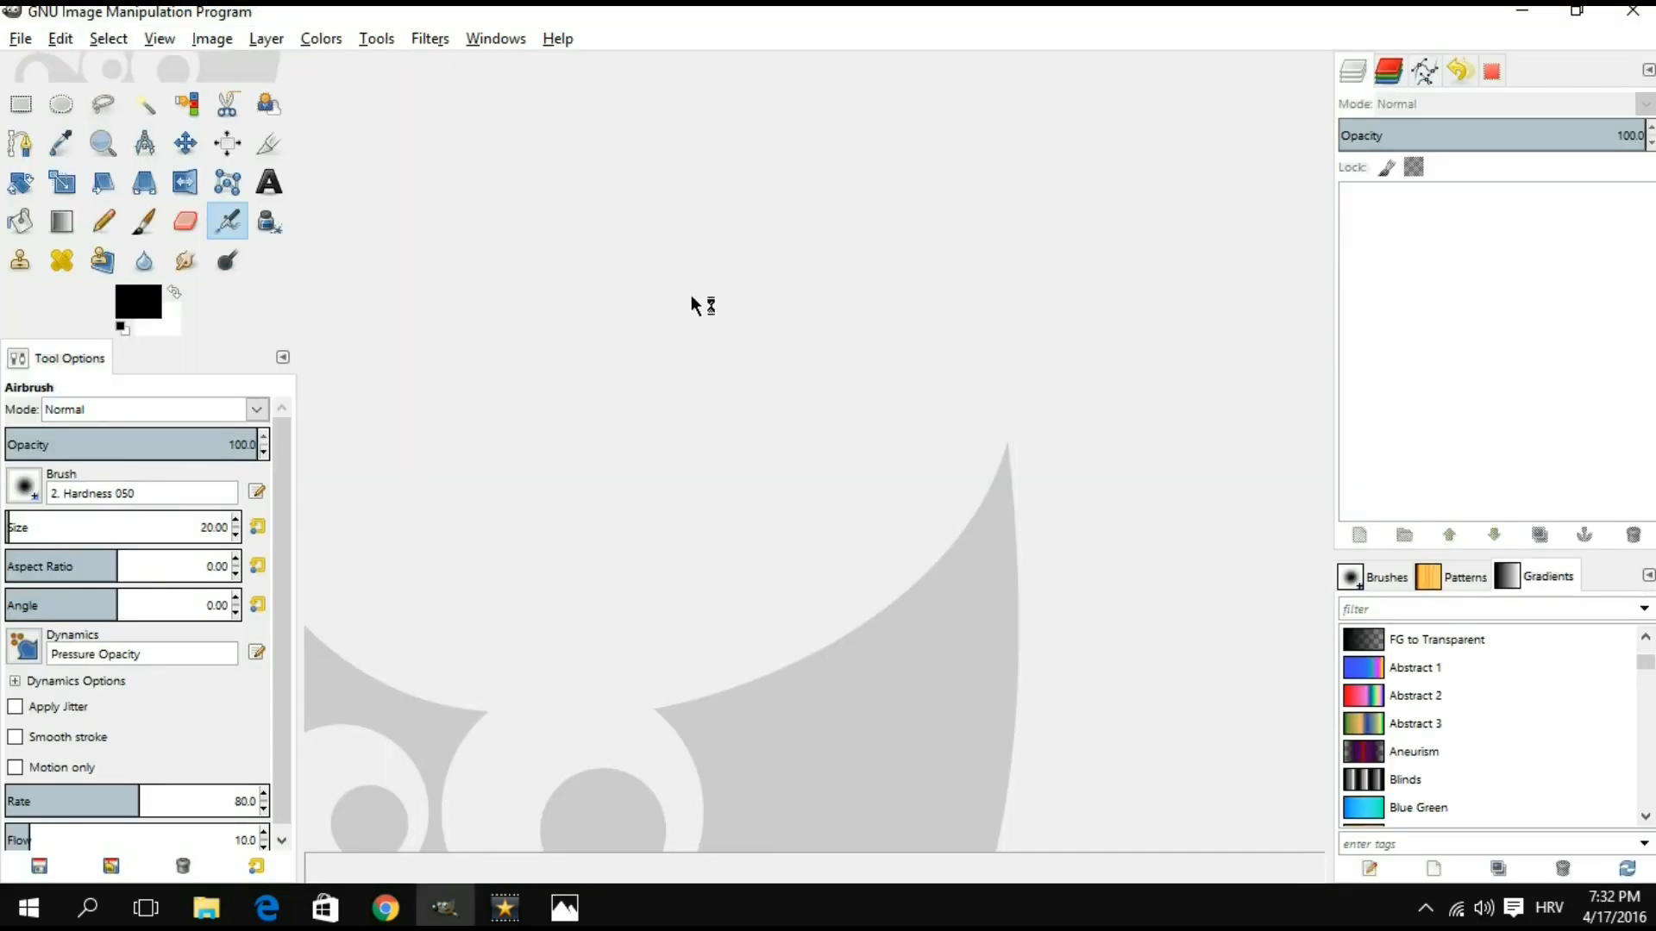
pyautogui.click(557, 38)
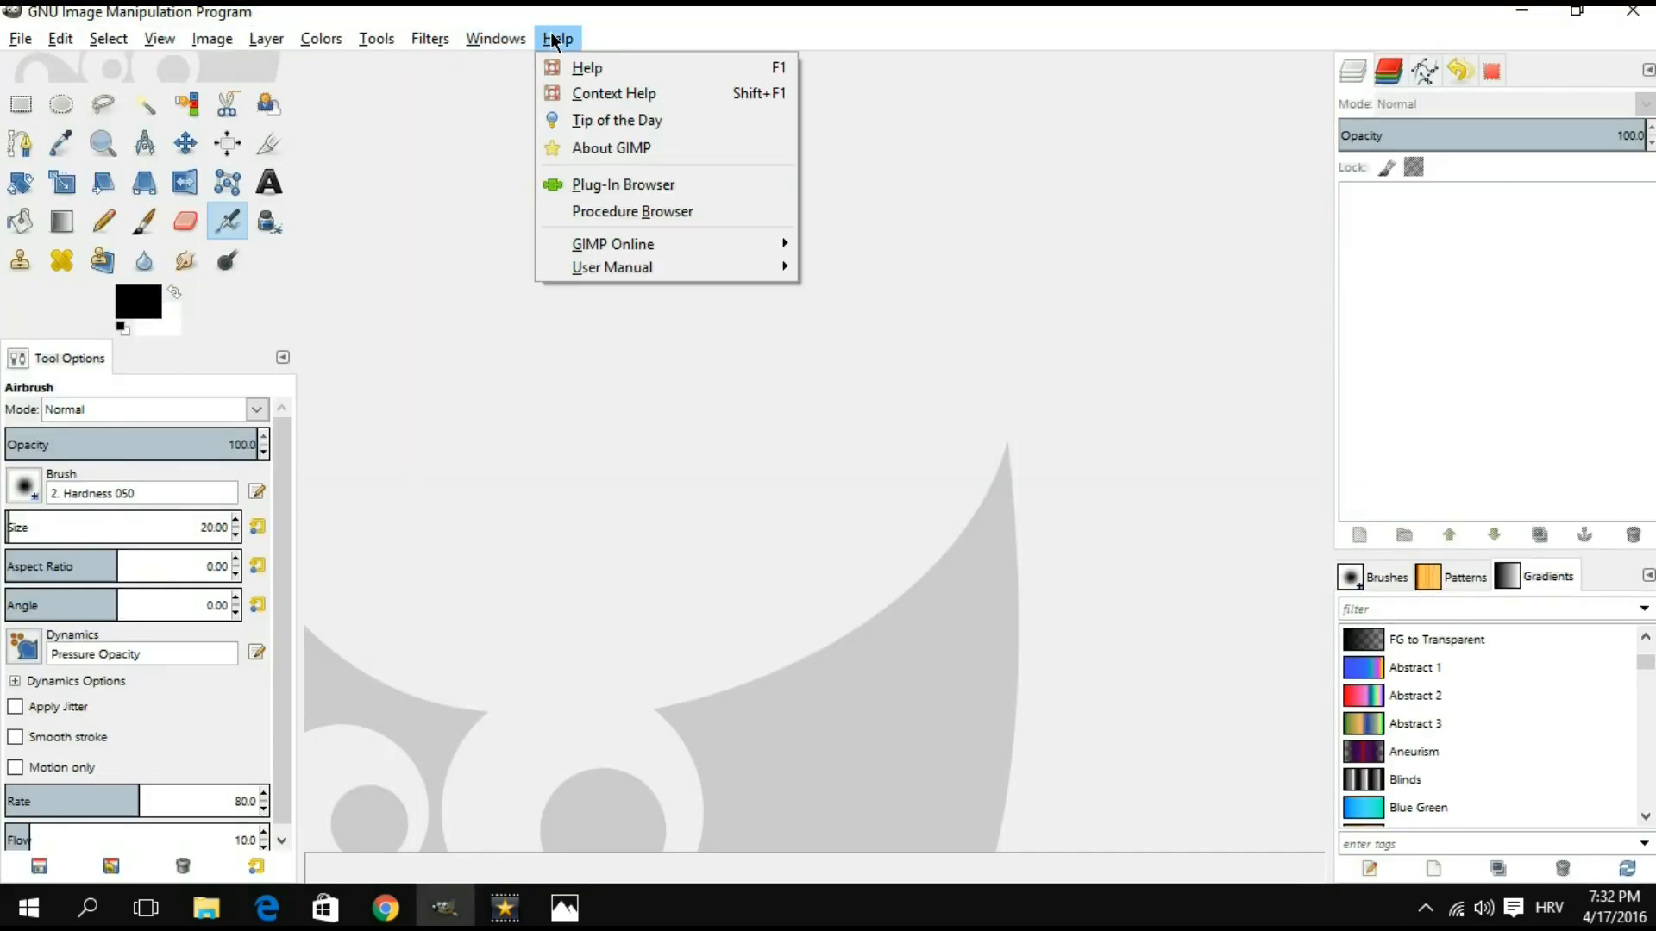
pyautogui.click(612, 147)
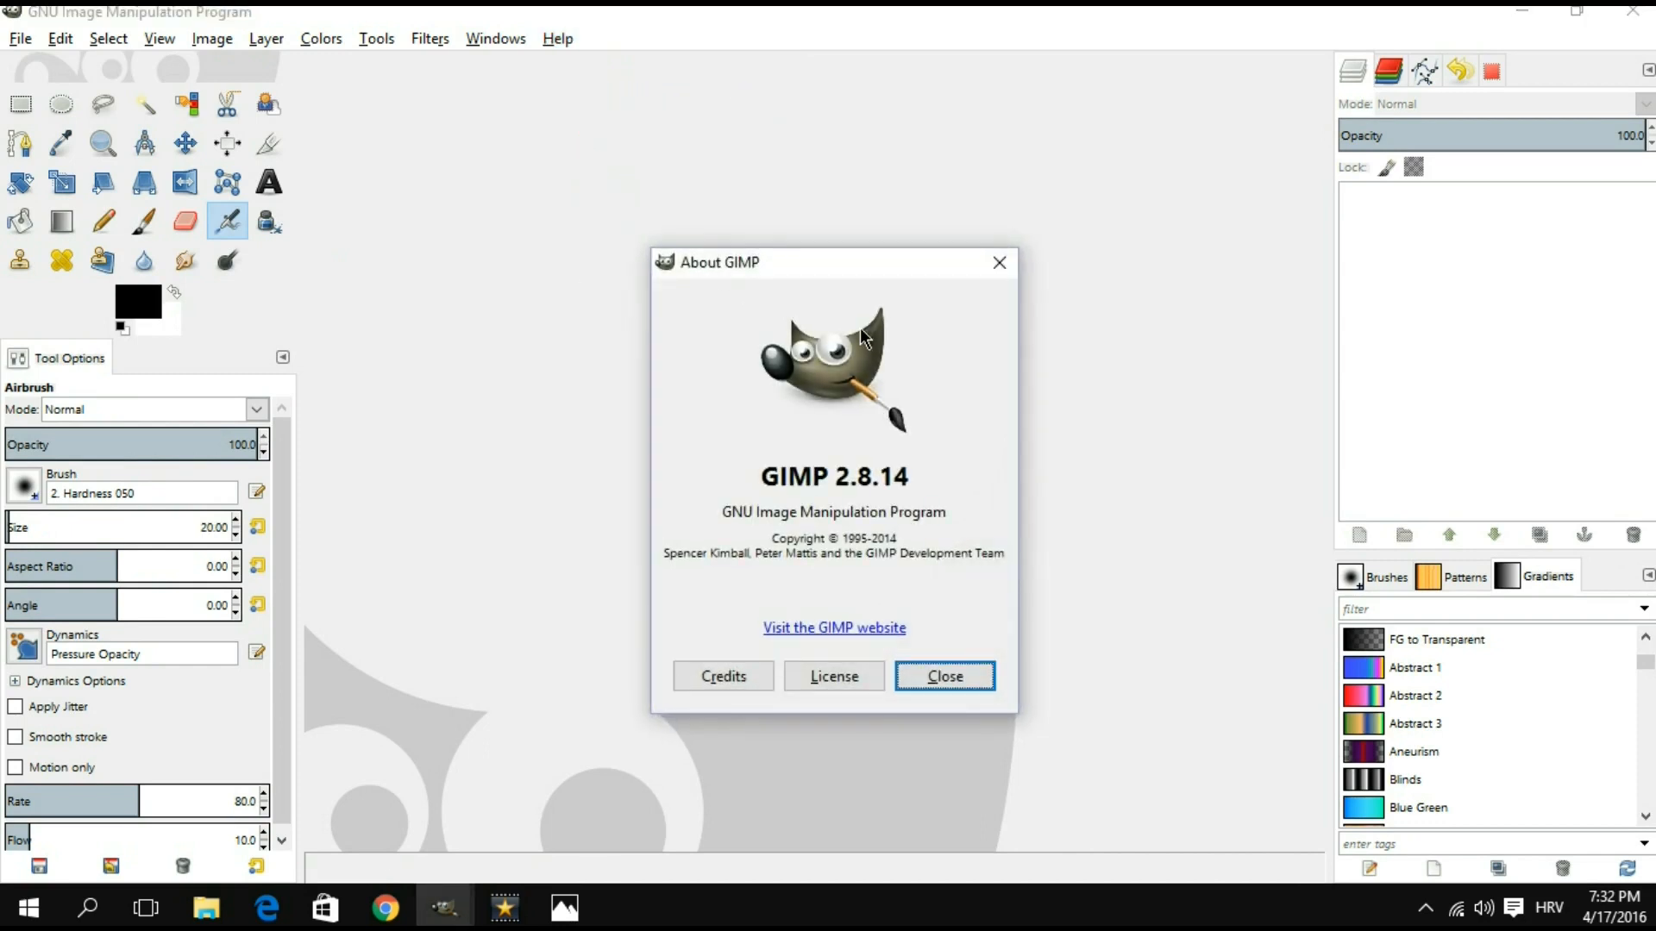
pyautogui.moveTo(827, 479)
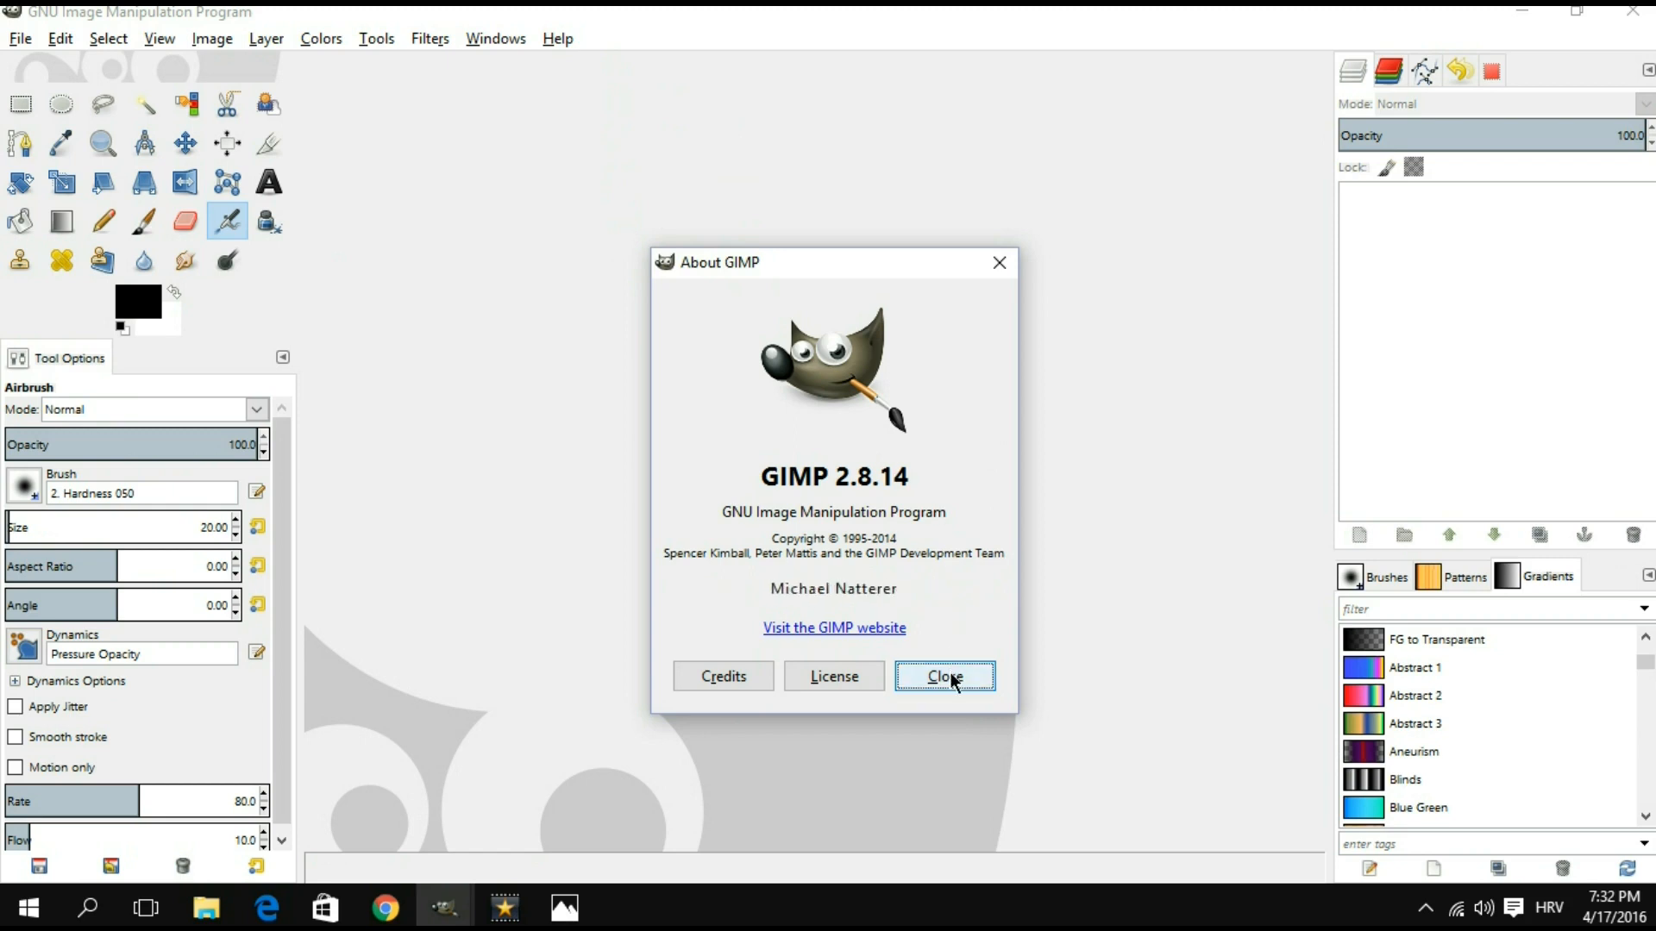
pyautogui.click(944, 676)
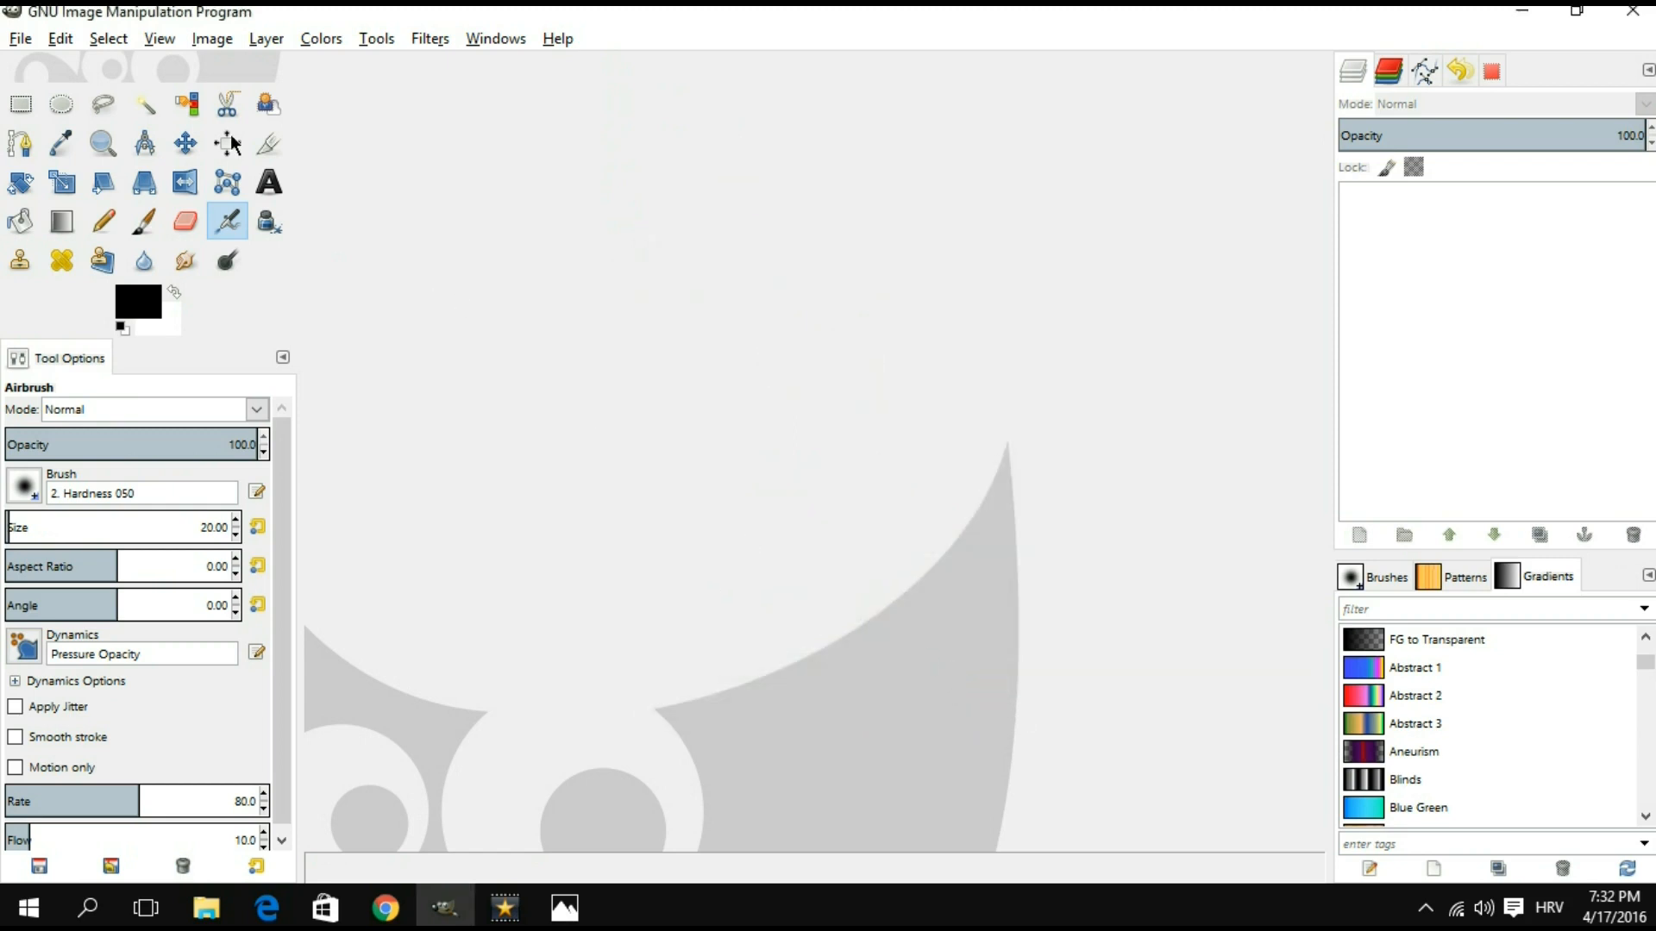
pyautogui.moveTo(41, 67)
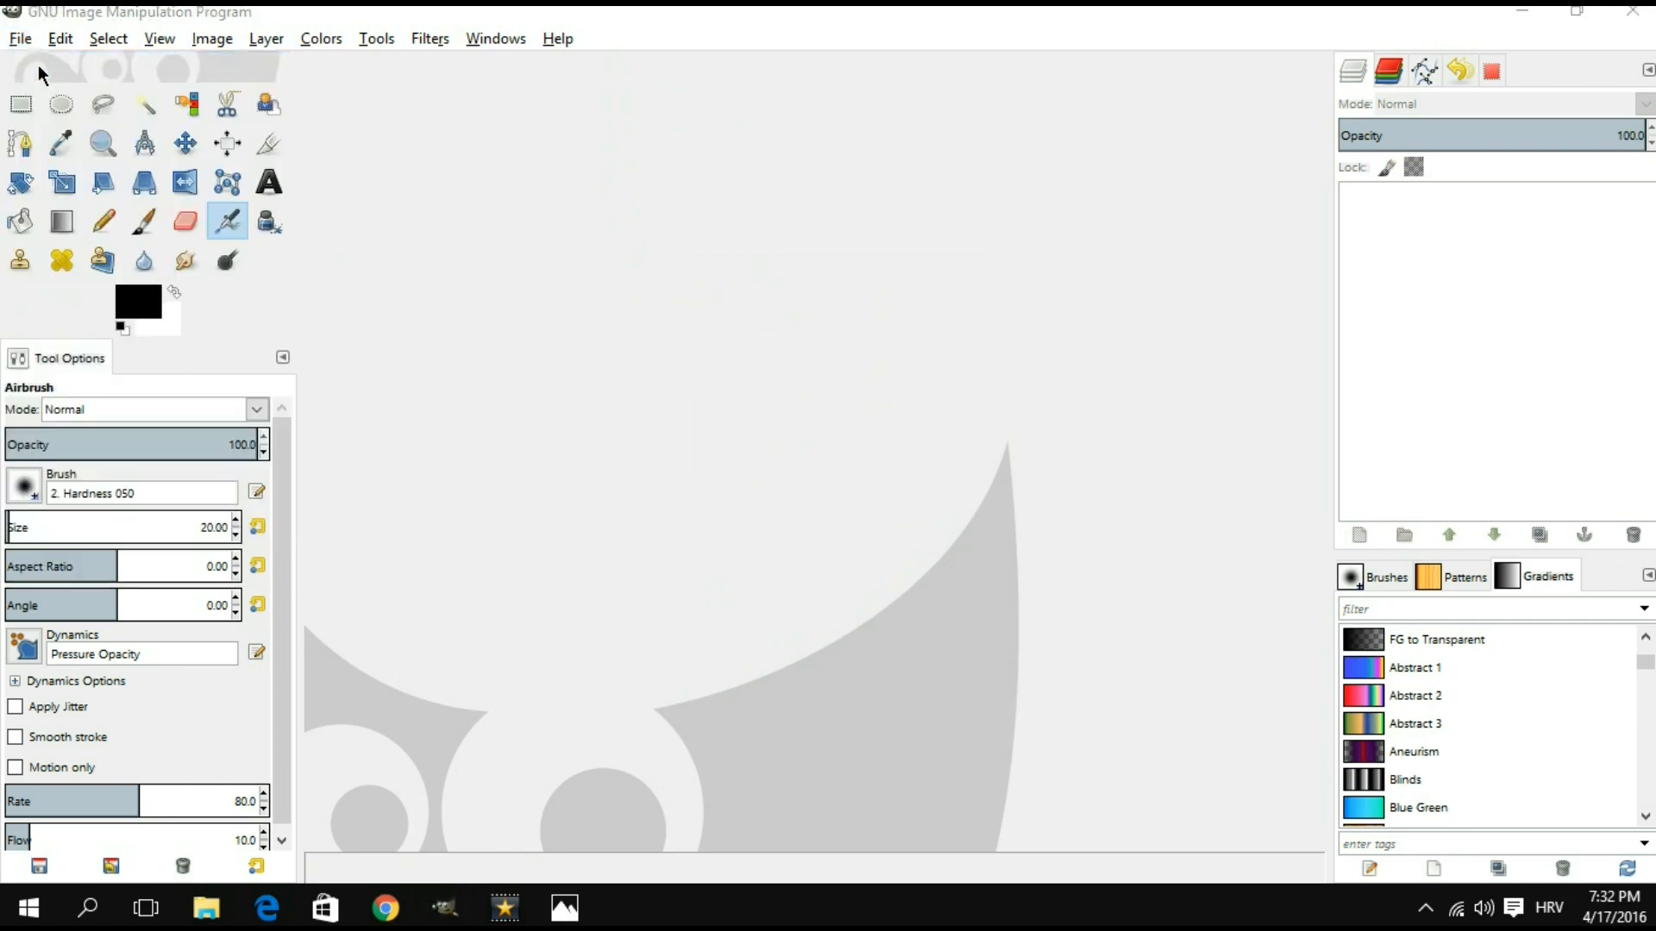
# Step: Create a new 1920 × 1080 px image with a white Background
pyautogui.click(20, 38)
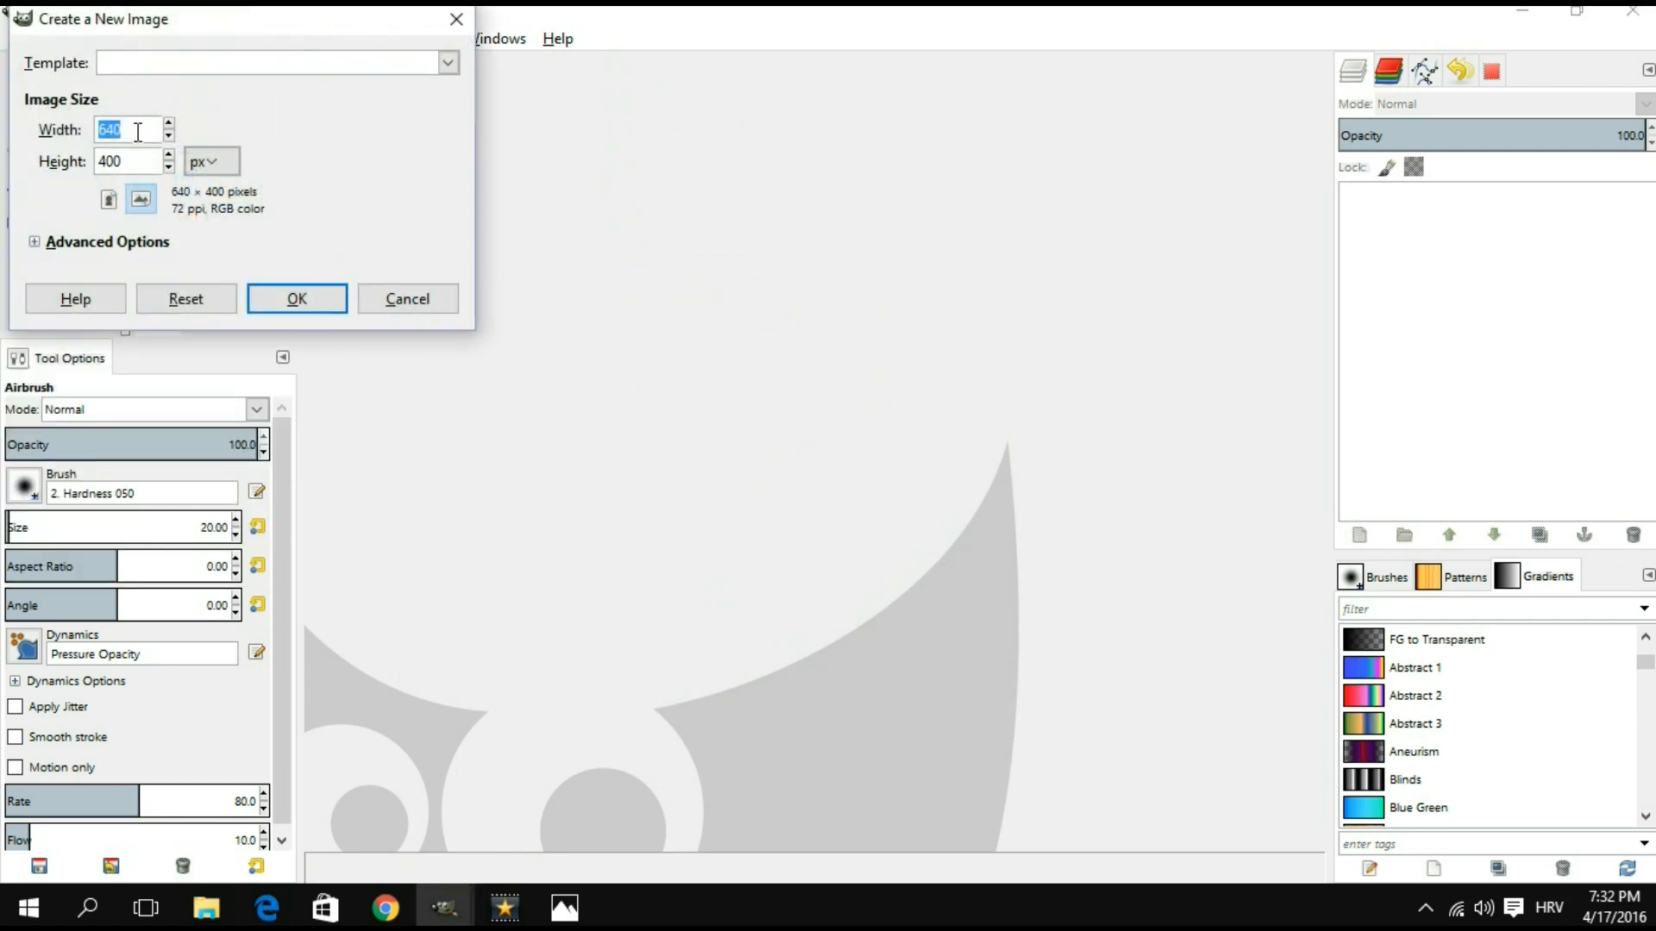
pyautogui.write('1')
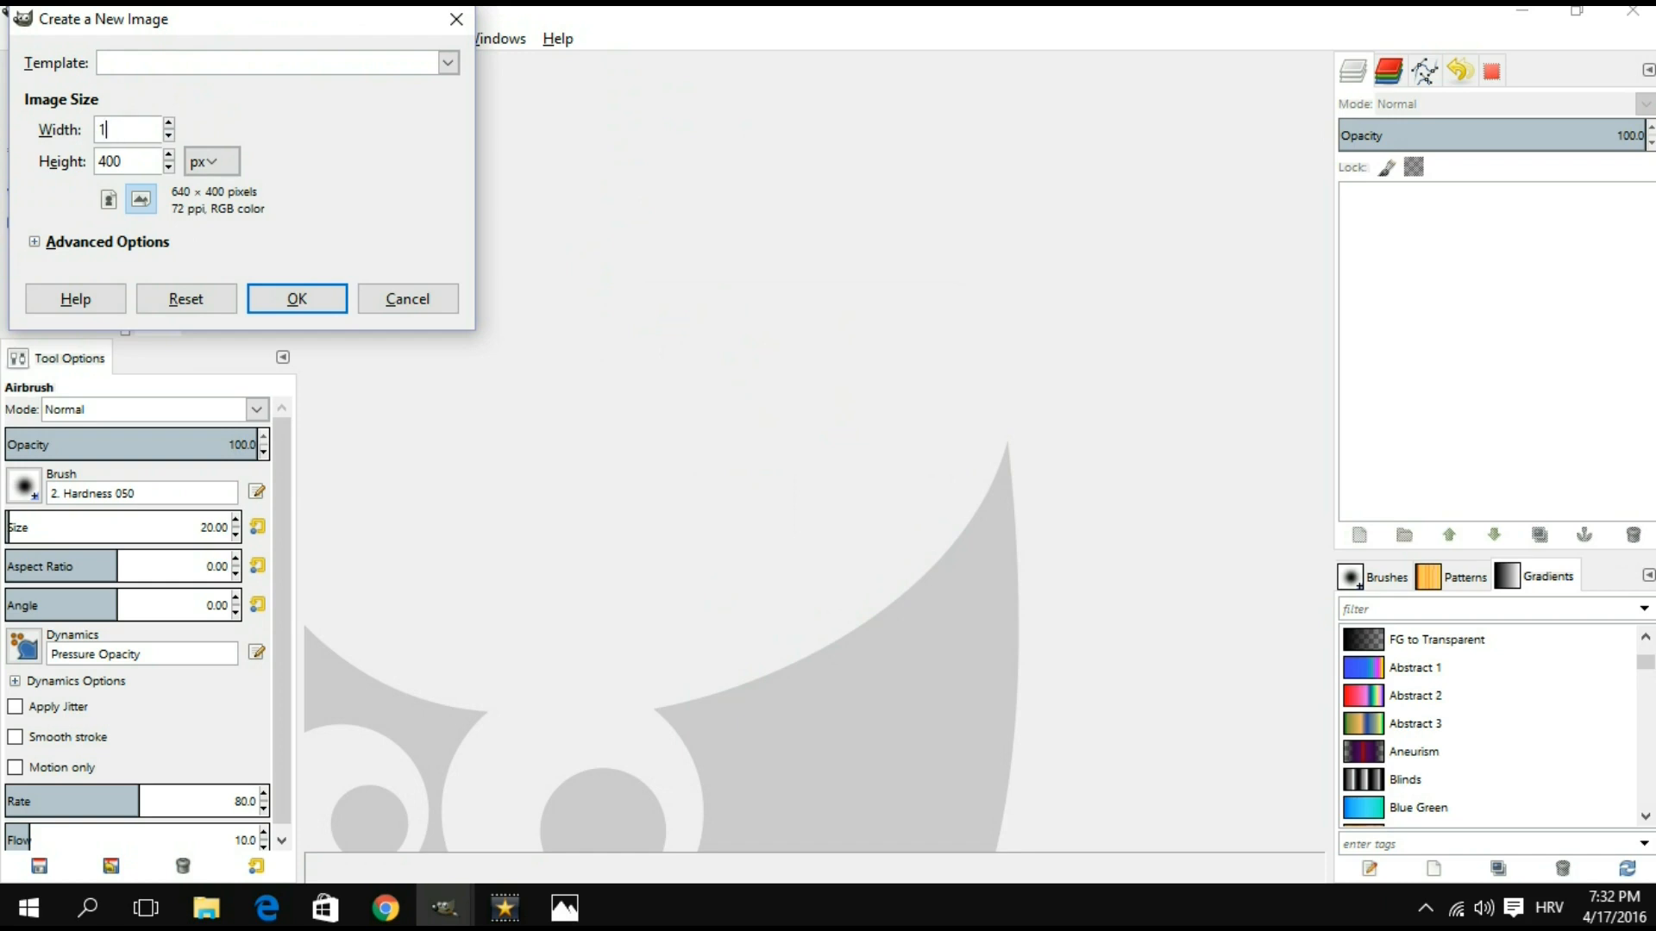
pyautogui.write('920')
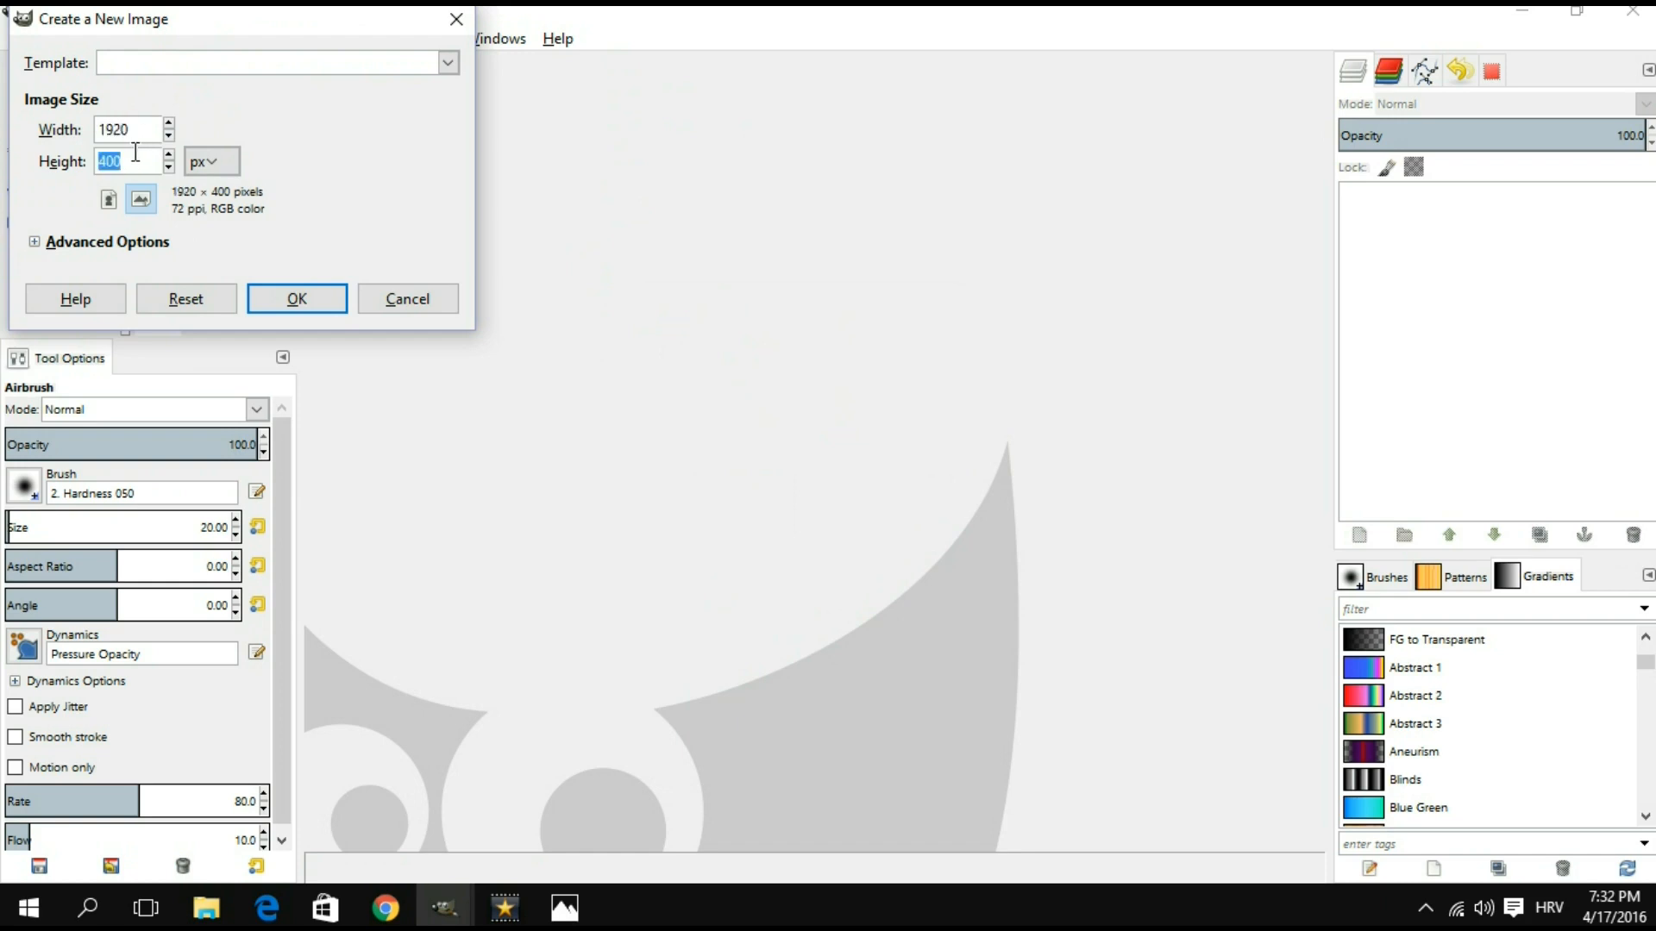
pyautogui.write('108')
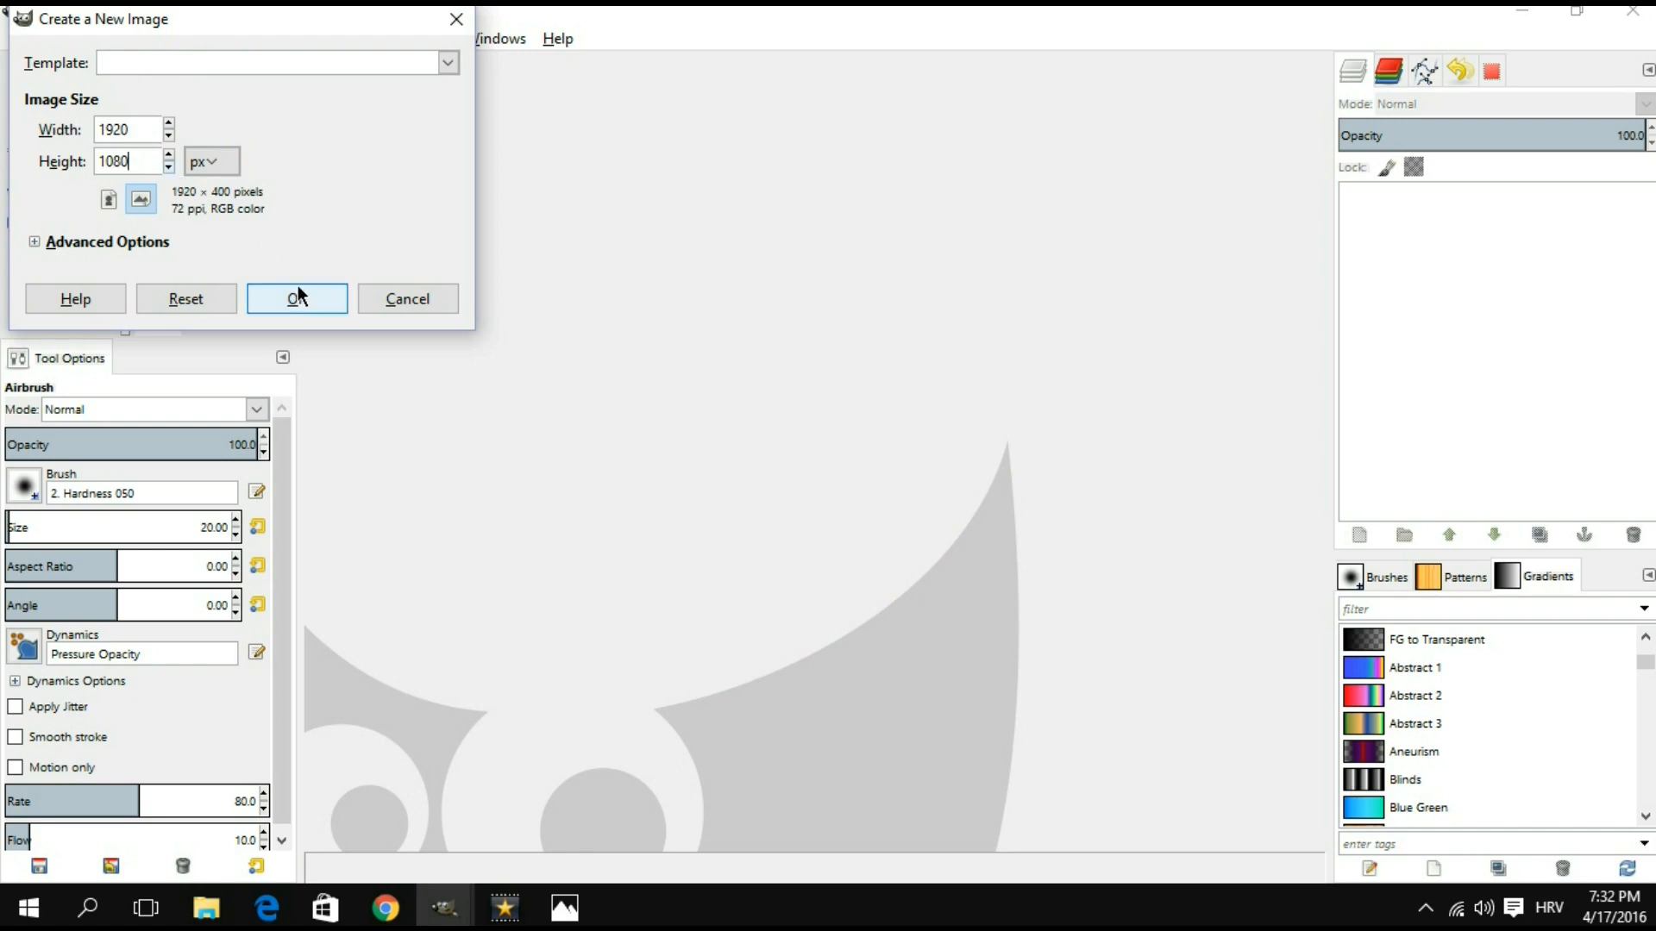
pyautogui.click(295, 298)
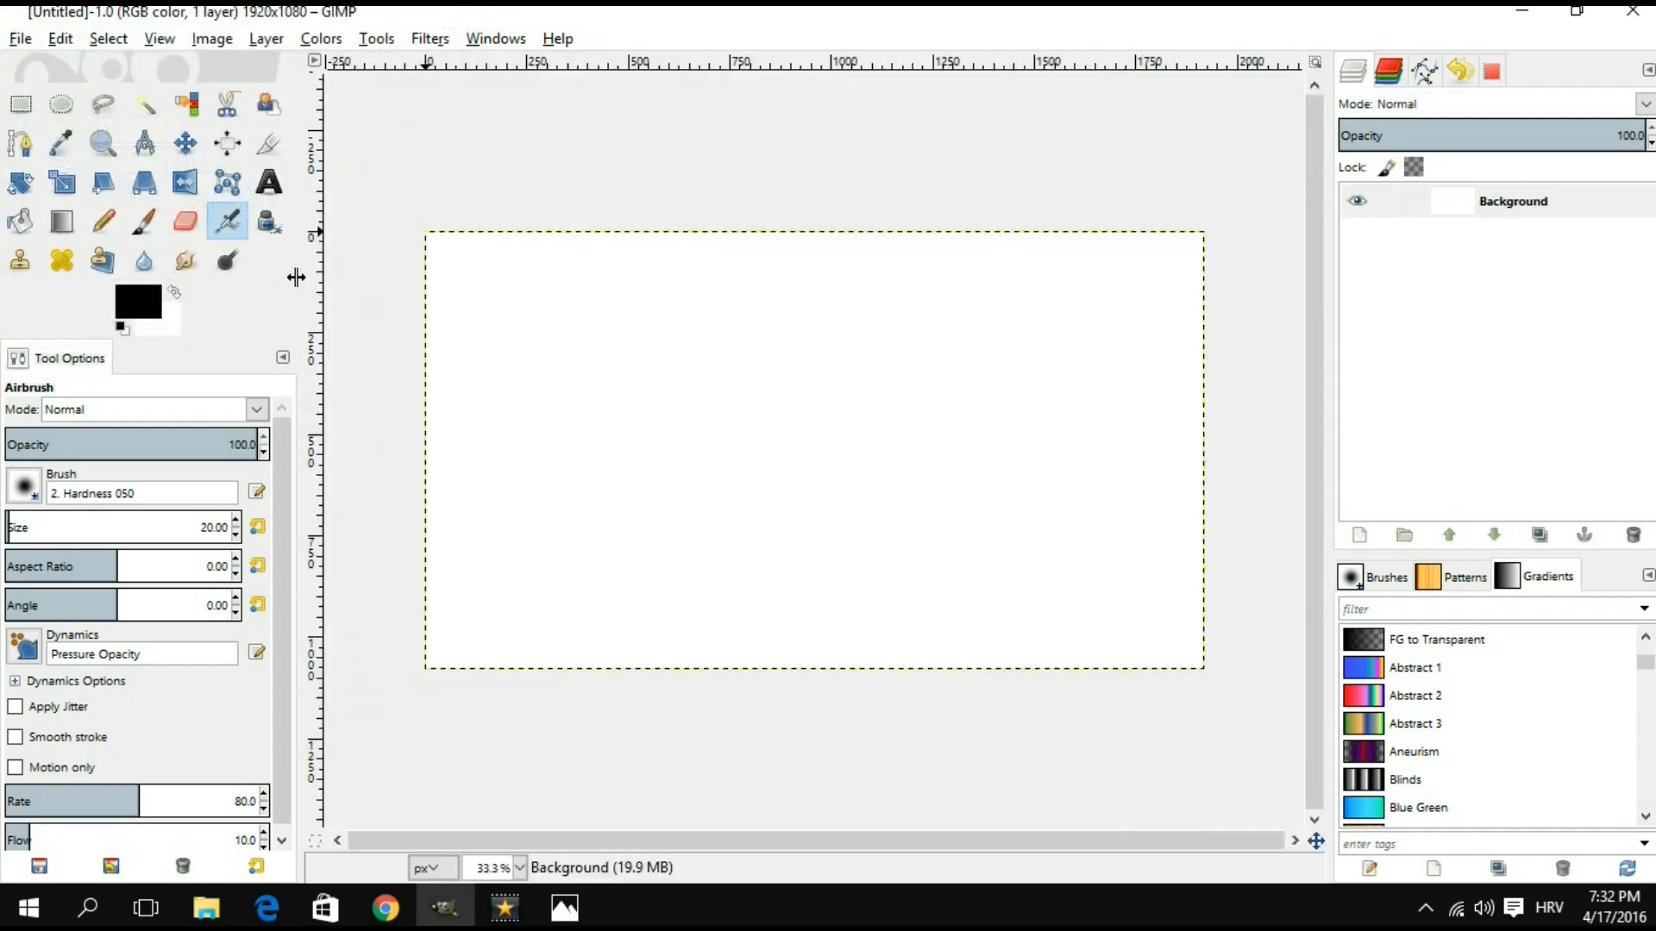
pyautogui.moveTo(362, 299)
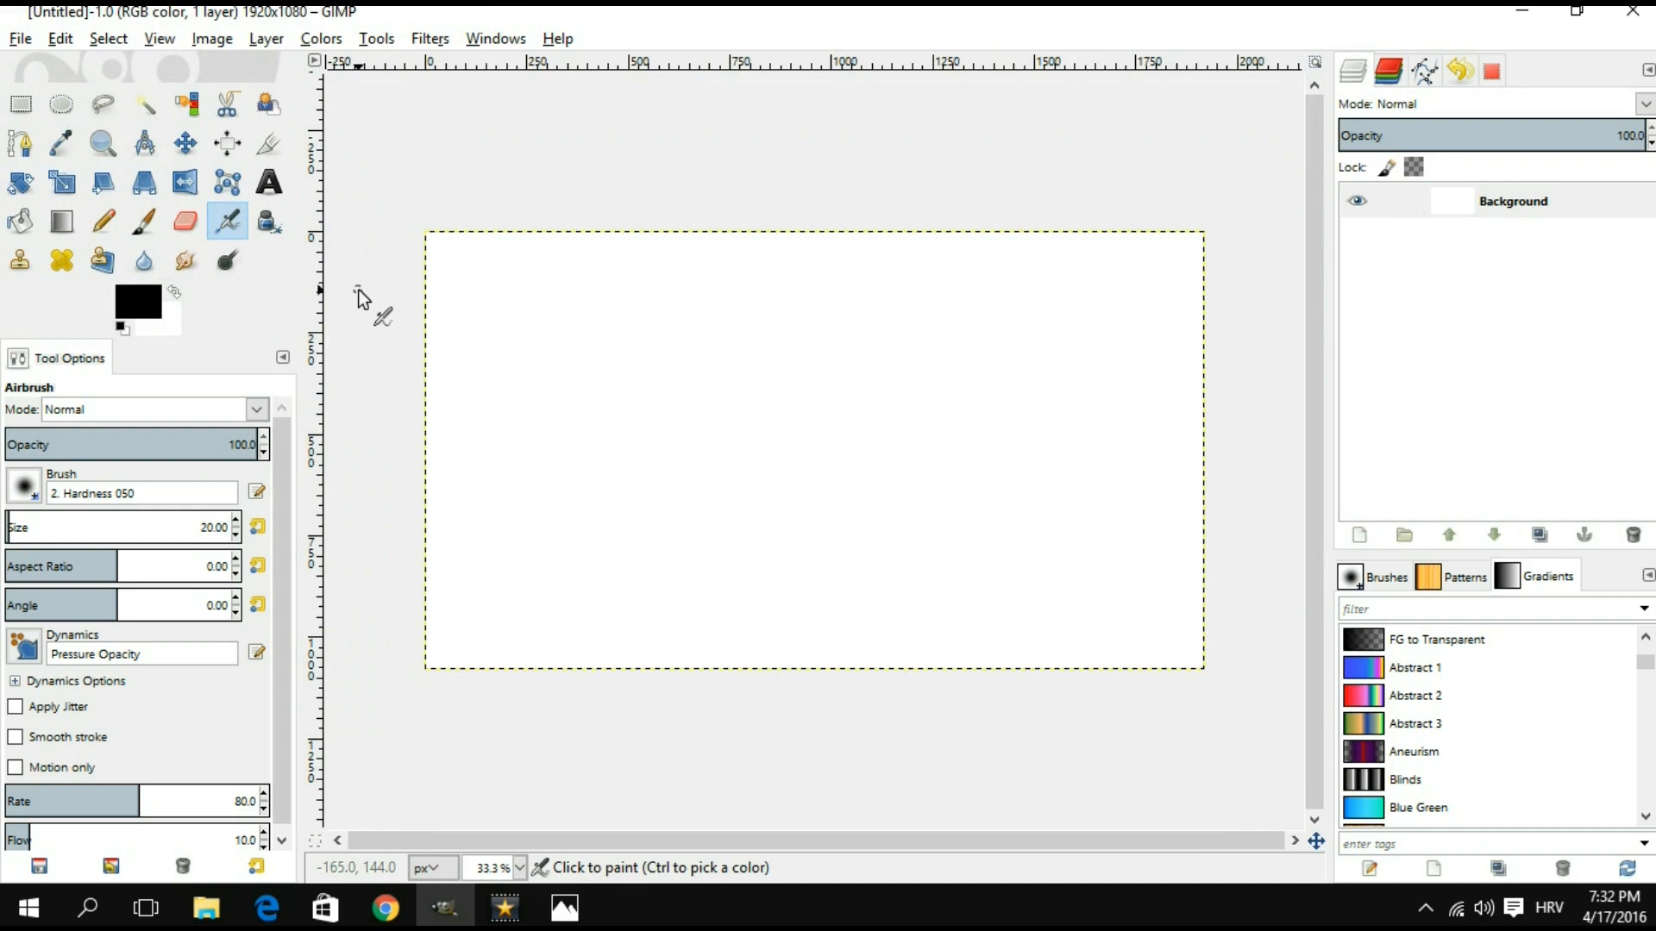
pyautogui.moveTo(392, 274)
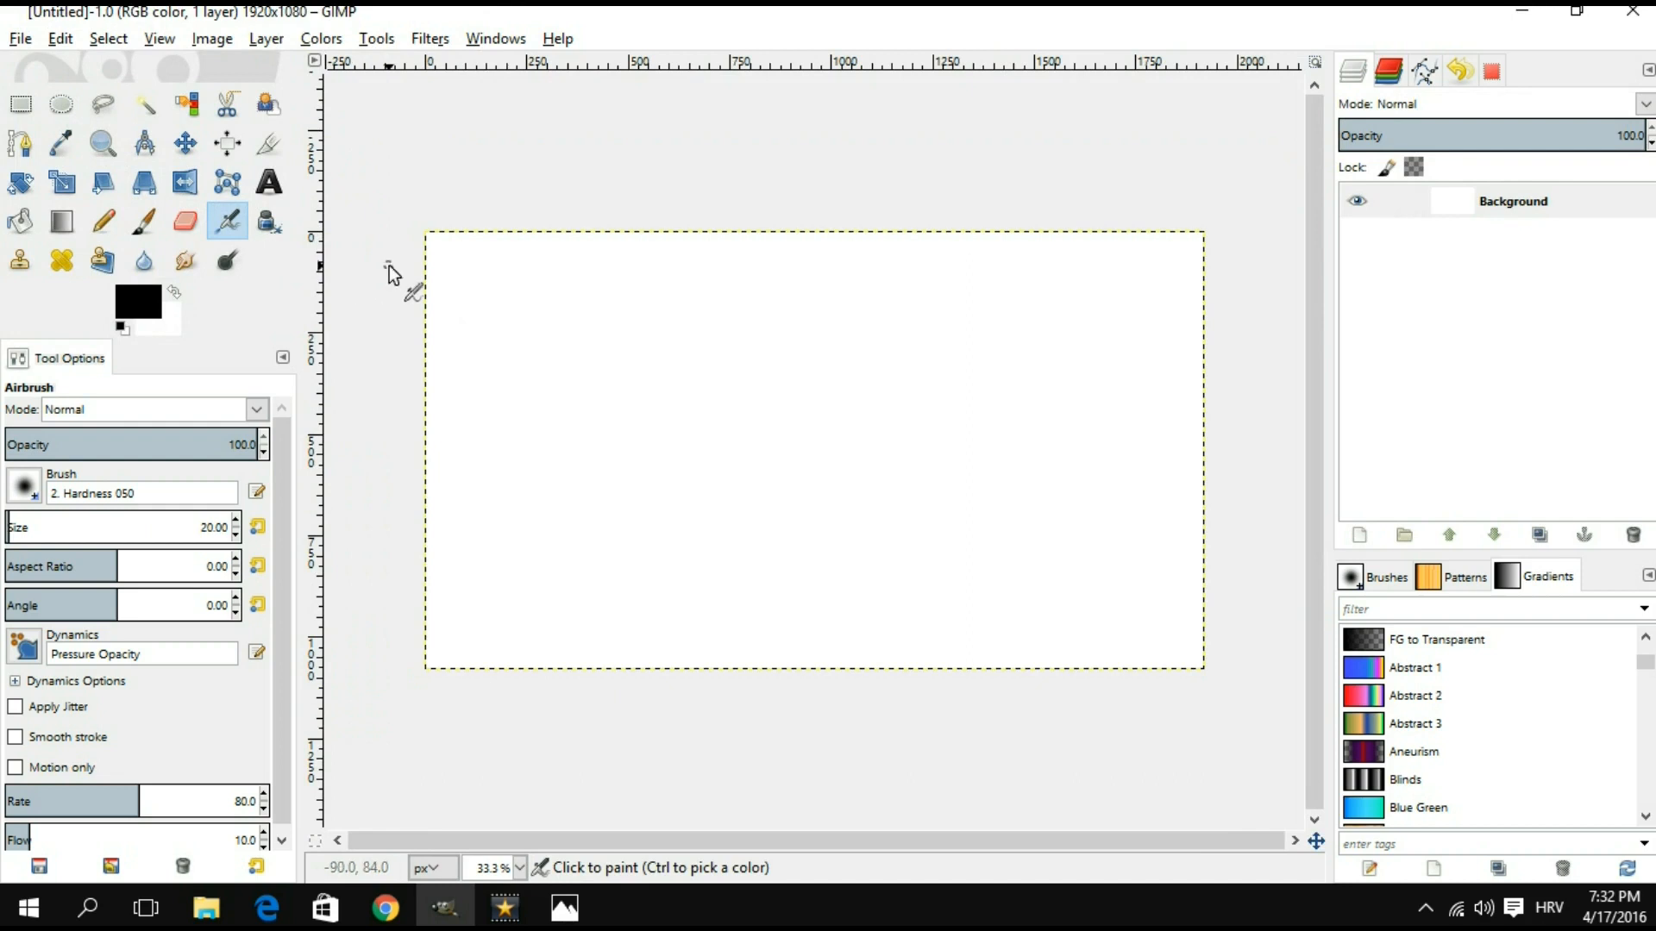
# Step: Pick the Text tool to start a text box on the canvas
pyautogui.click(268, 182)
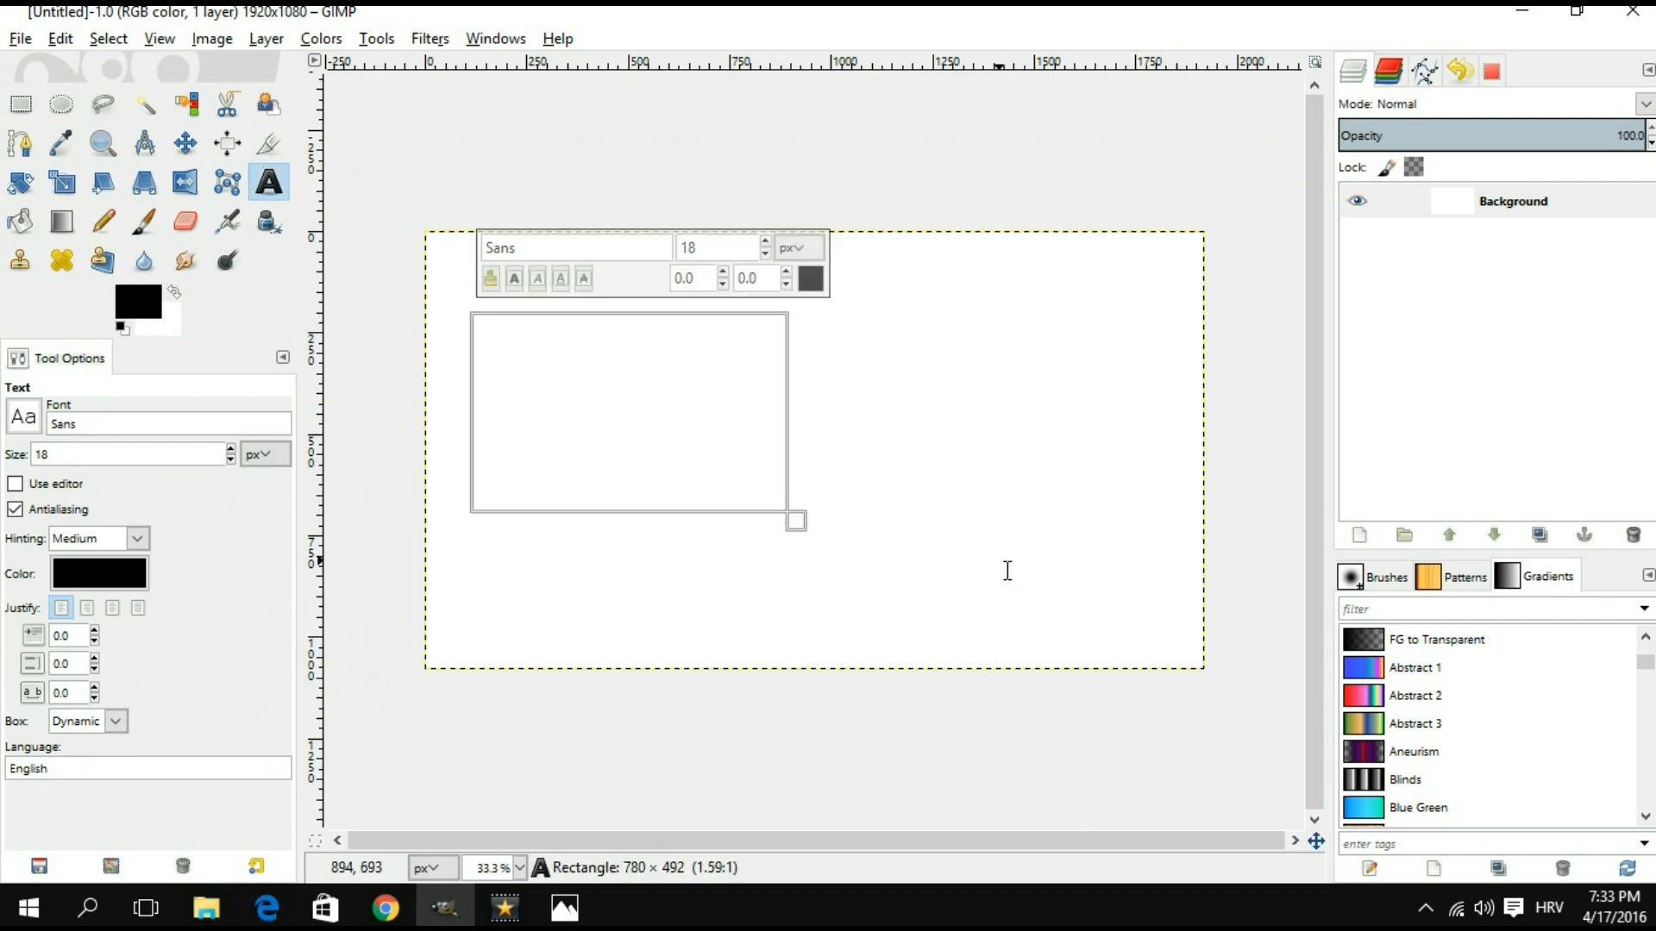
# Step: Draw a wide text box and set the font to HACKED at 150 px
pyautogui.moveTo(796, 520); pyautogui.dragTo(1213, 665)
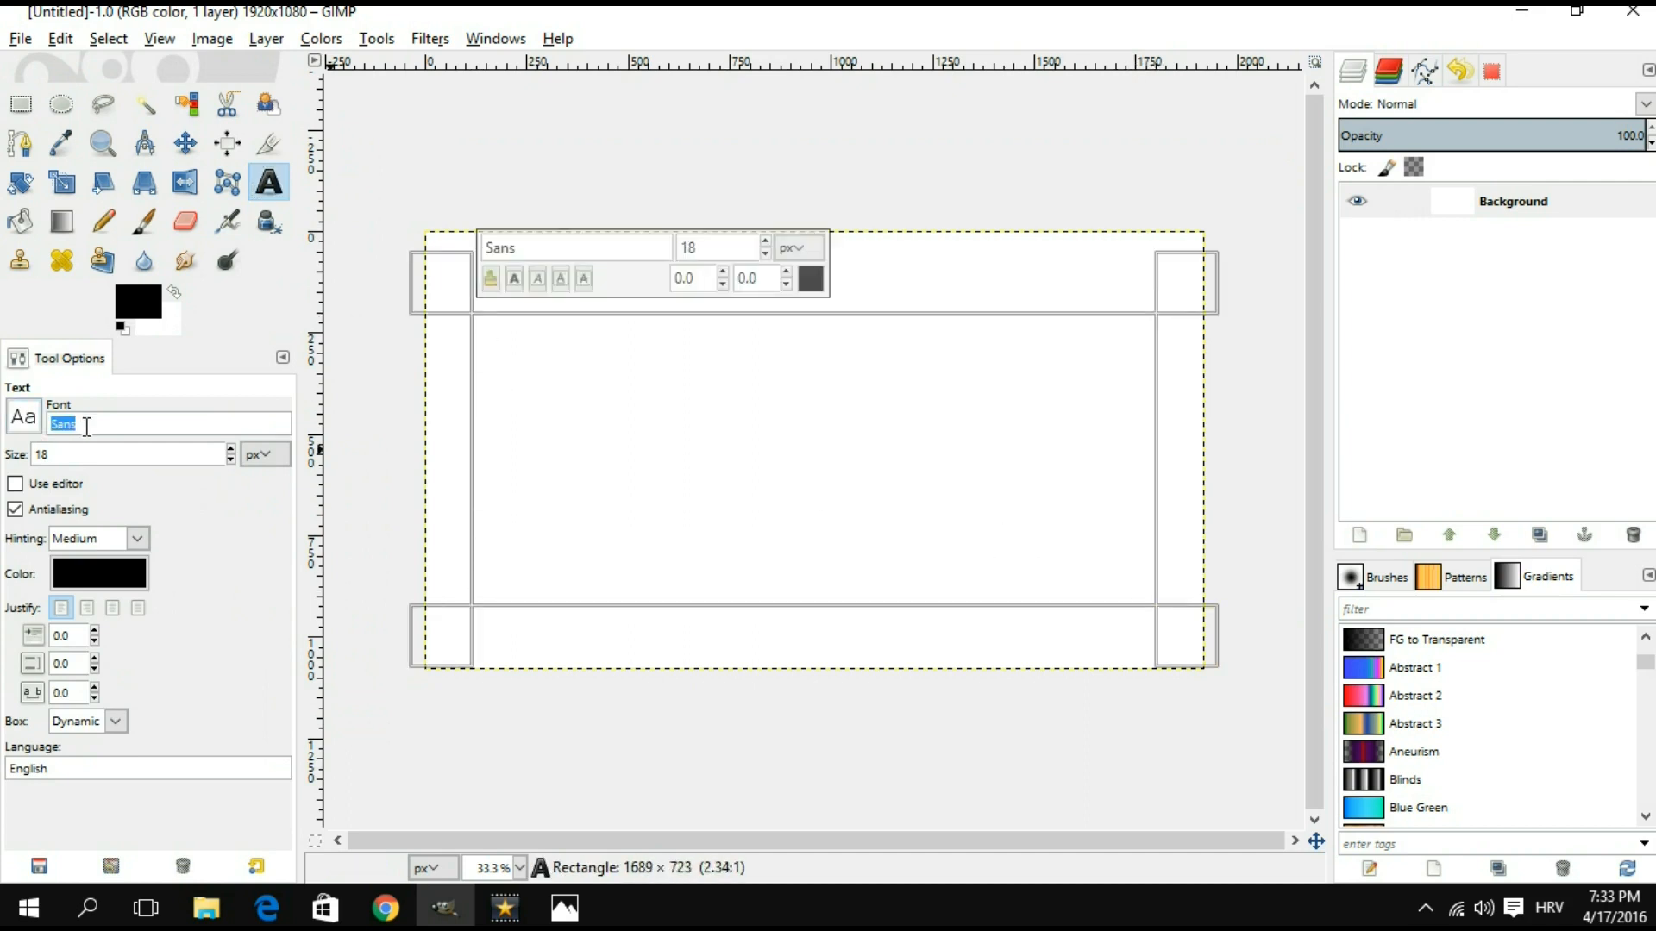
pyautogui.write('HACKED')
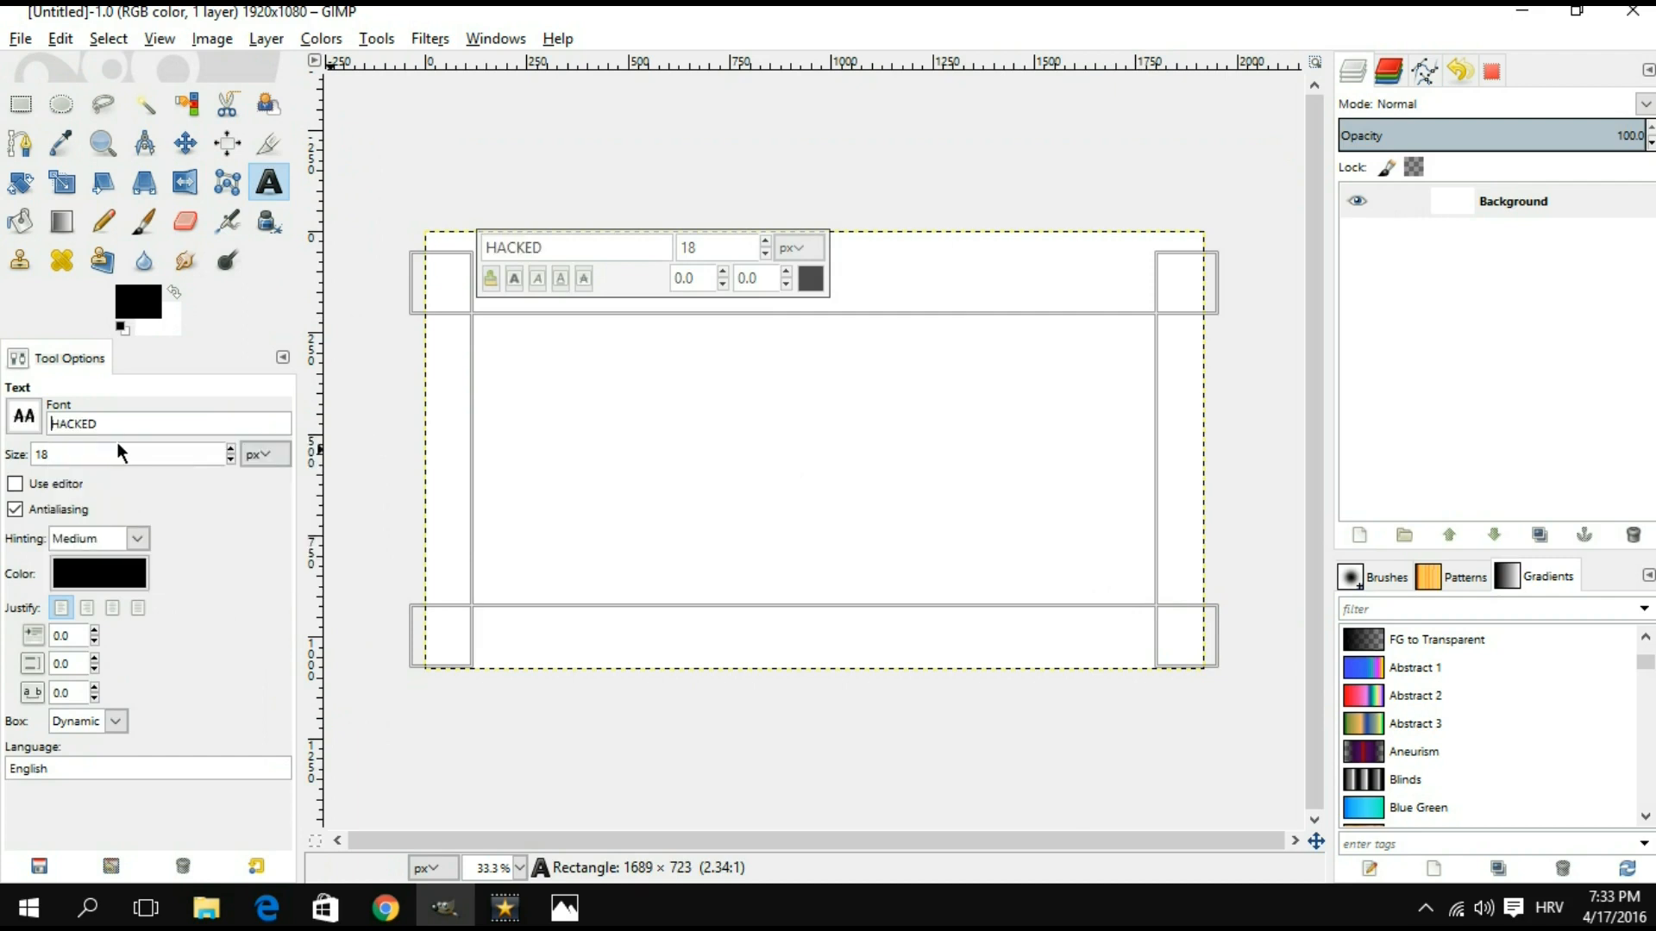
pyautogui.moveTo(120, 451)
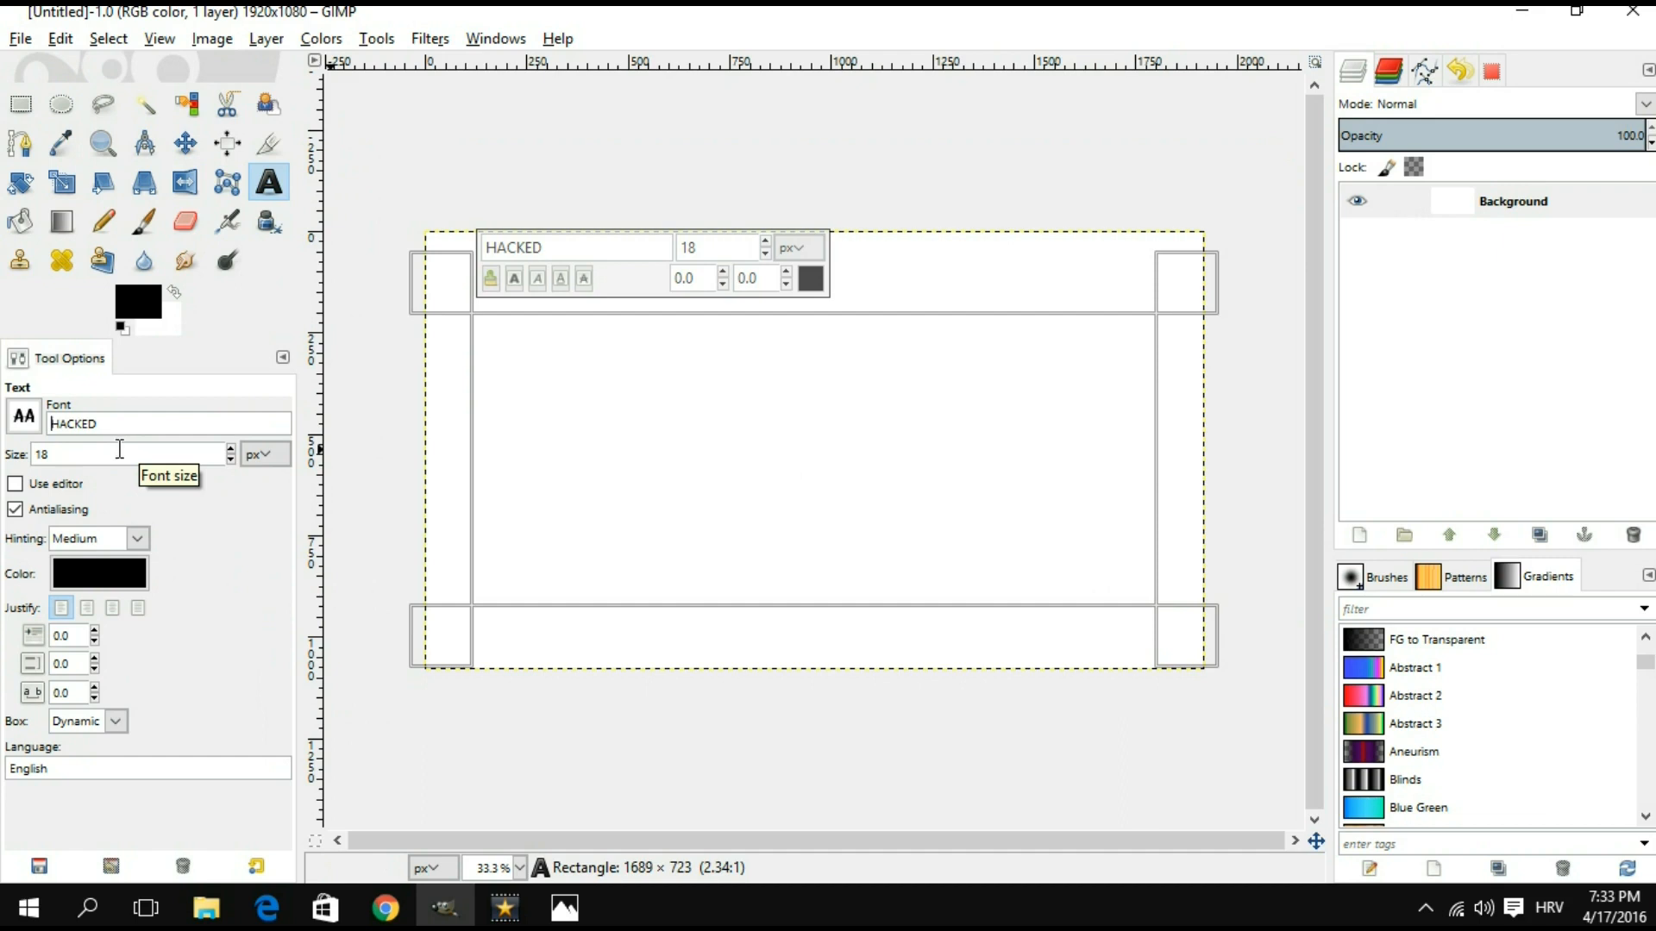
pyautogui.moveTo(133, 446)
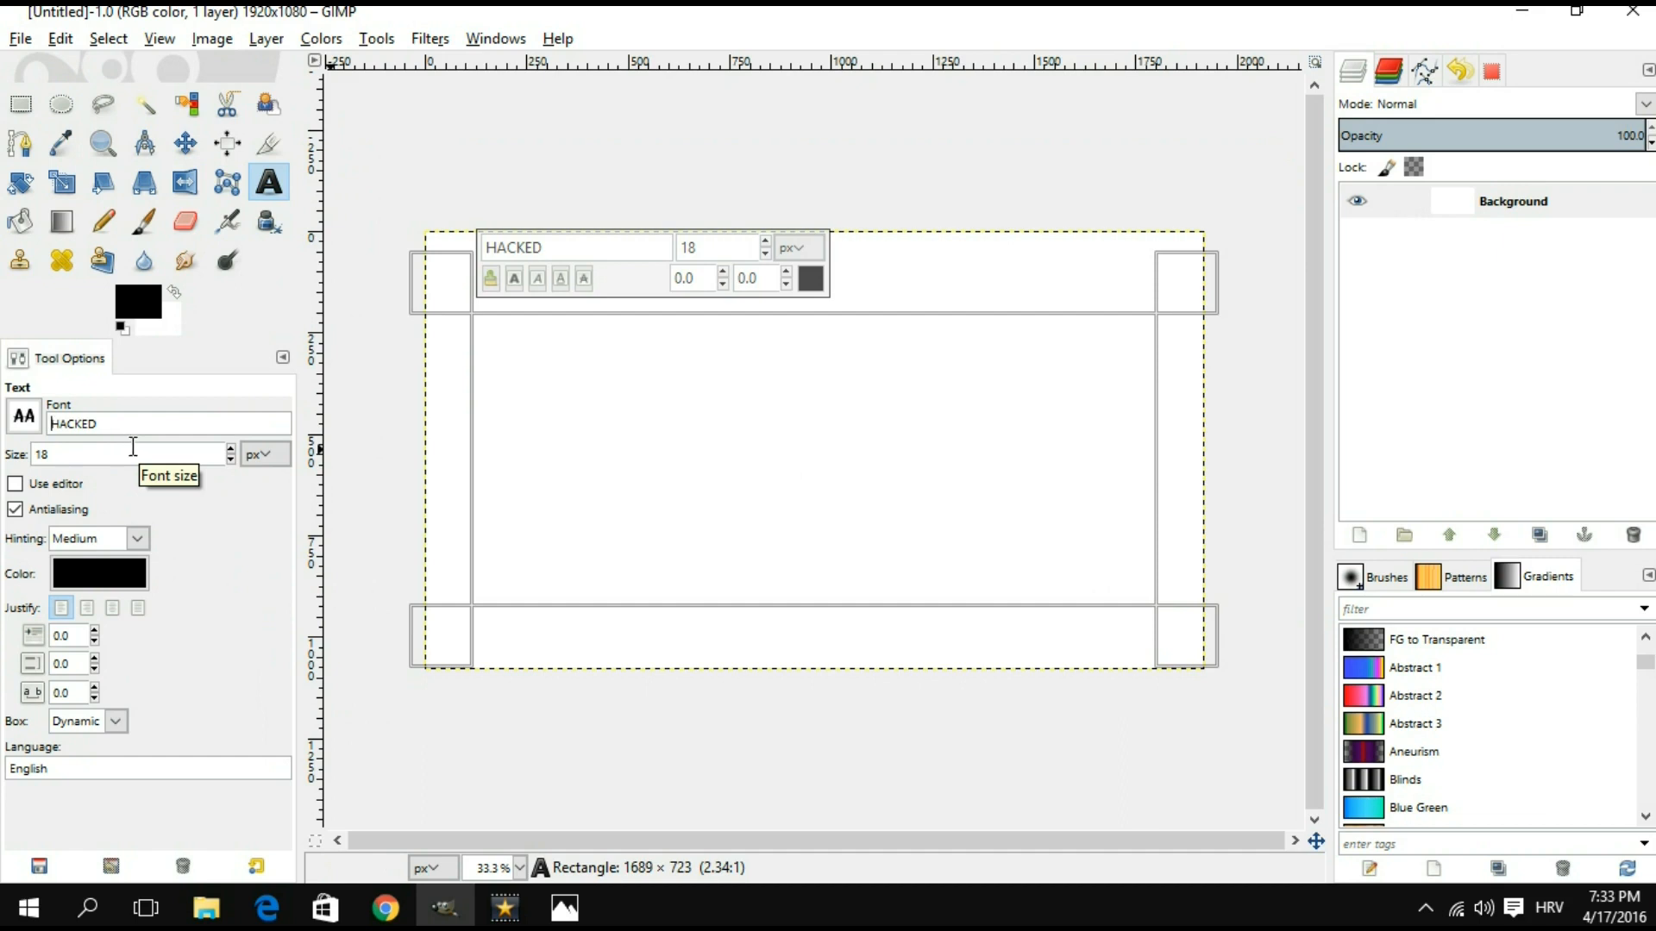
pyautogui.moveTo(367, 367)
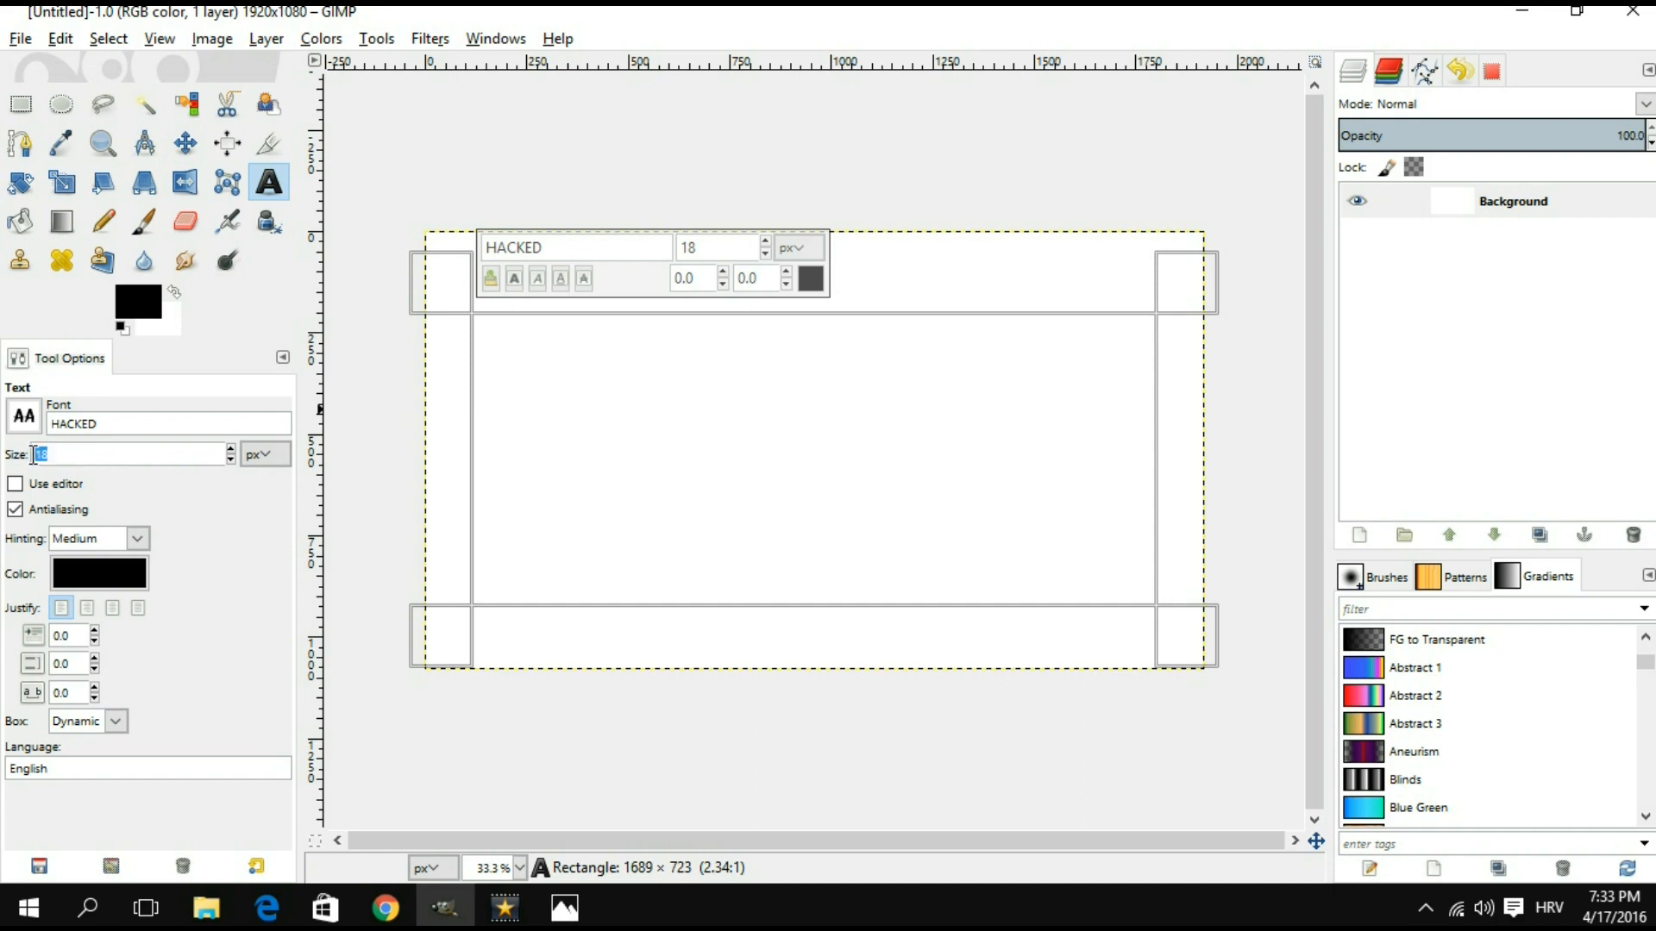
pyautogui.moveTo(54, 454)
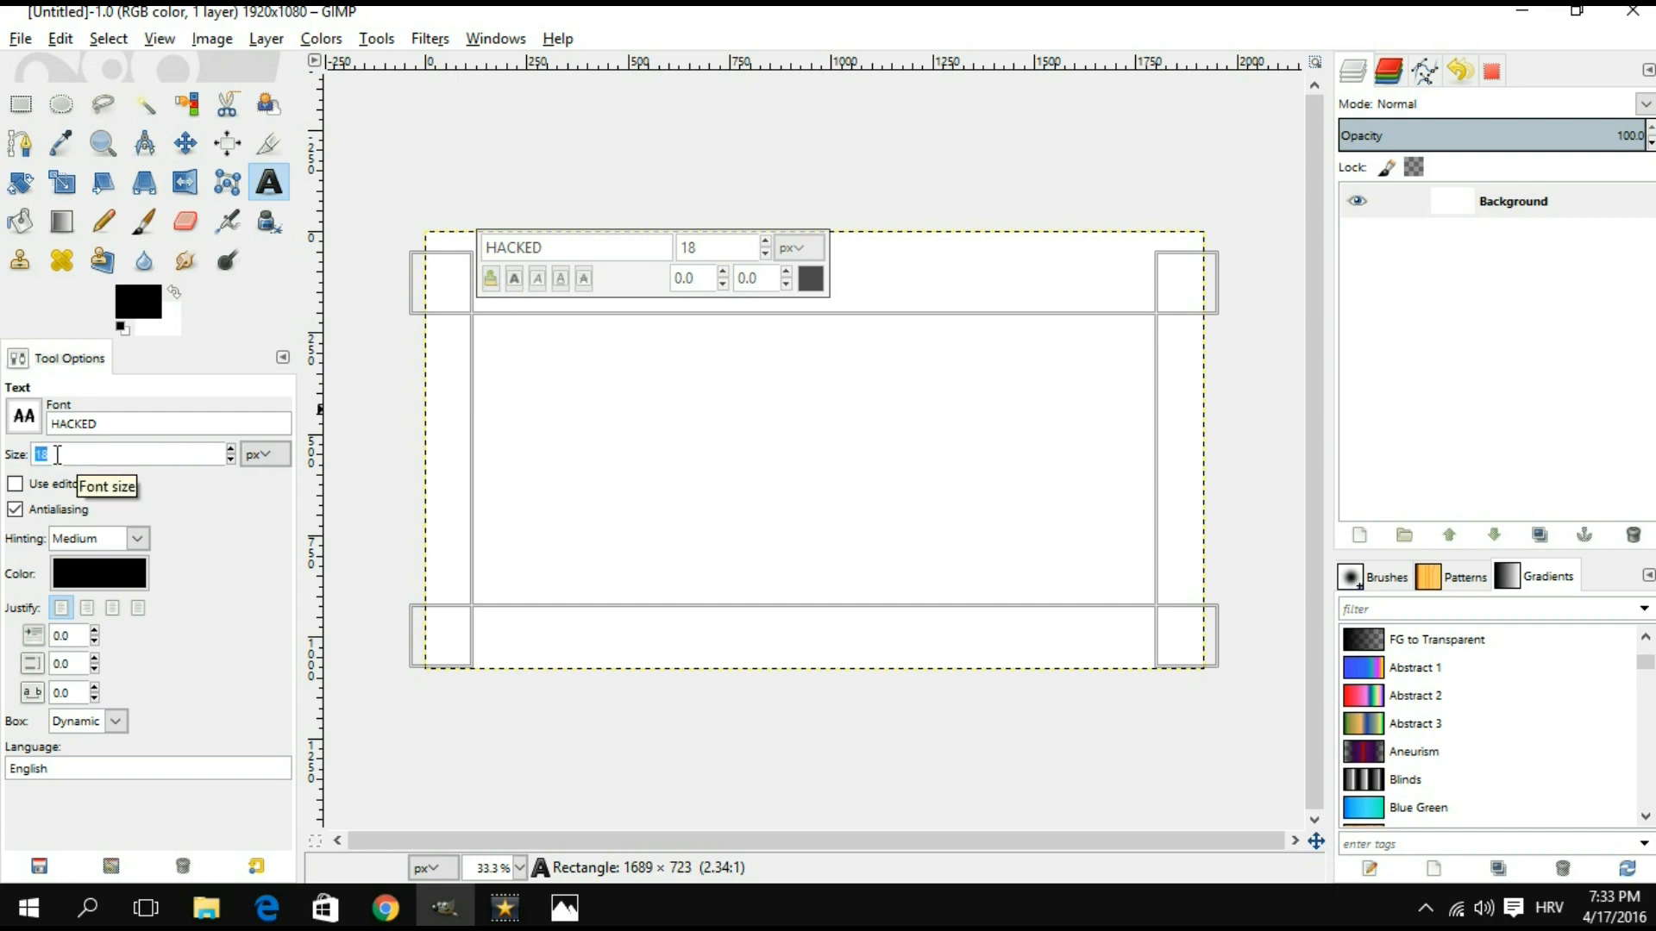
pyautogui.write('150')
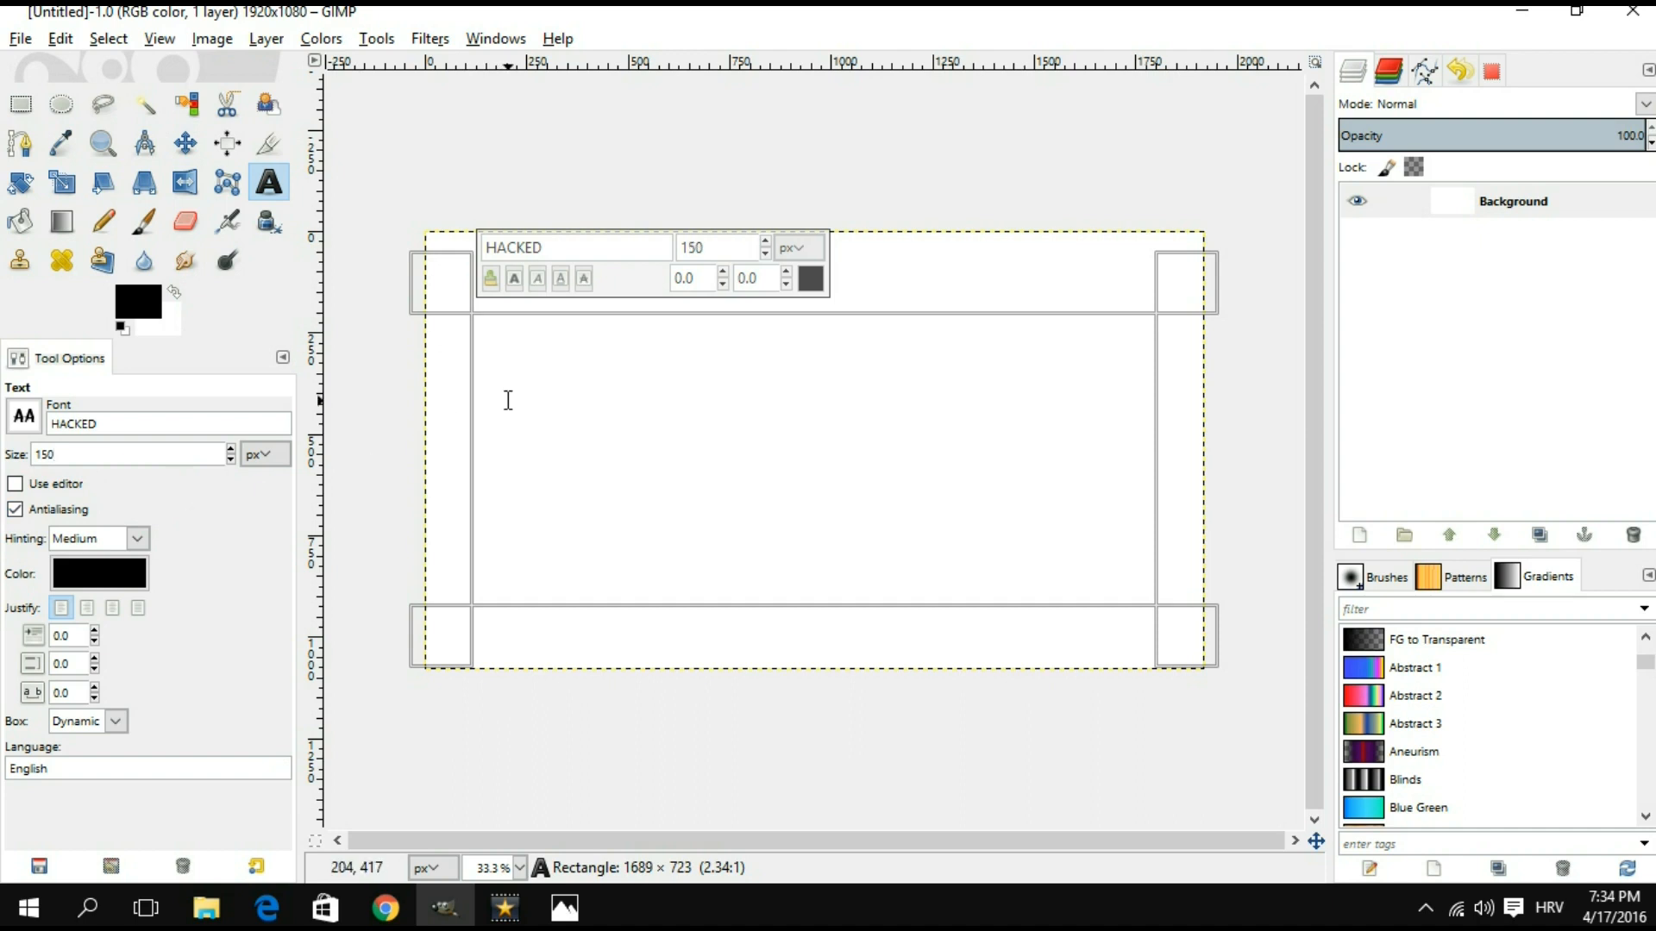
# Step: Type 'ANAGLYPH 3D' and enlarge the text to 290 px
pyautogui.write('ANA')
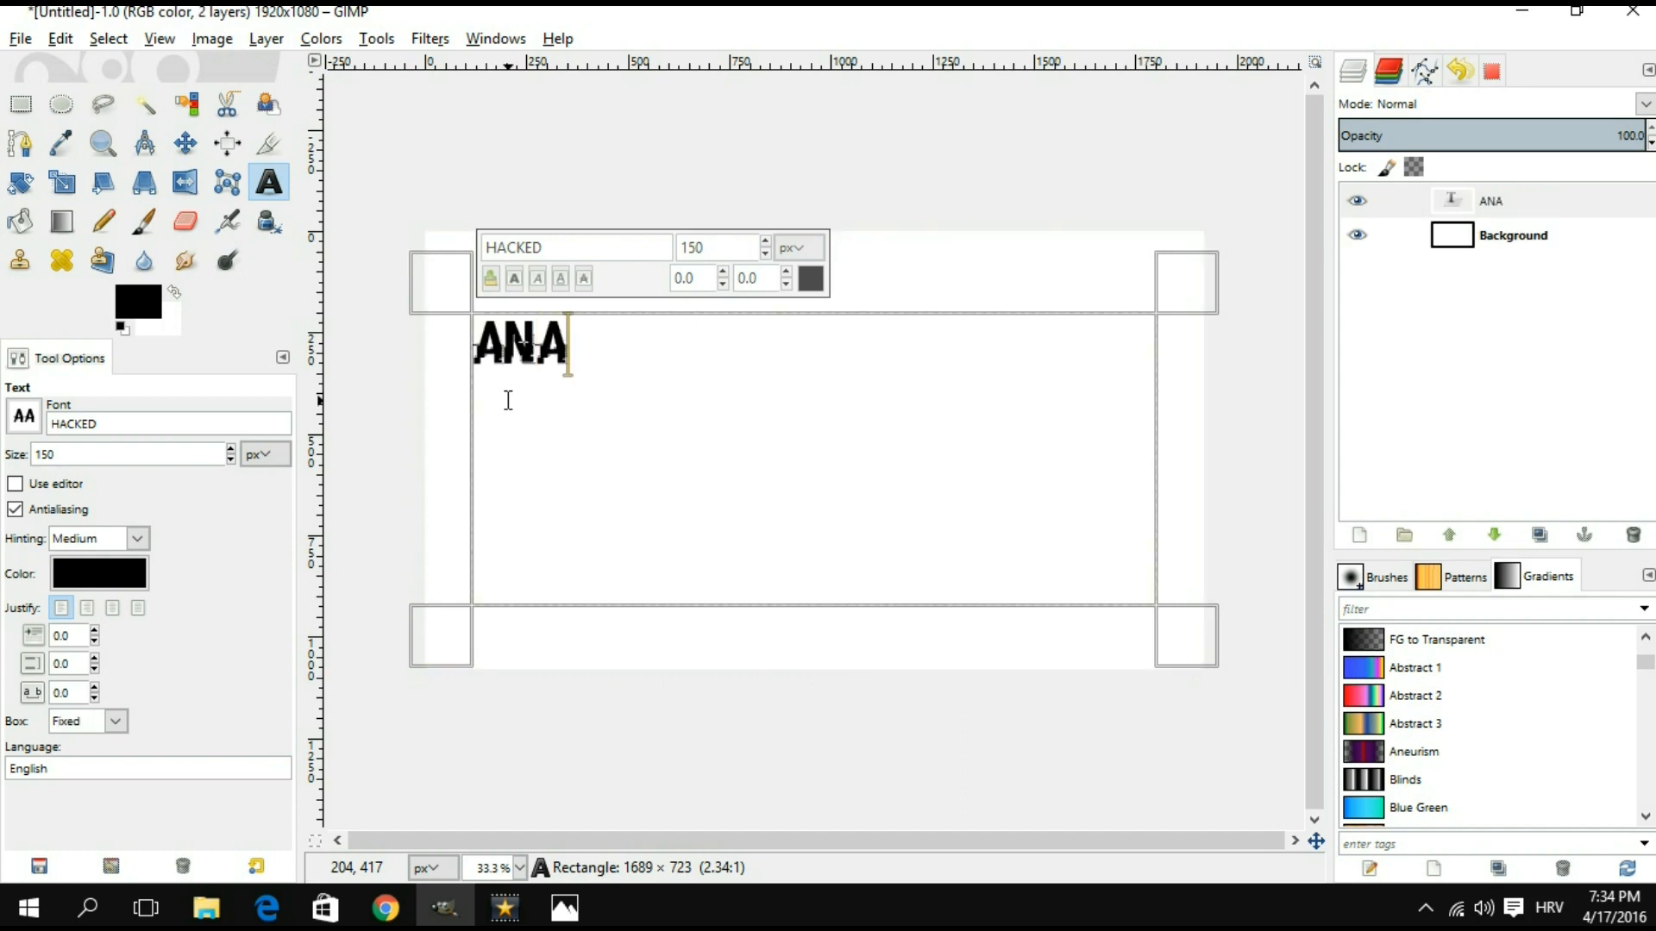
pyautogui.write('GLYPH 3')
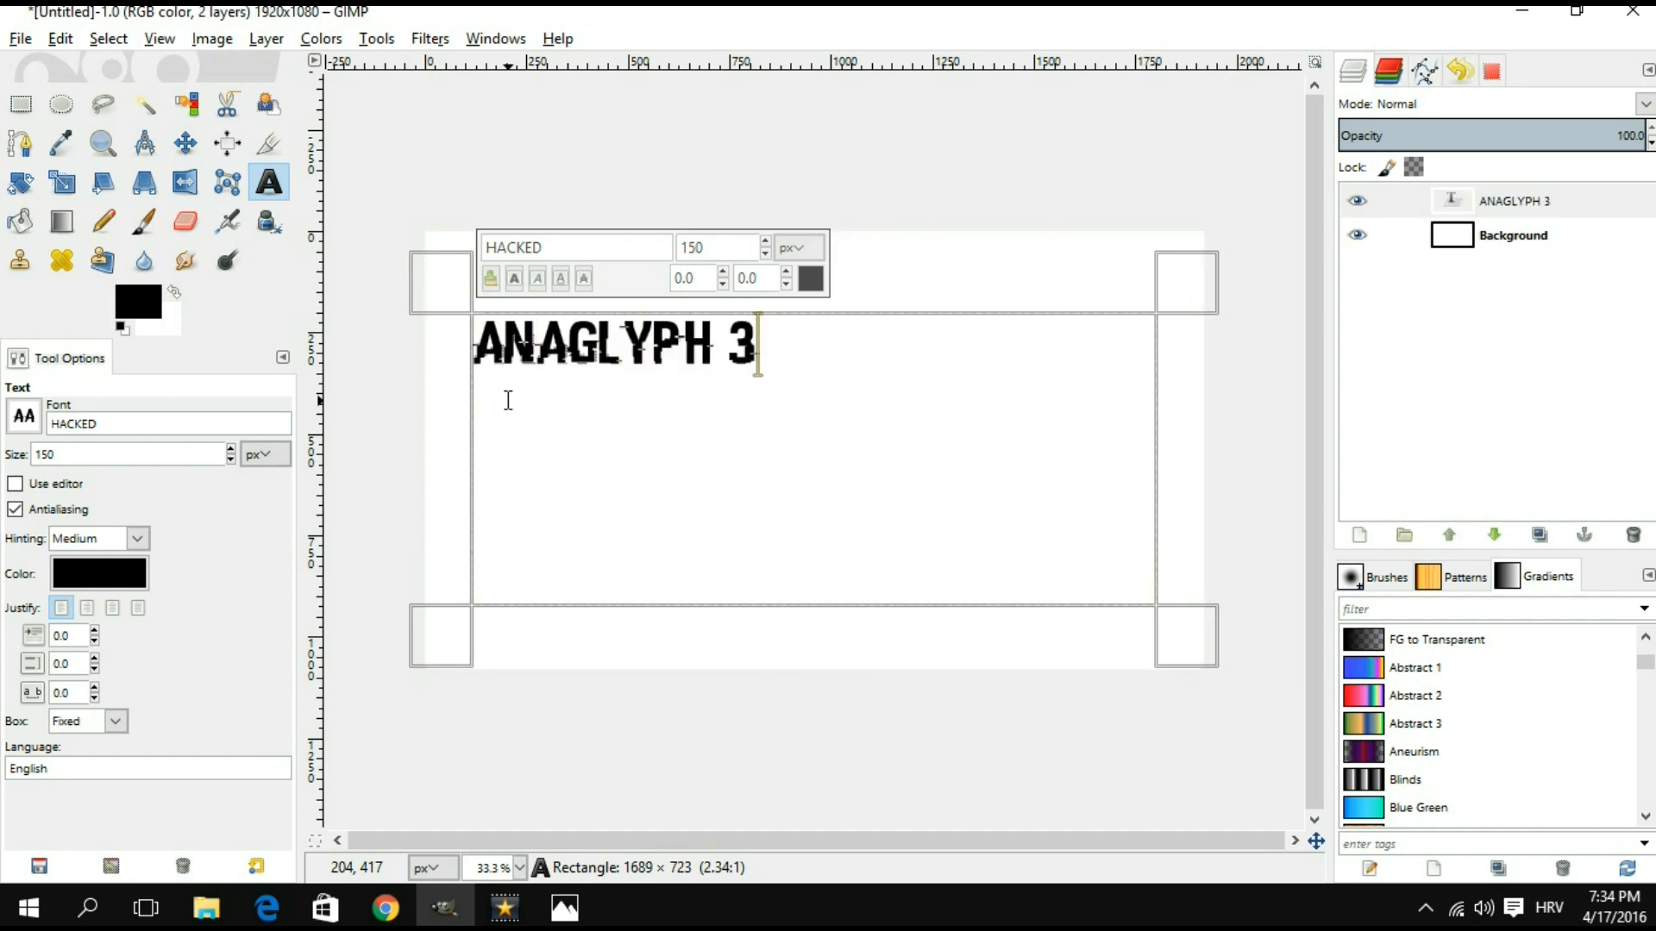
pyautogui.write('D')
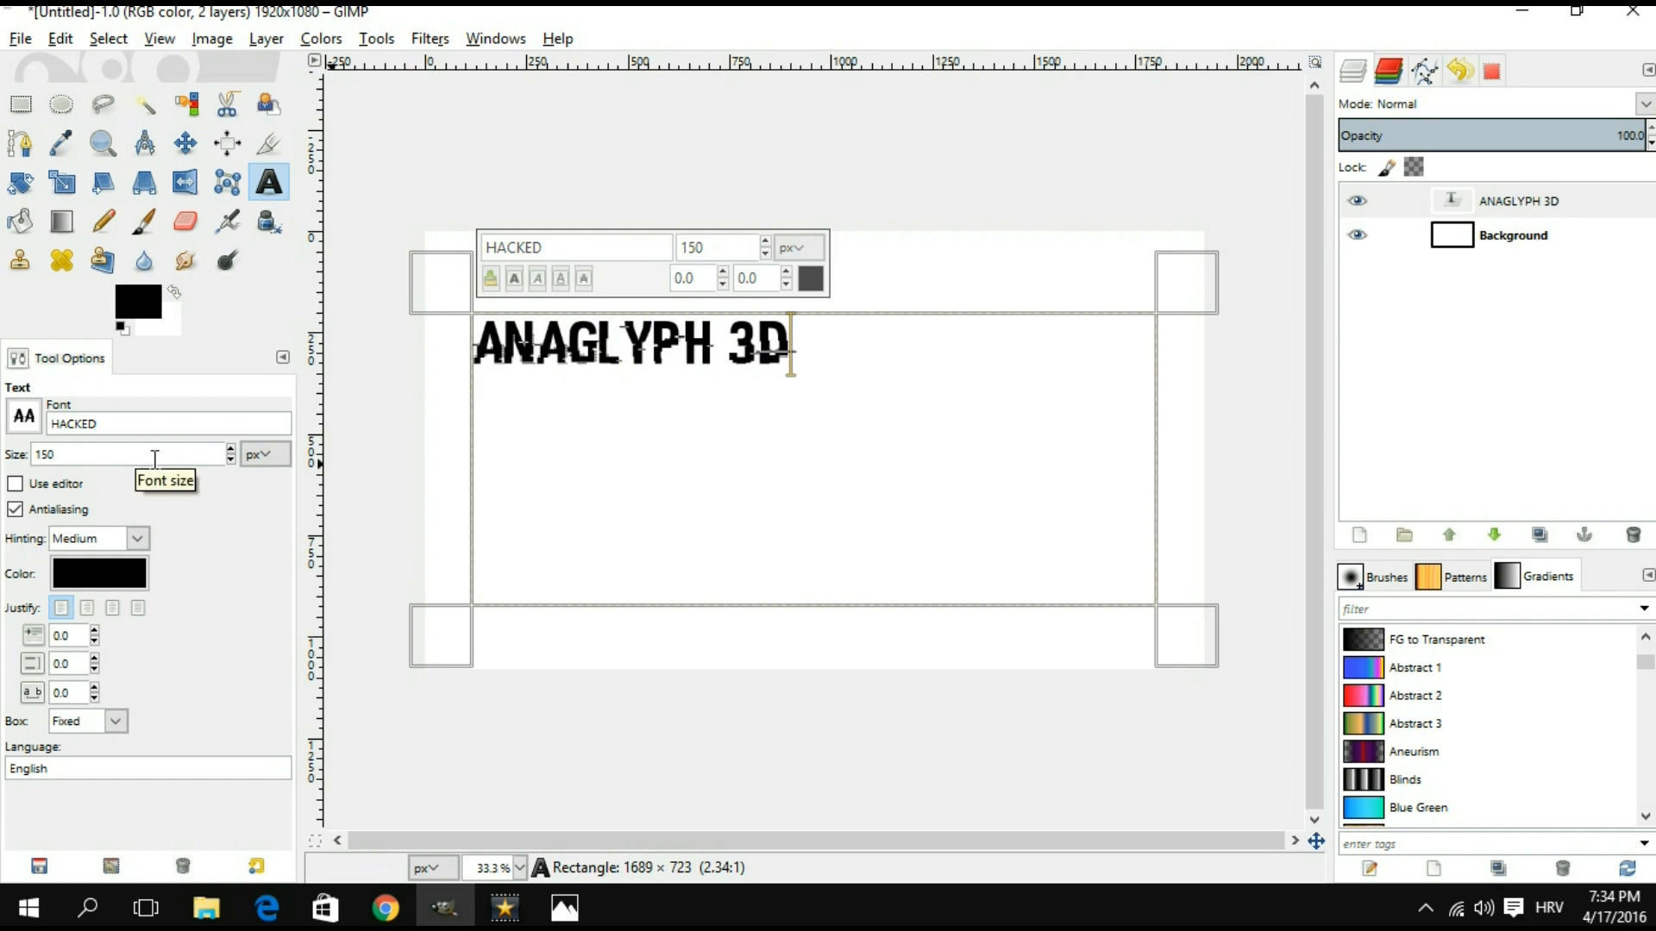
pyautogui.click(228, 449)
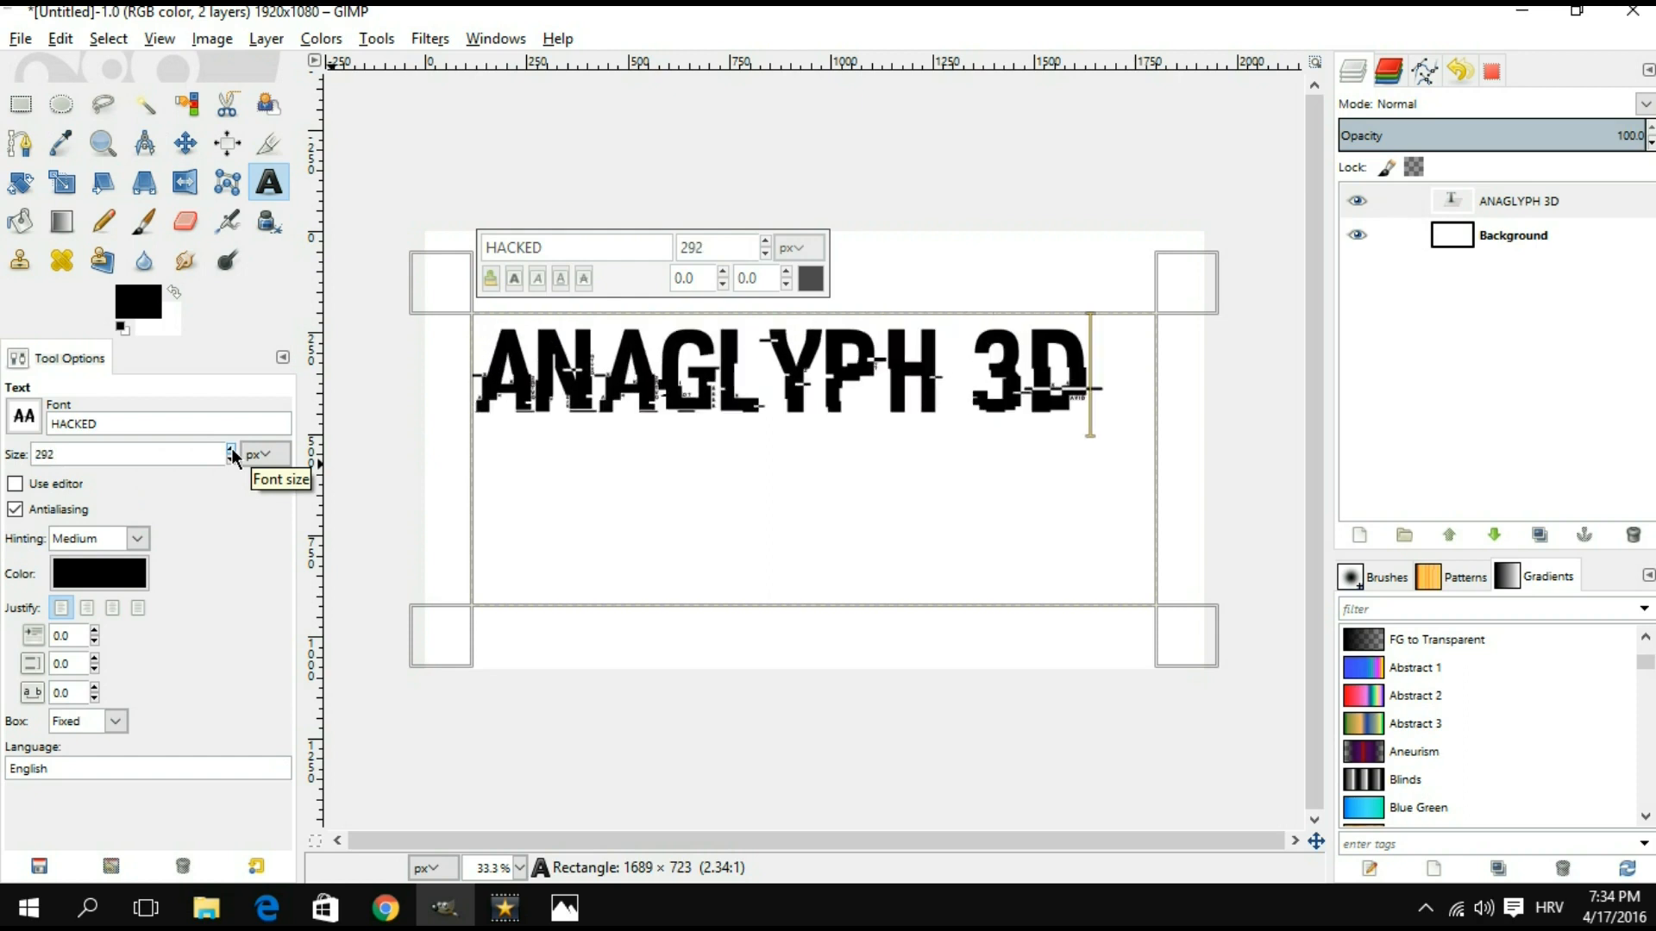
pyautogui.click(229, 449)
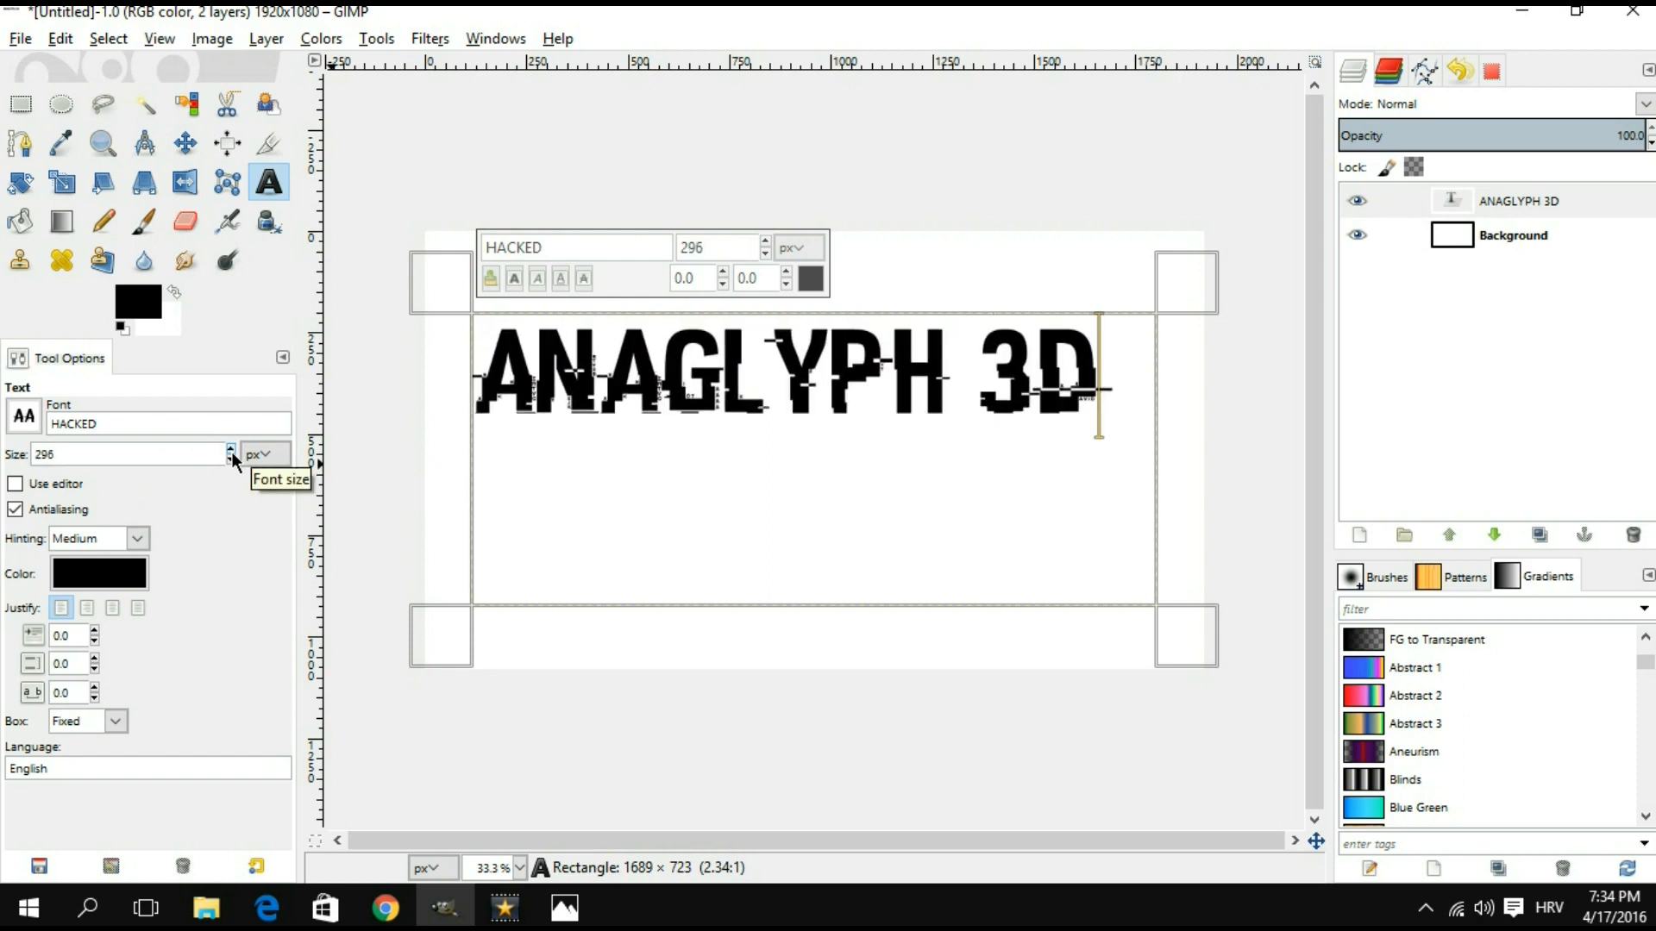
pyautogui.click(229, 460)
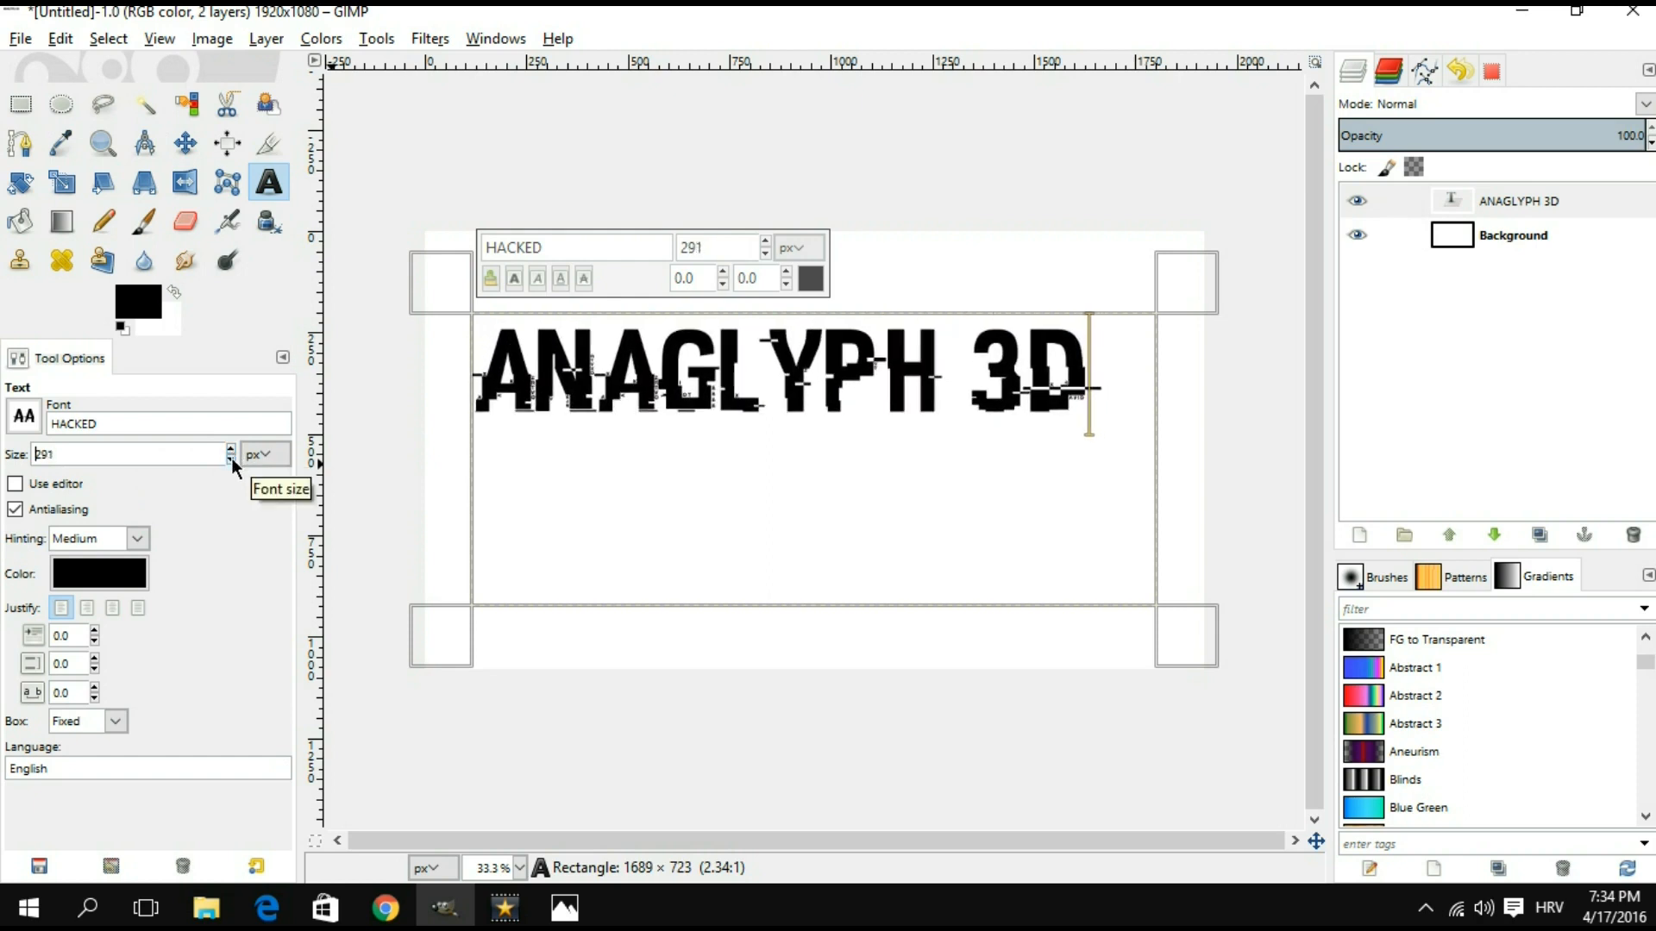
pyautogui.click(229, 461)
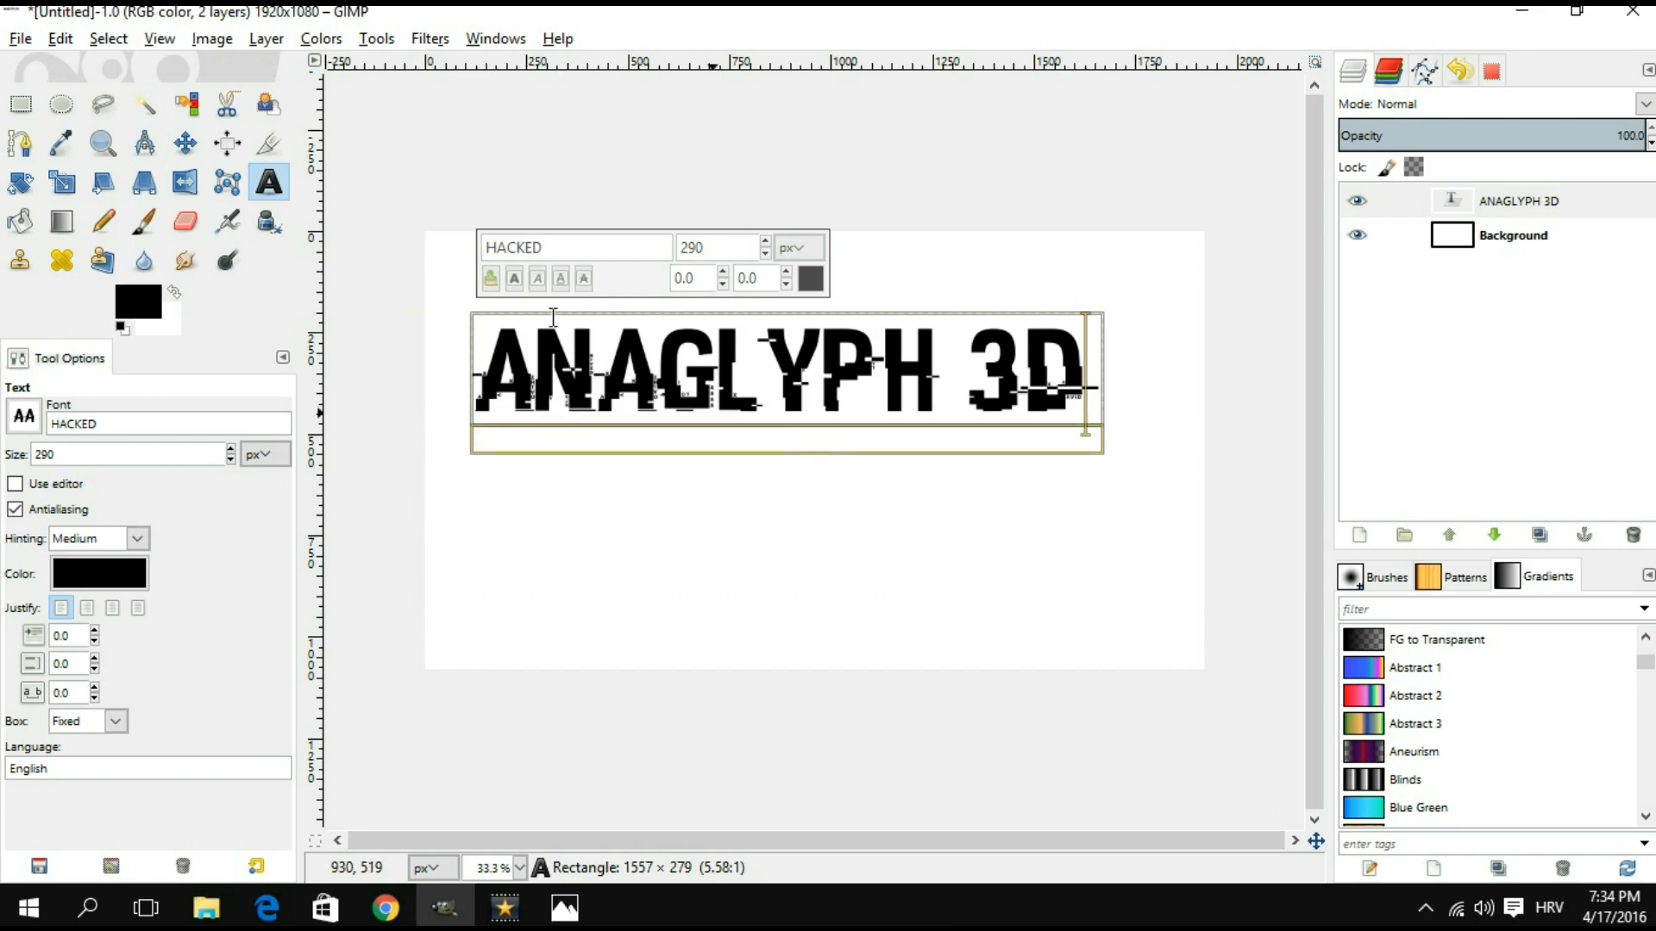
pyautogui.moveTo(223, 140)
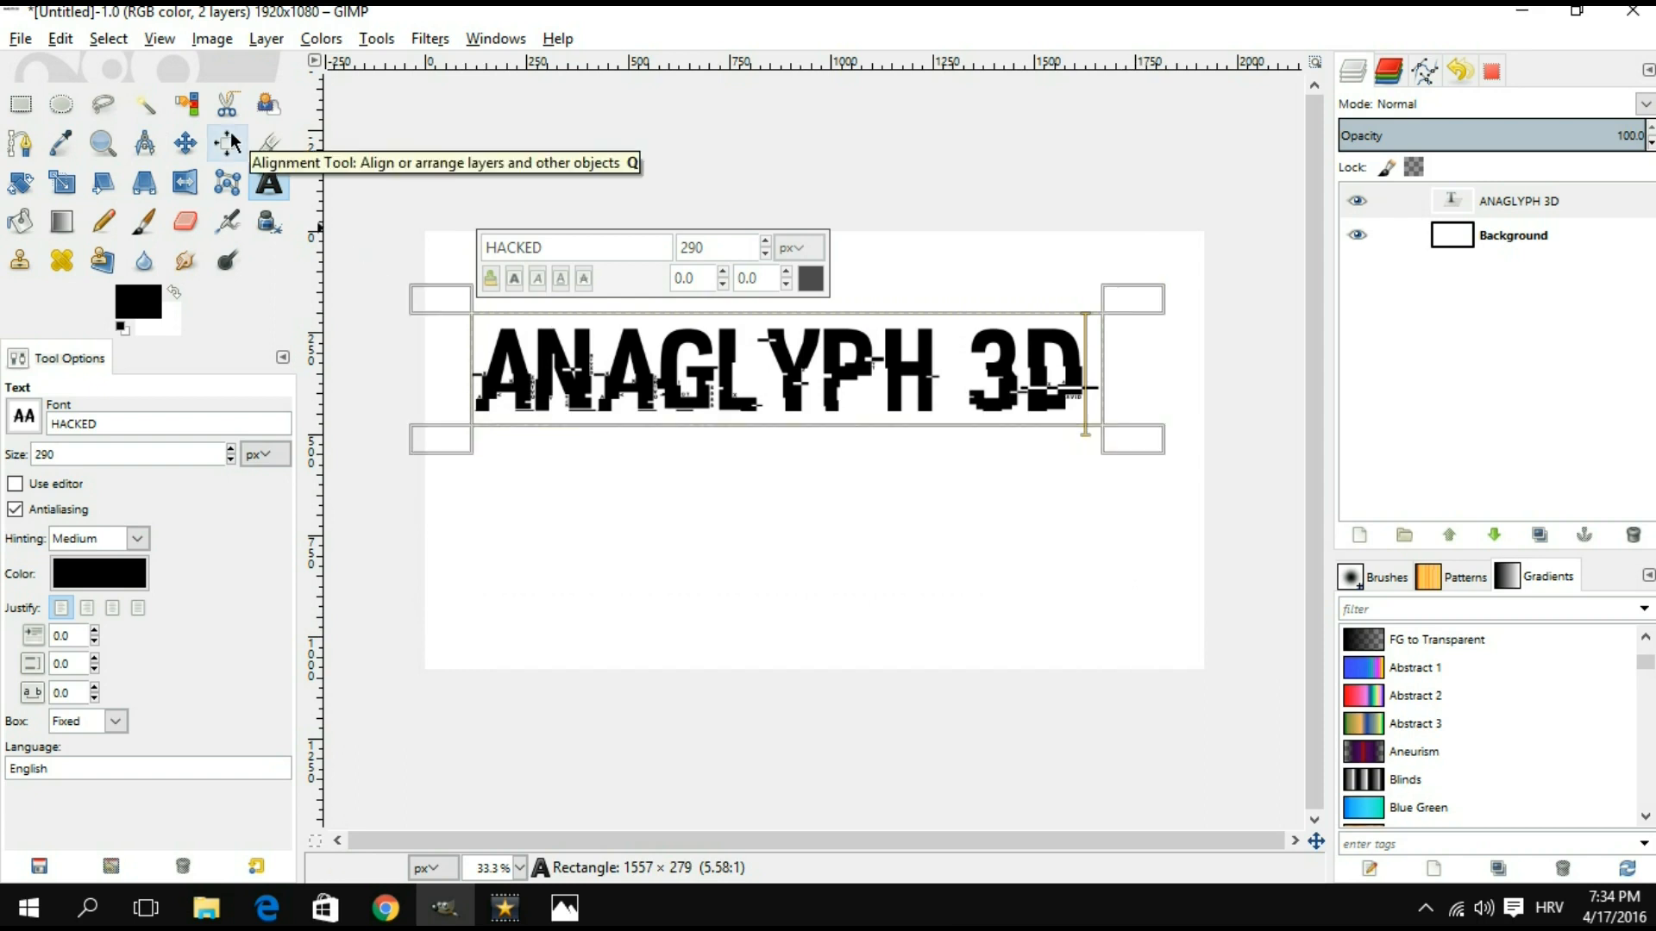
# Step: Align the text layer to the canvas centre and middle with the Alignment tool
pyautogui.click(223, 139)
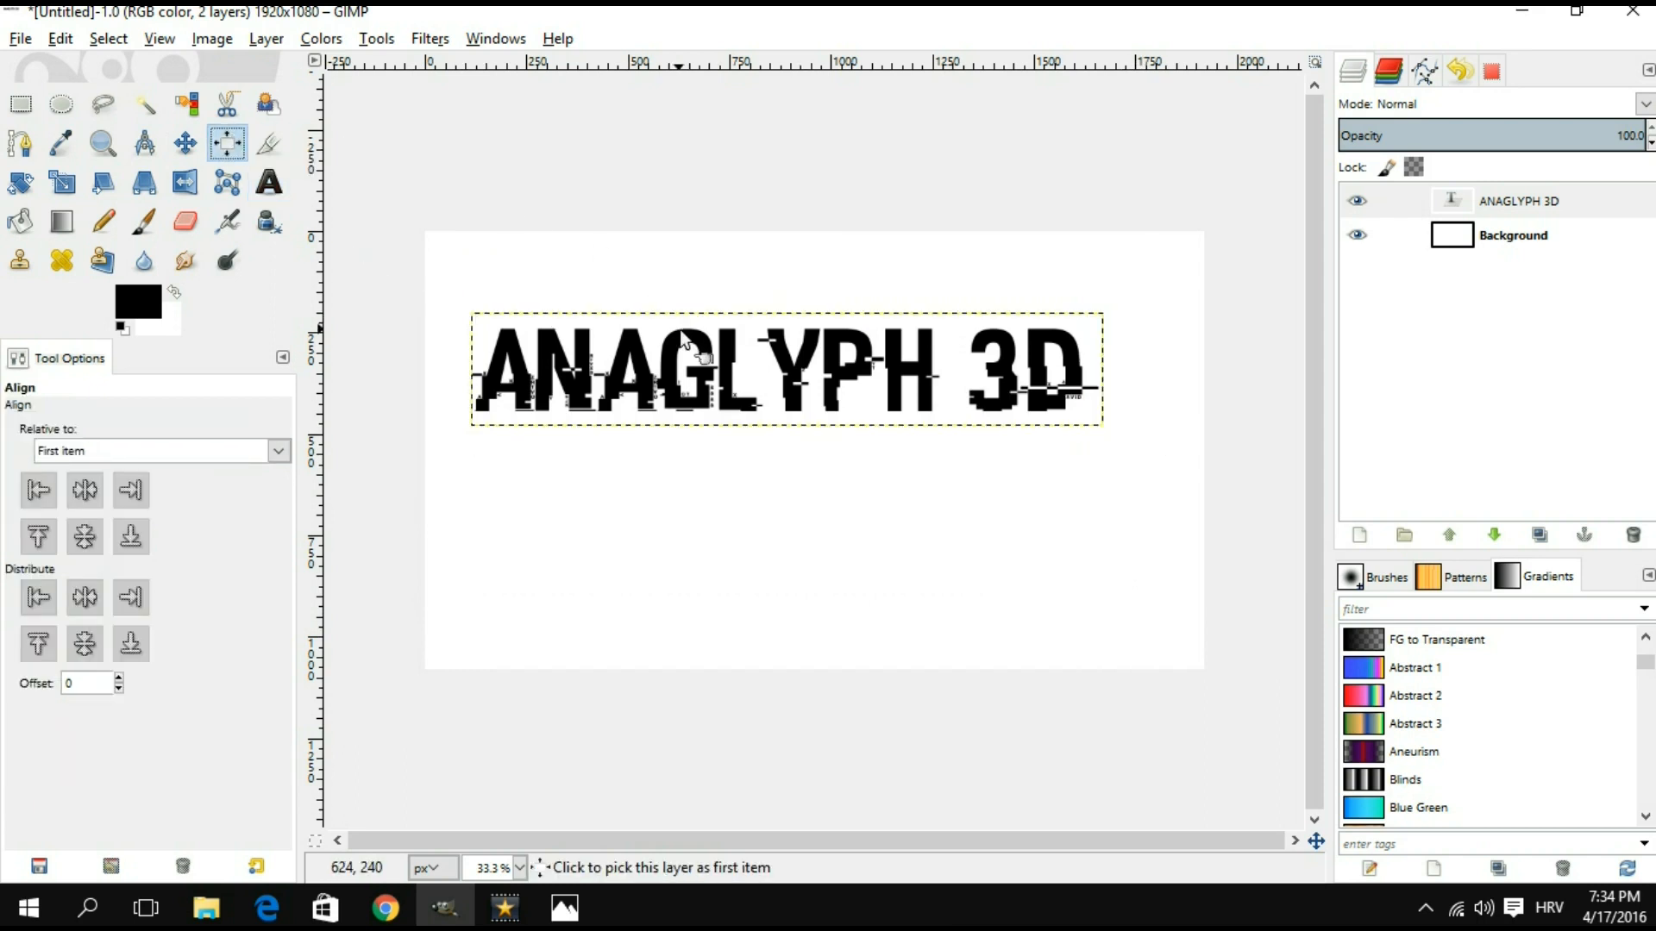
pyautogui.click(84, 490)
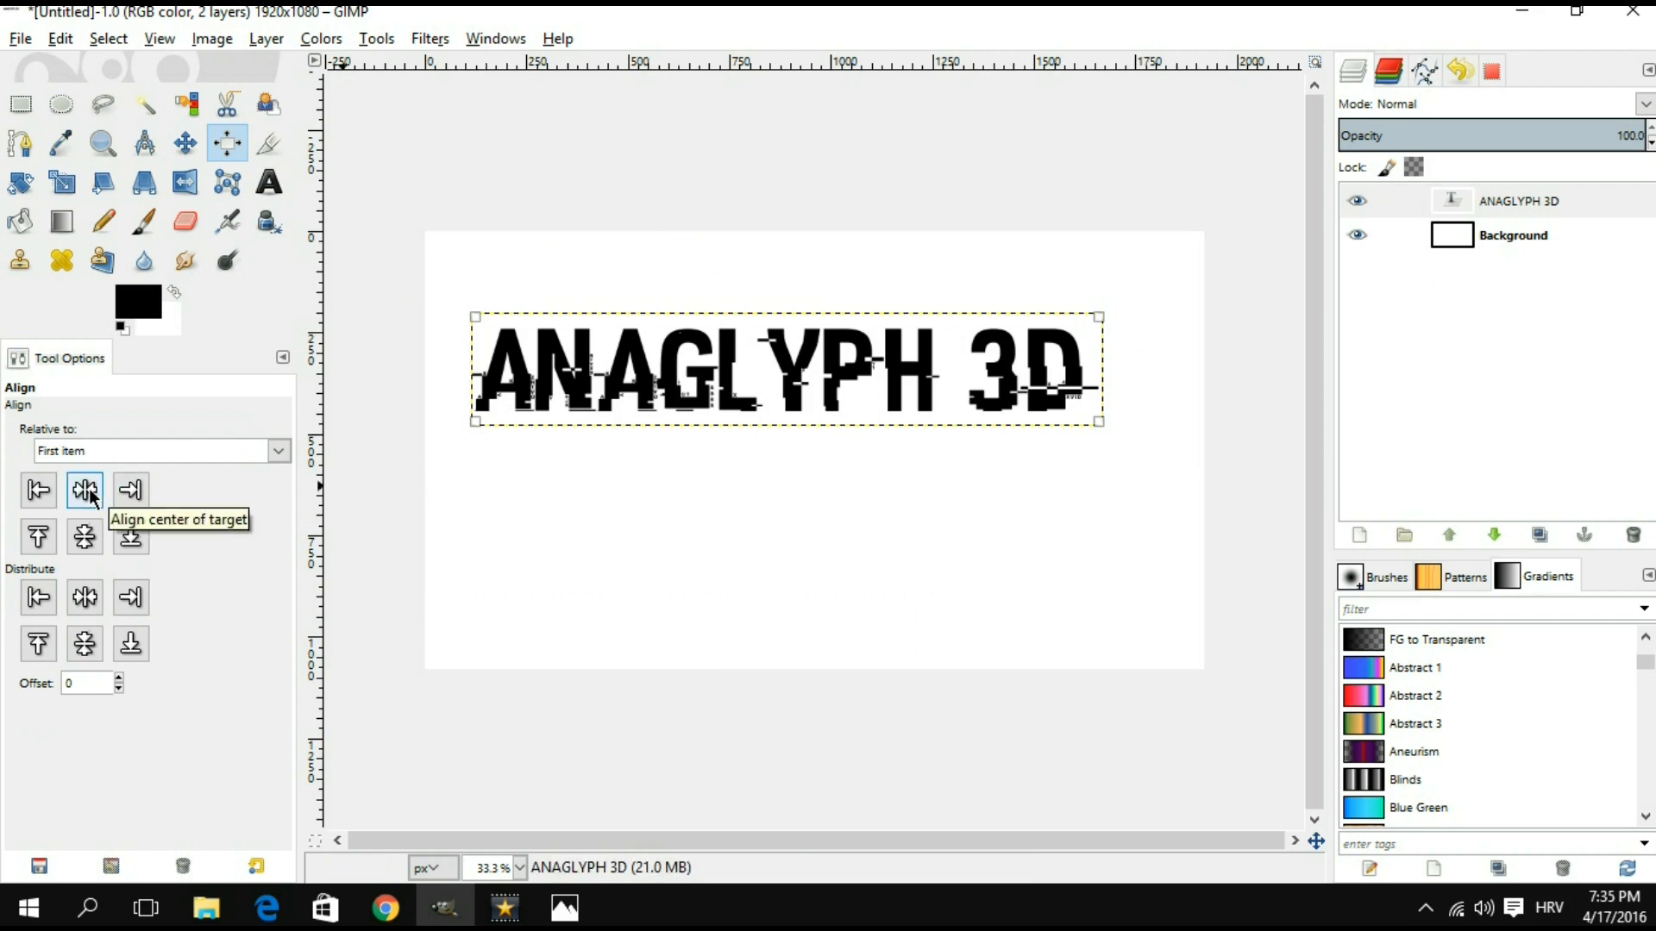
pyautogui.click(84, 536)
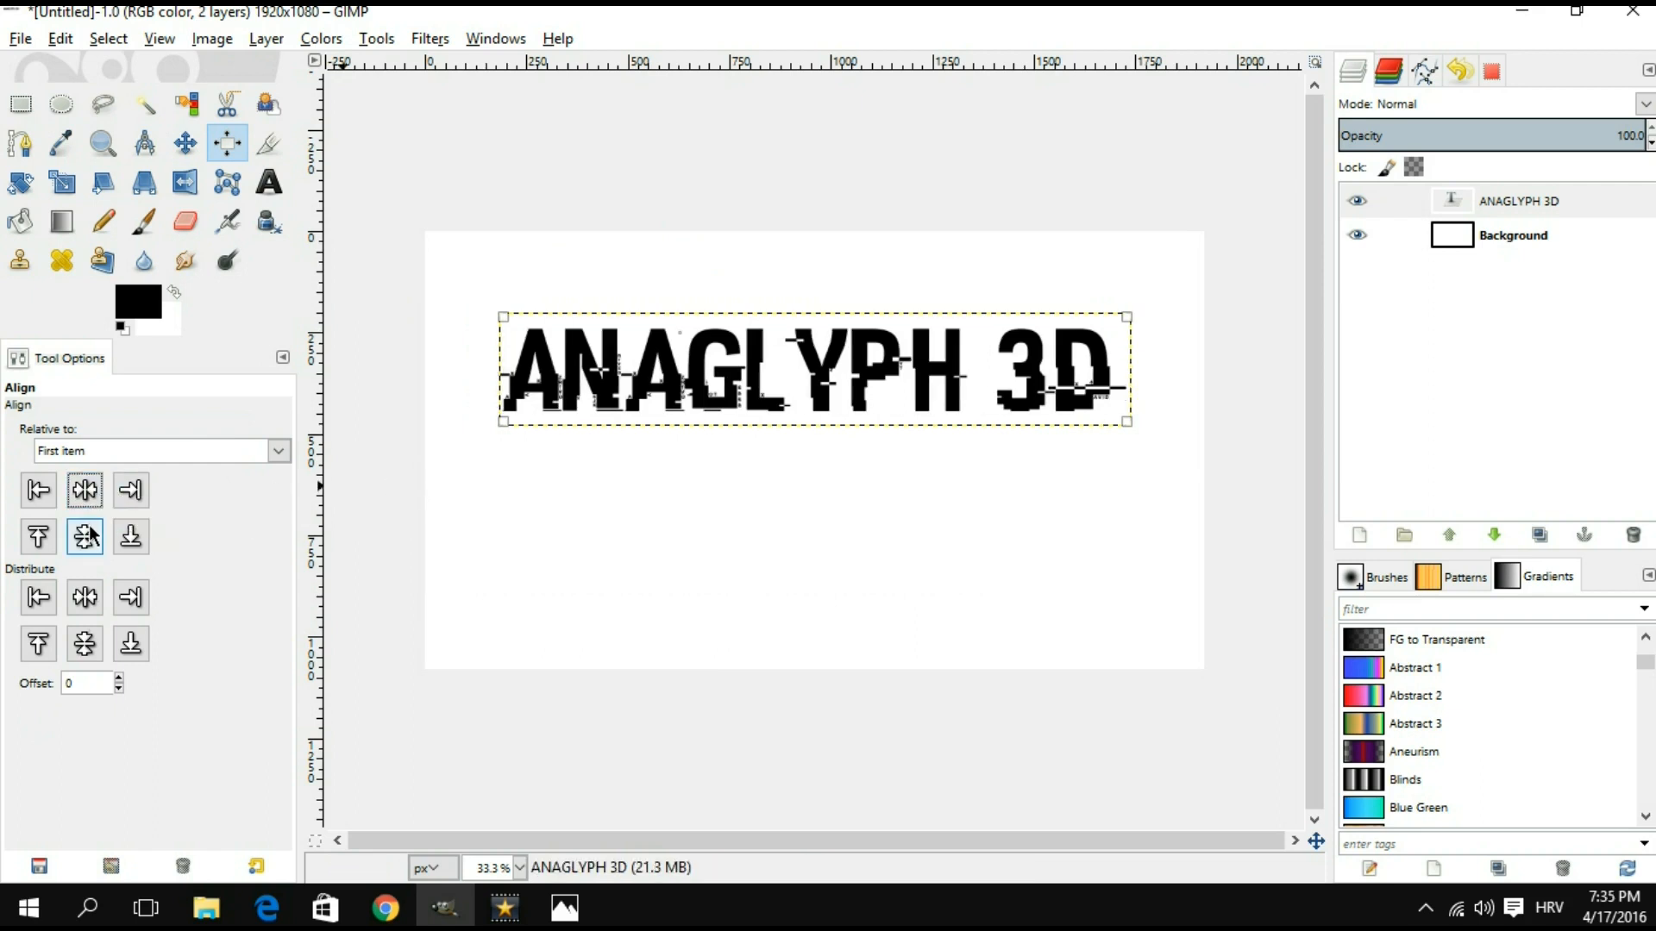
pyautogui.click(85, 537)
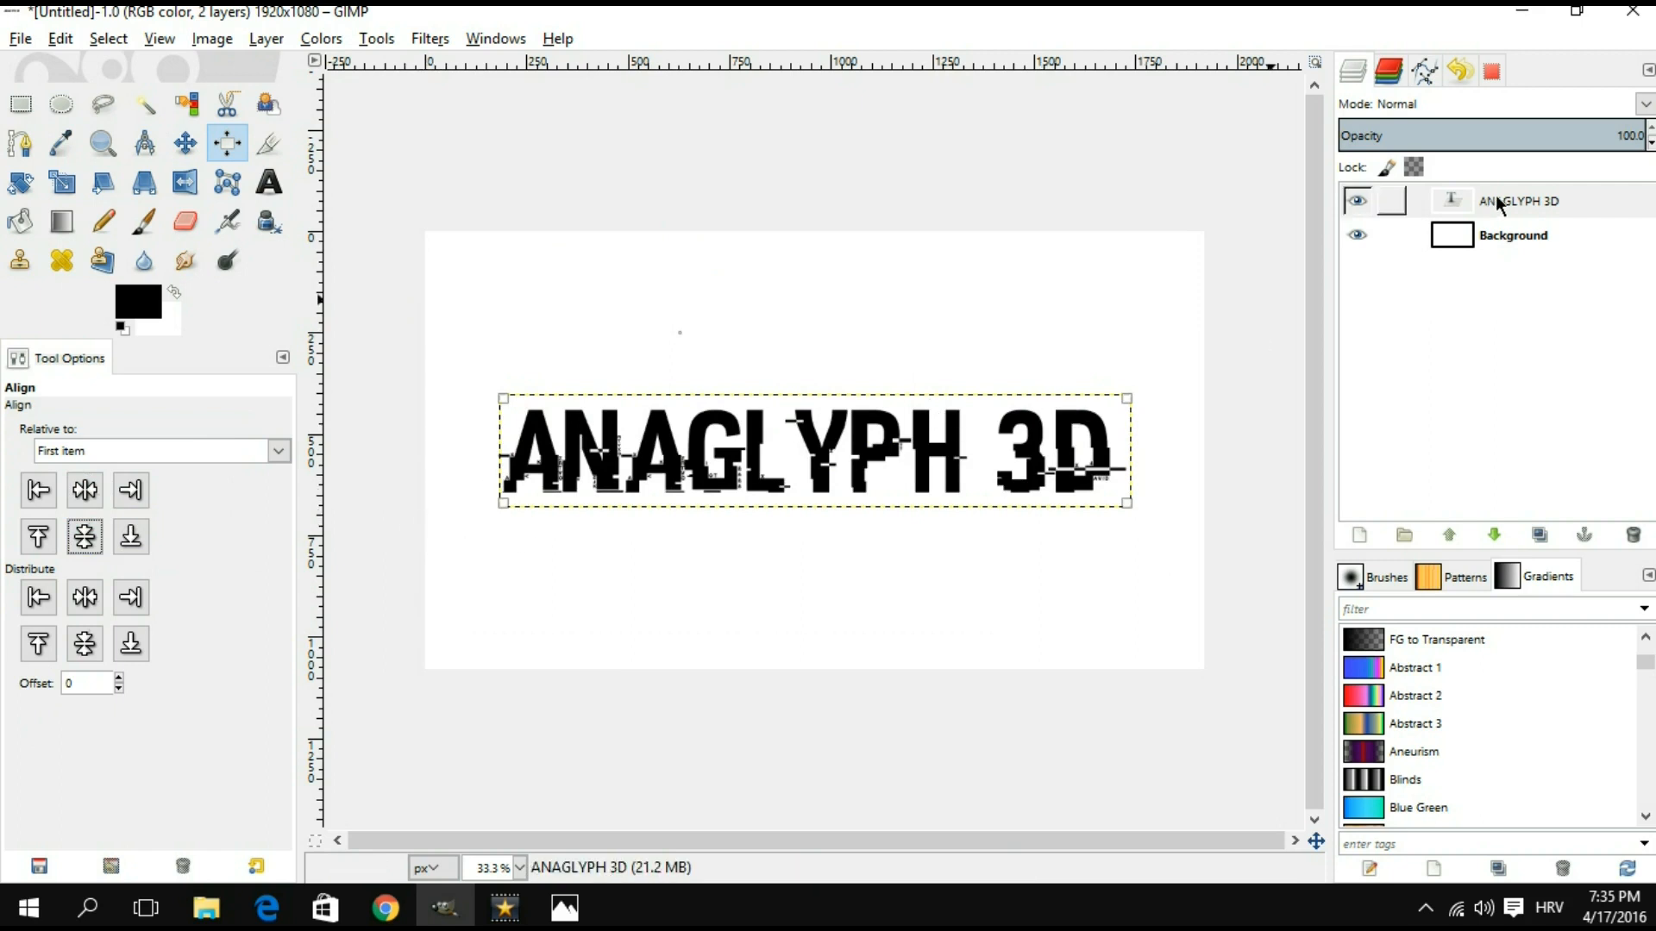
# Step: Duplicate the ANAGLYPH 3D layer and recolour the copy's text cyan (00ffff)
pyautogui.click(1526, 202)
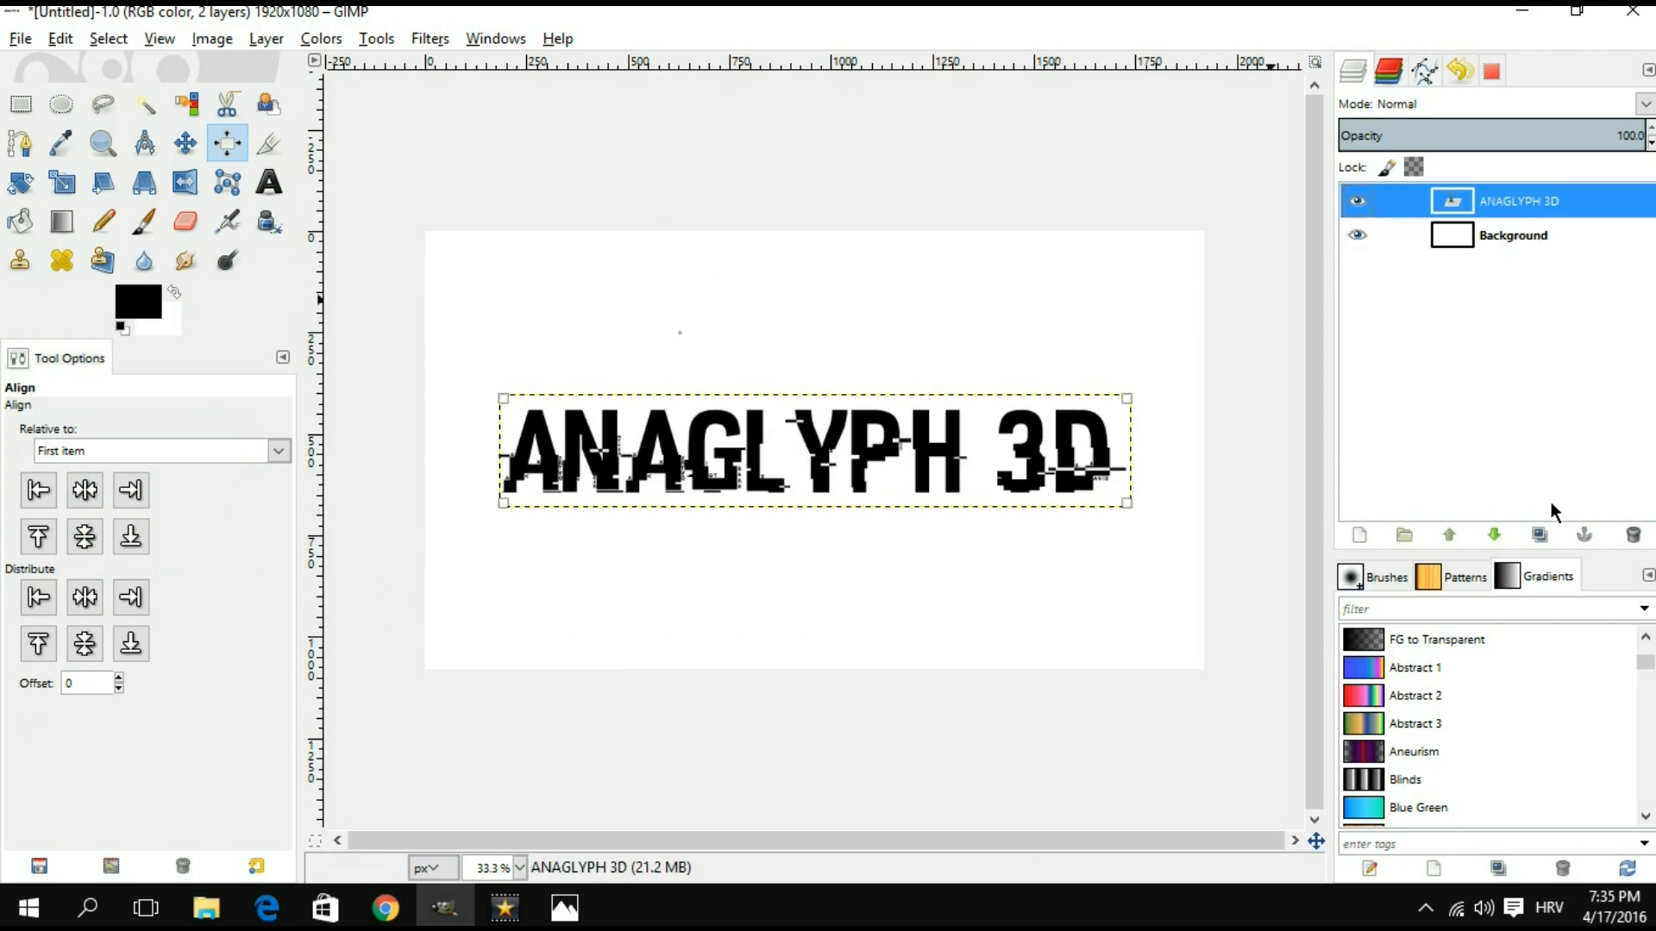
pyautogui.click(270, 181)
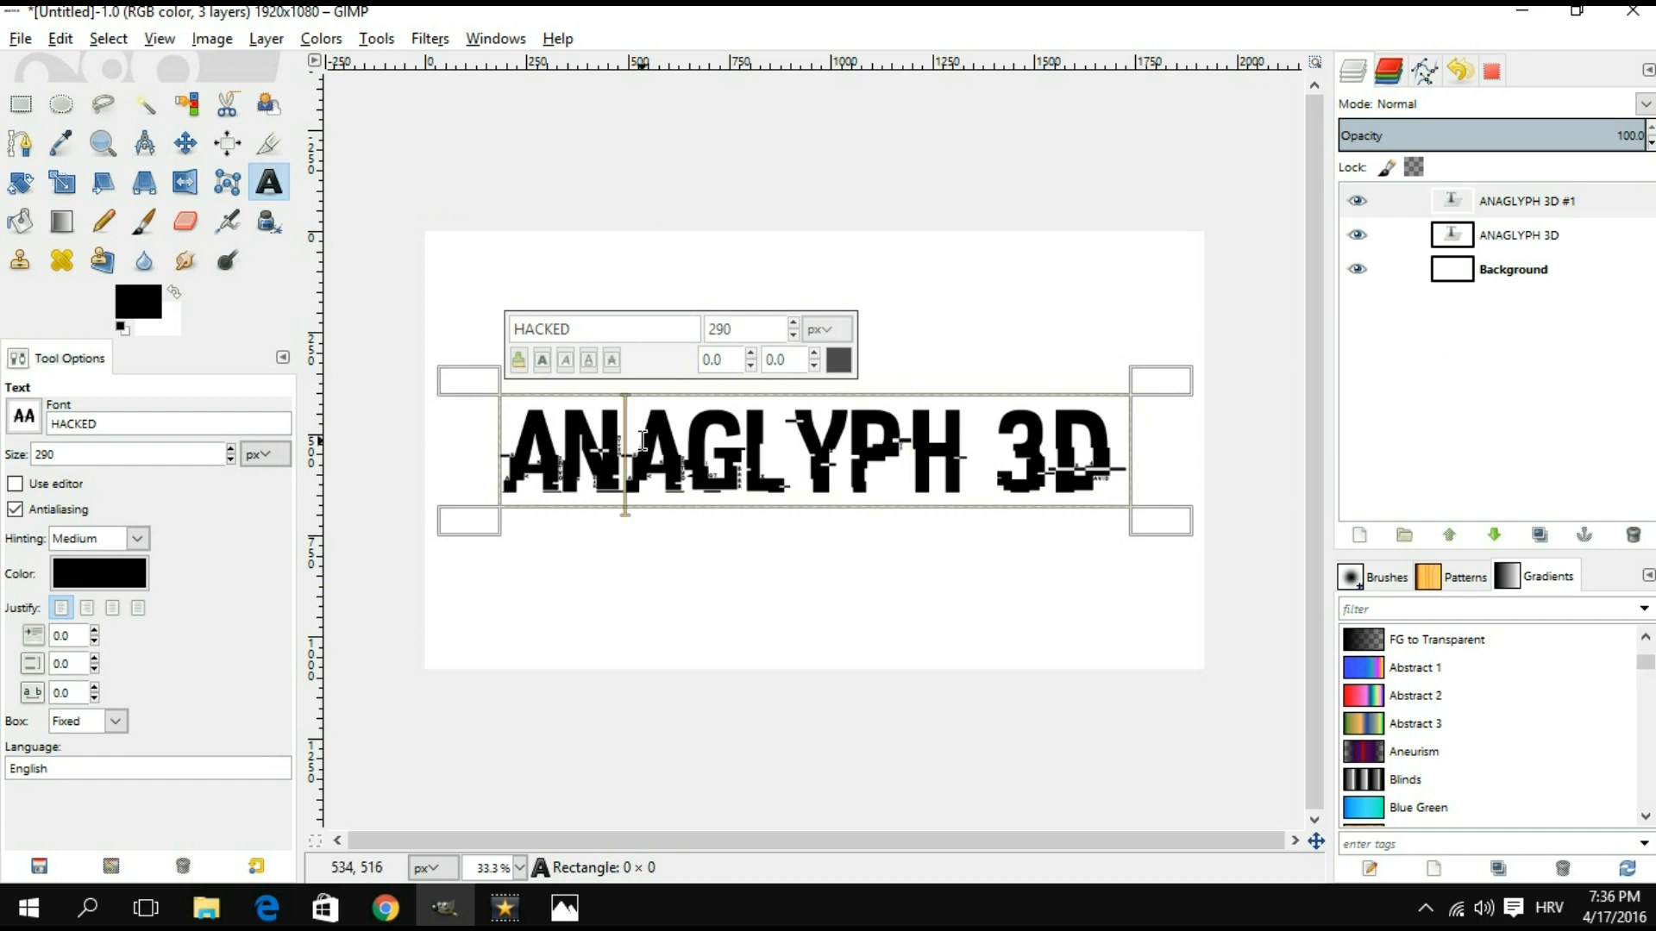
pyautogui.click(98, 574)
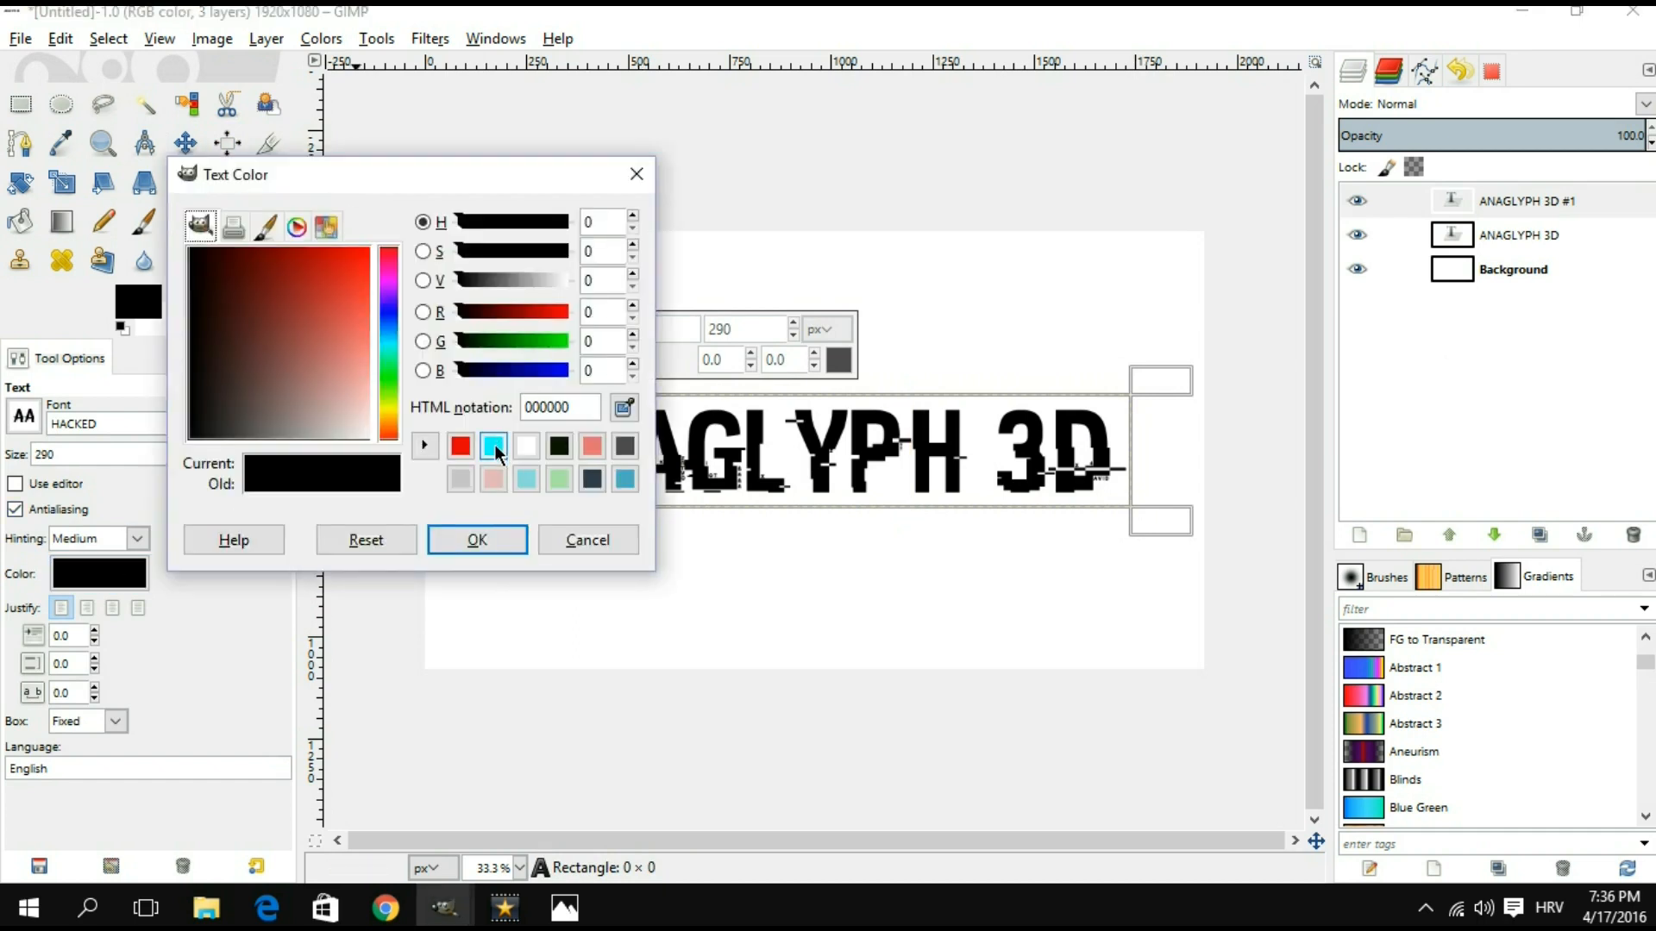
pyautogui.click(492, 445)
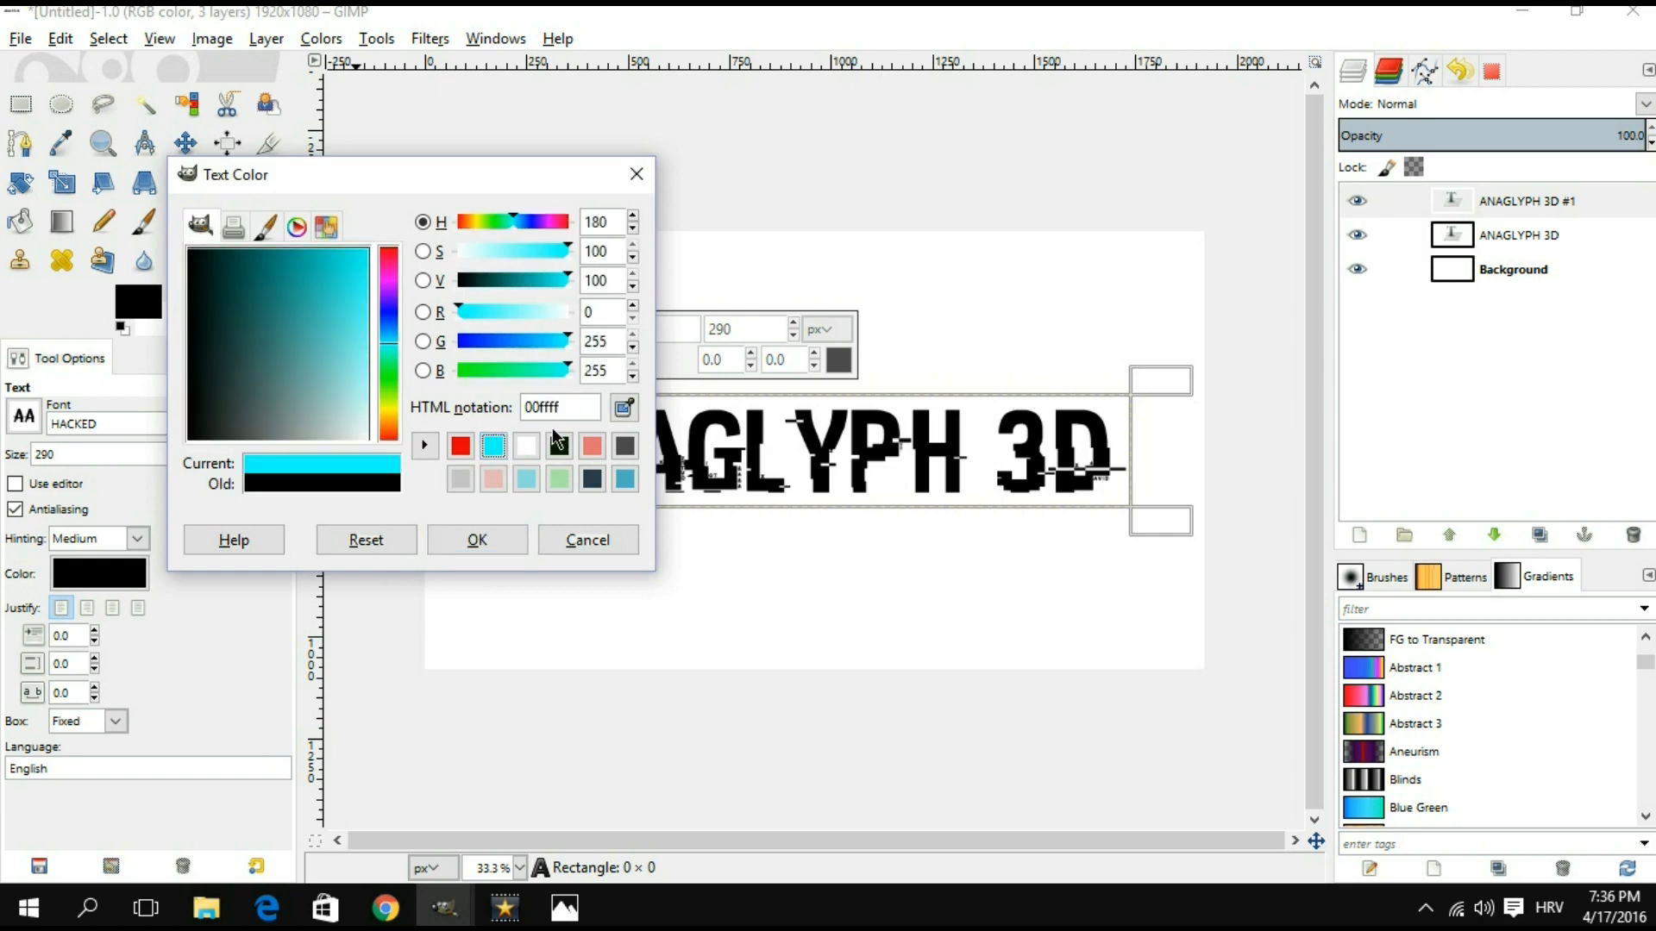
pyautogui.click(560, 407)
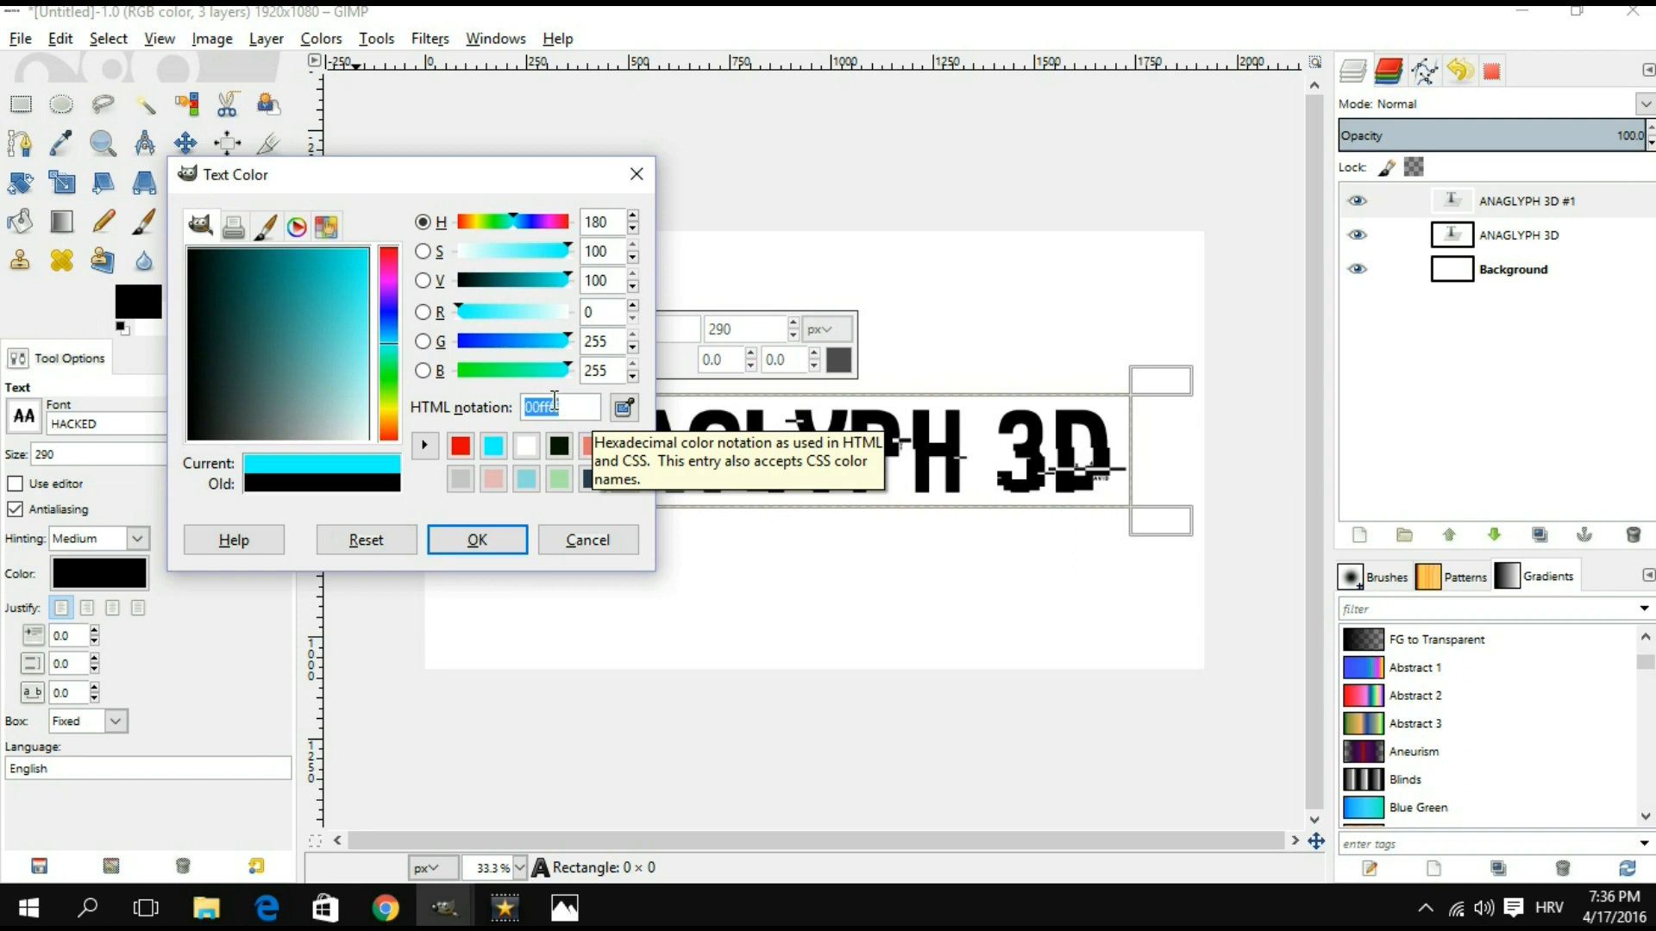
pyautogui.click(477, 540)
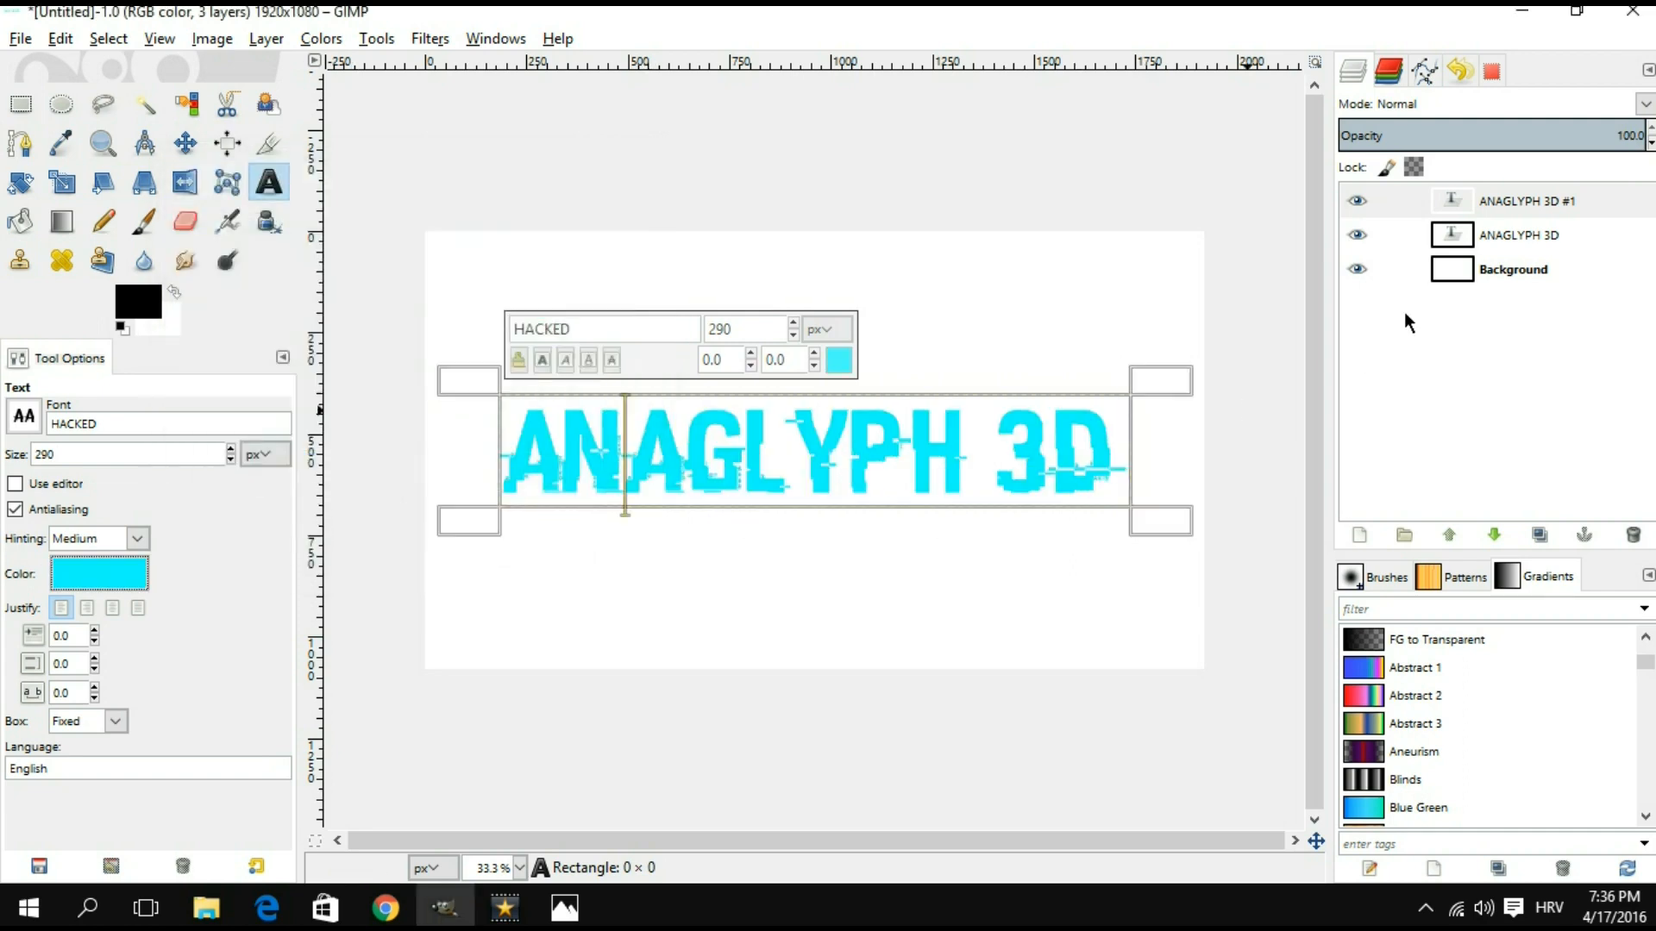
# Step: Recolour the original ANAGLYPH 3D layer's text red (e60002)
pyautogui.click(1526, 234)
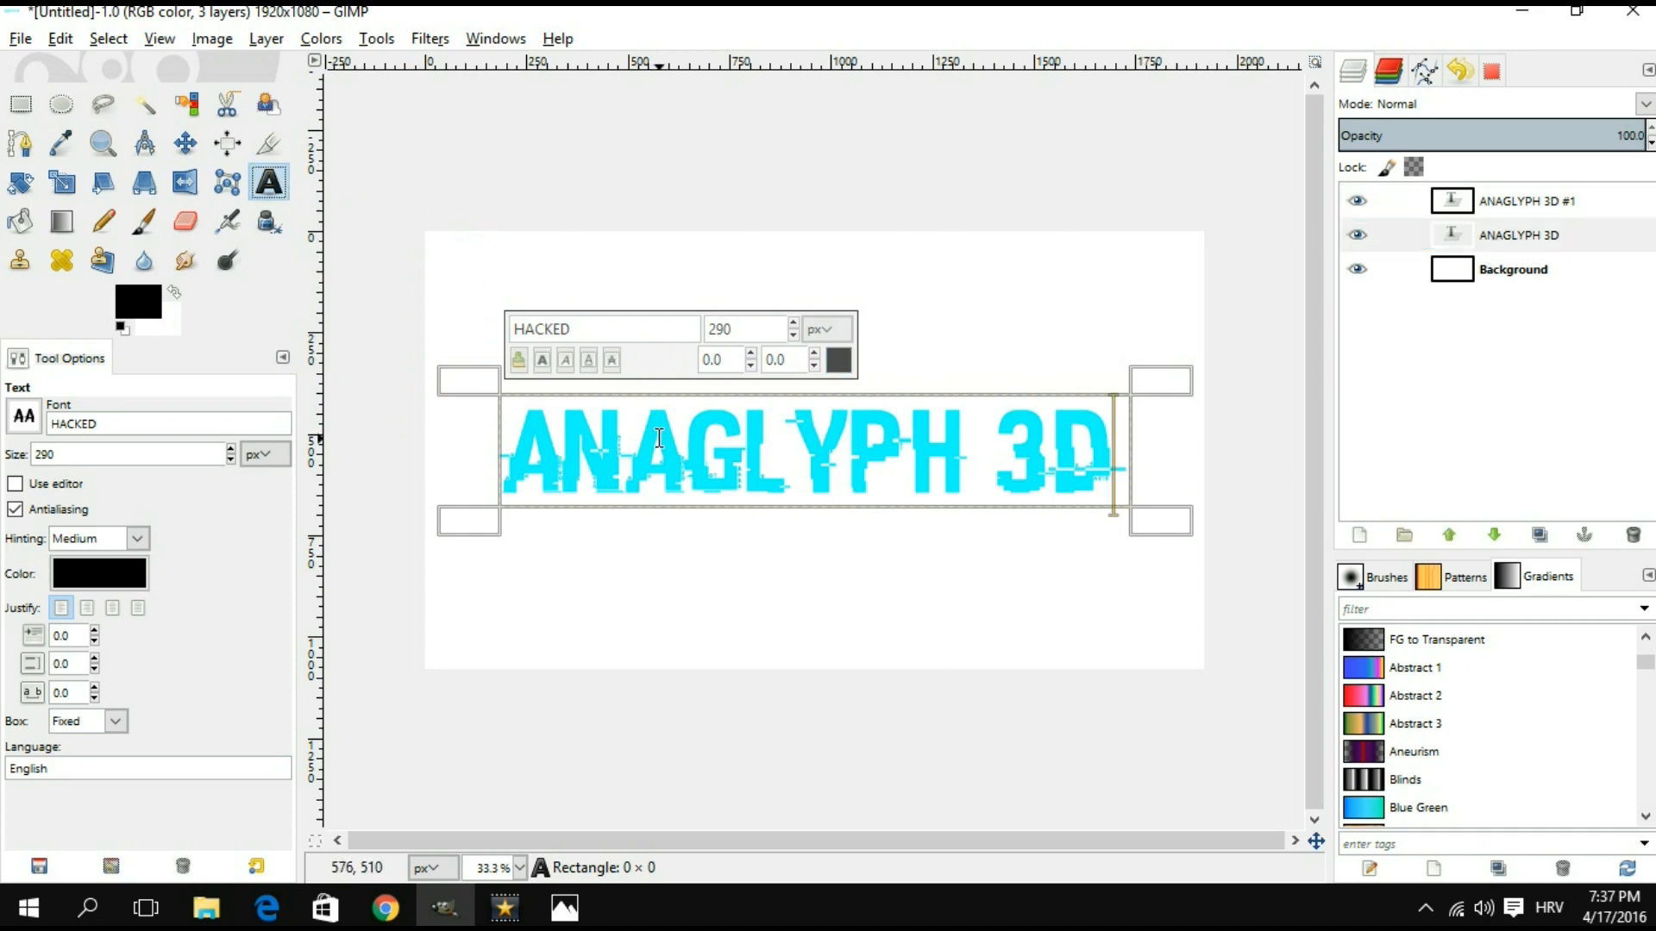
pyautogui.click(98, 574)
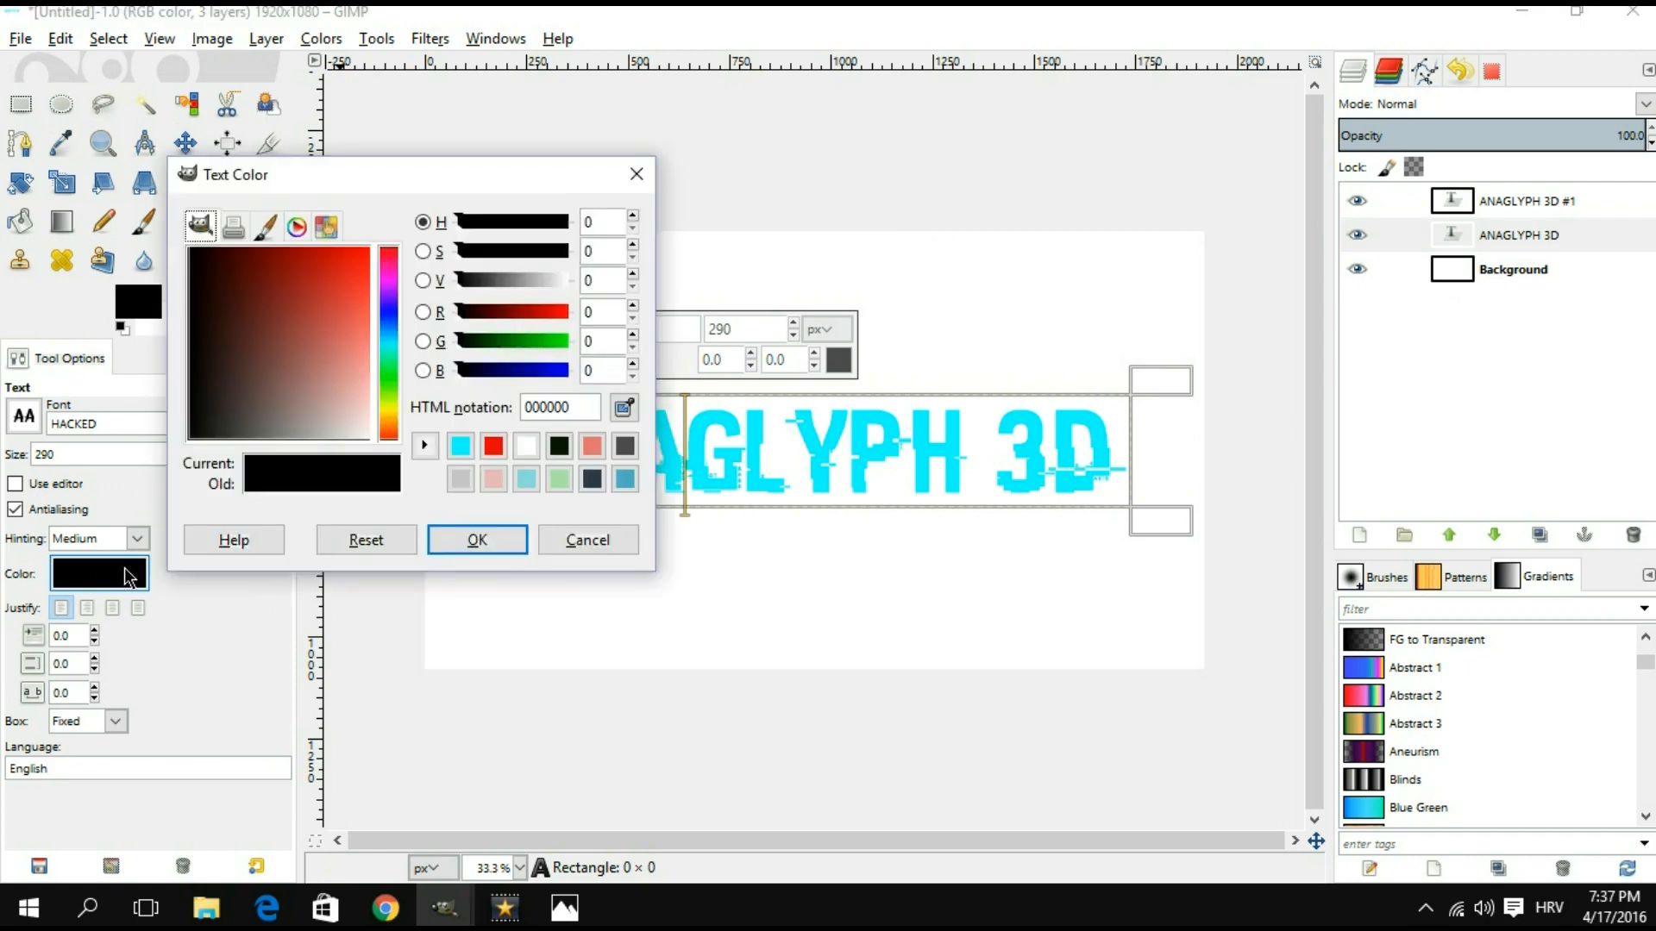
pyautogui.click(493, 446)
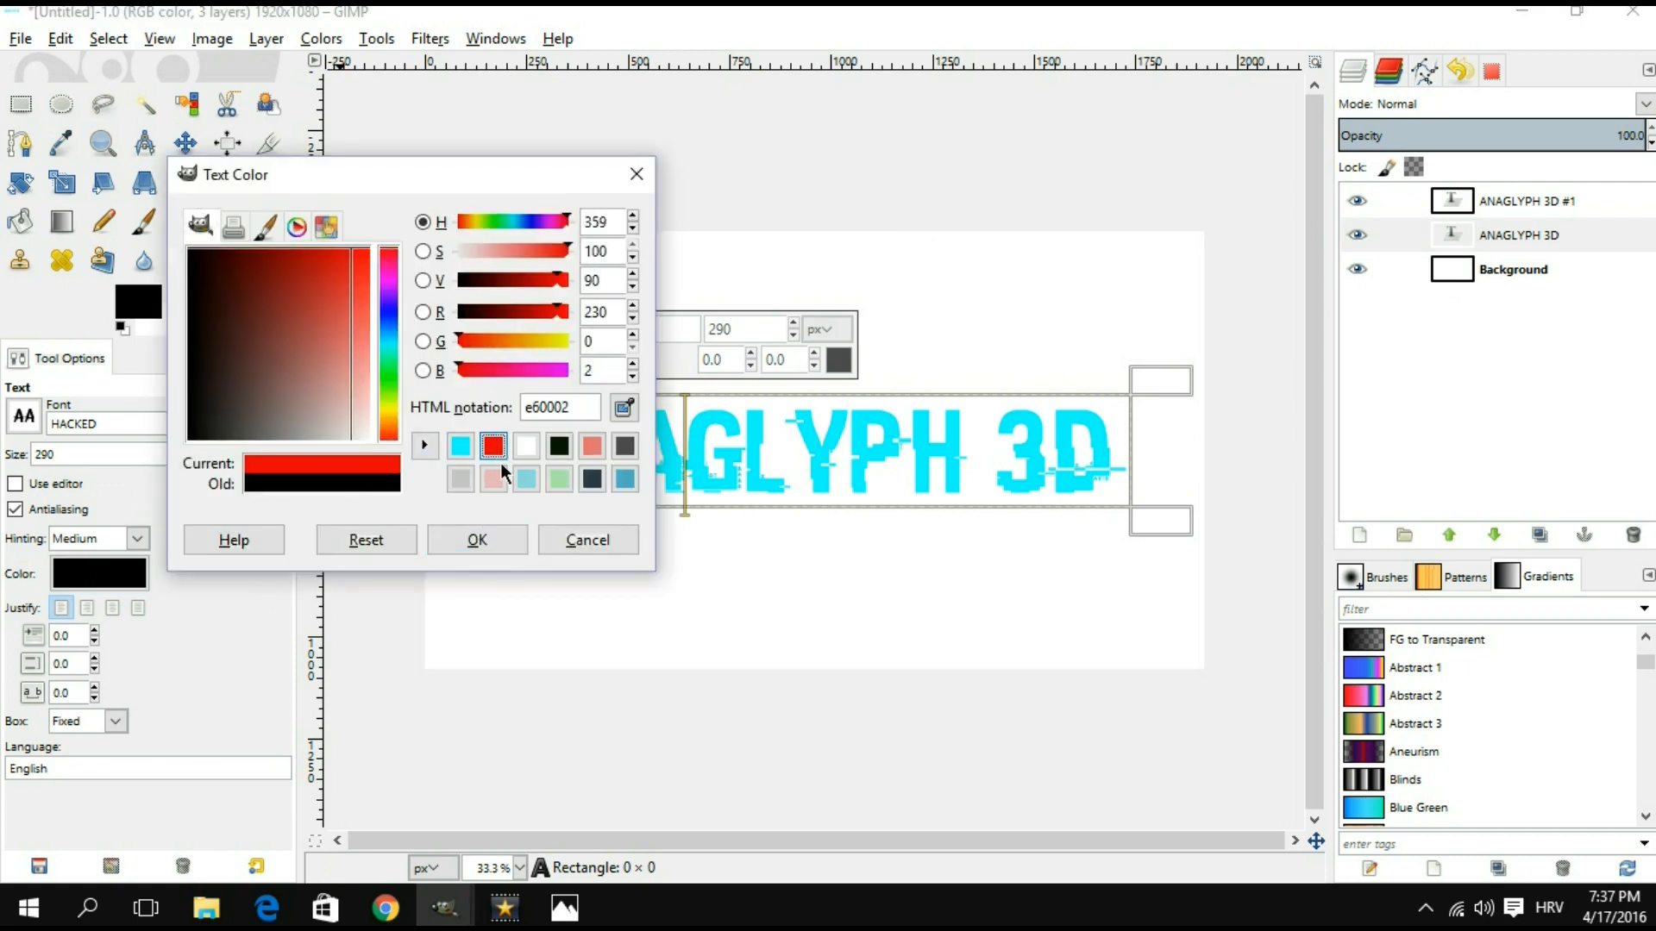
pyautogui.click(476, 539)
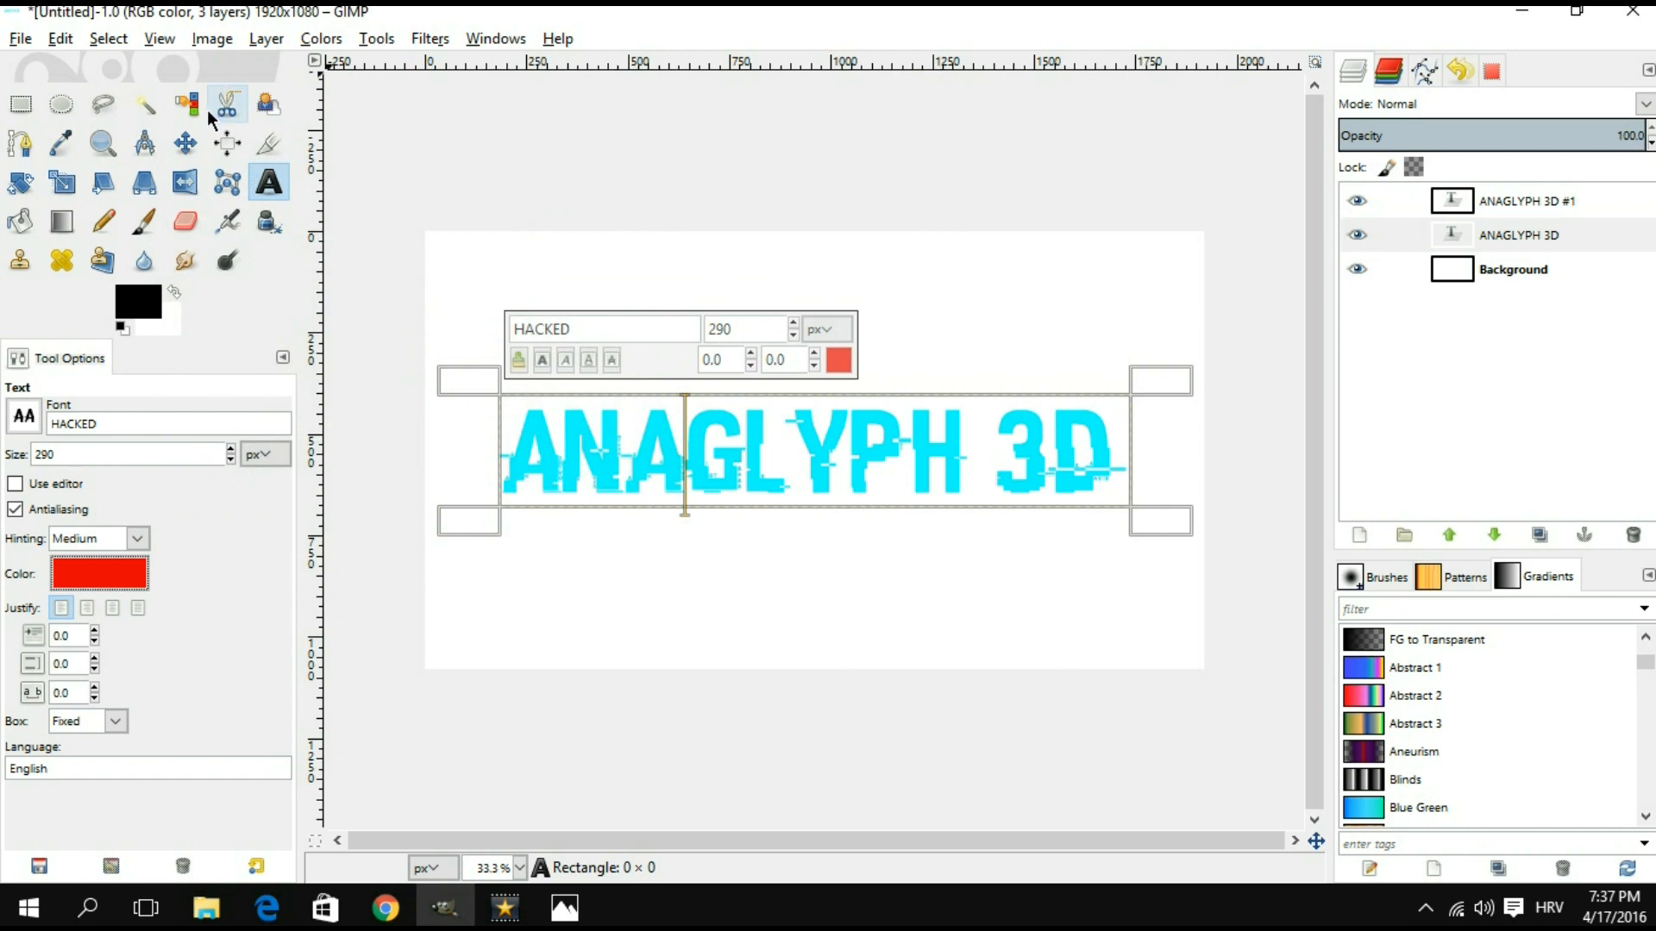
pyautogui.click(183, 142)
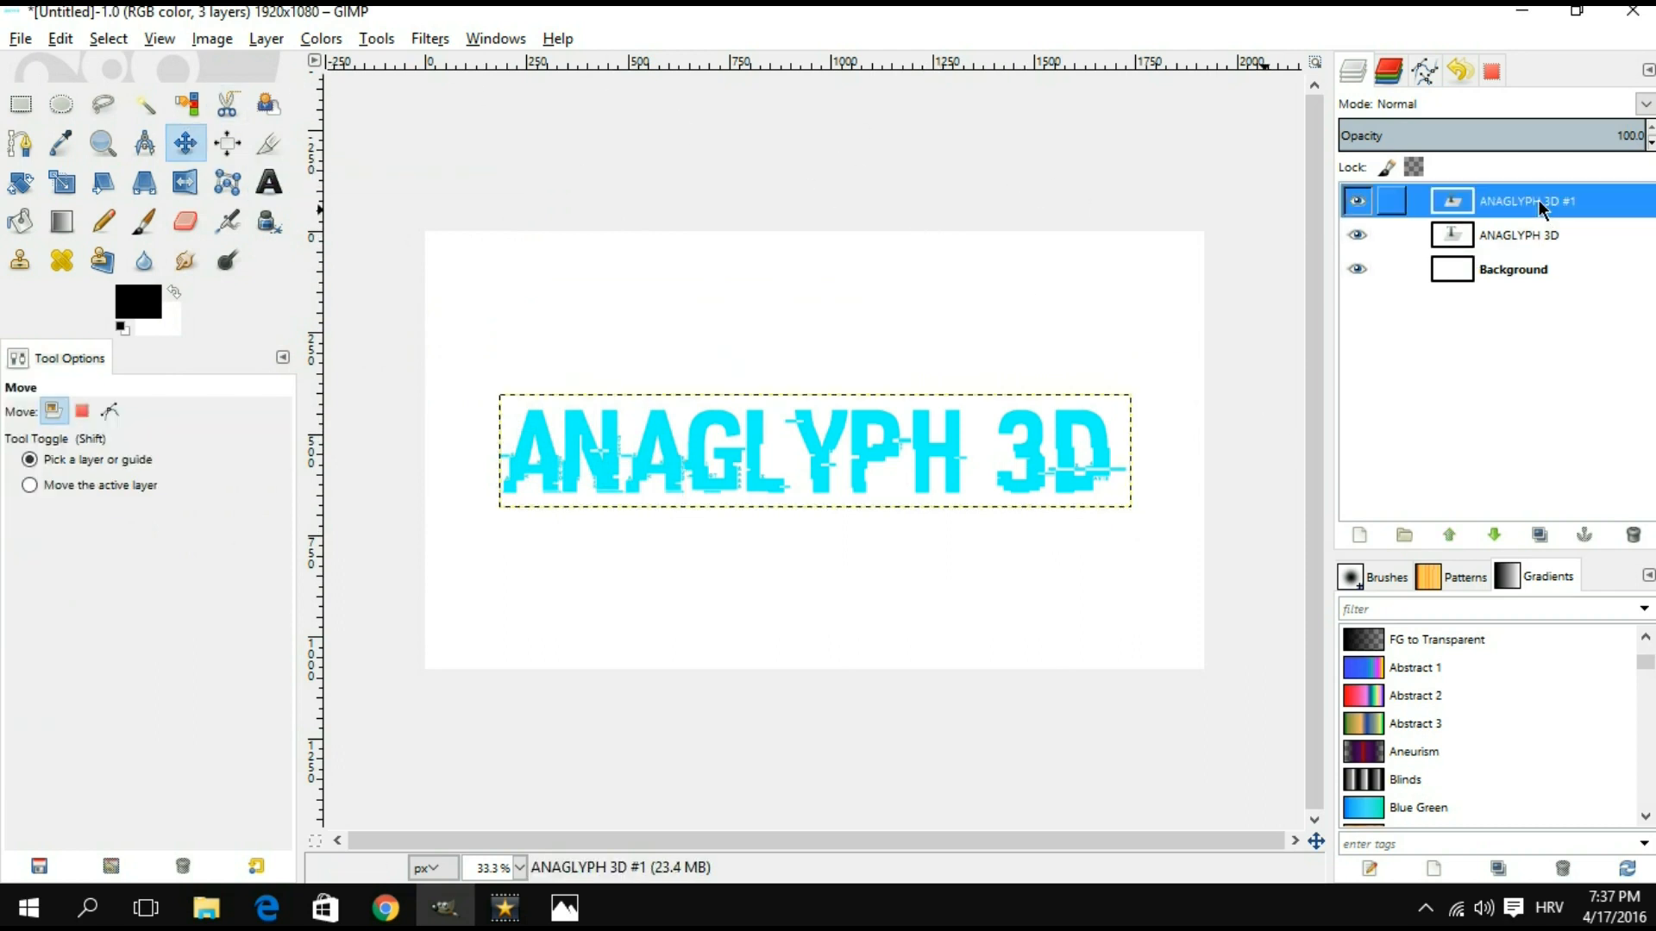
pyautogui.moveTo(819, 464)
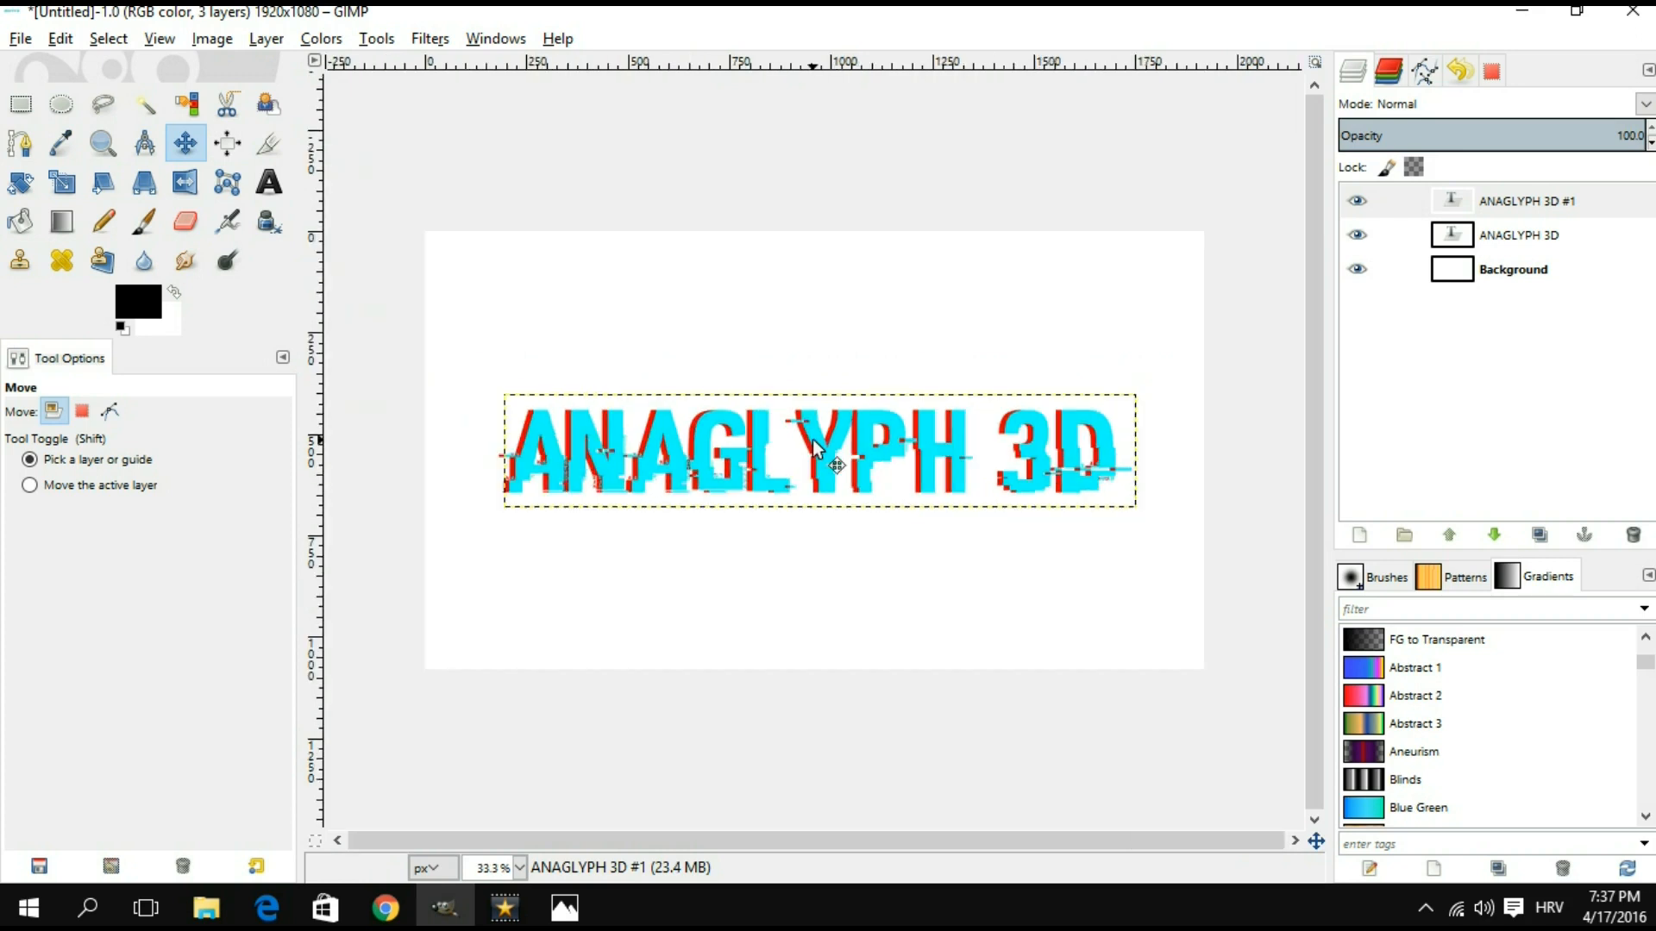
pyautogui.moveTo(927, 470)
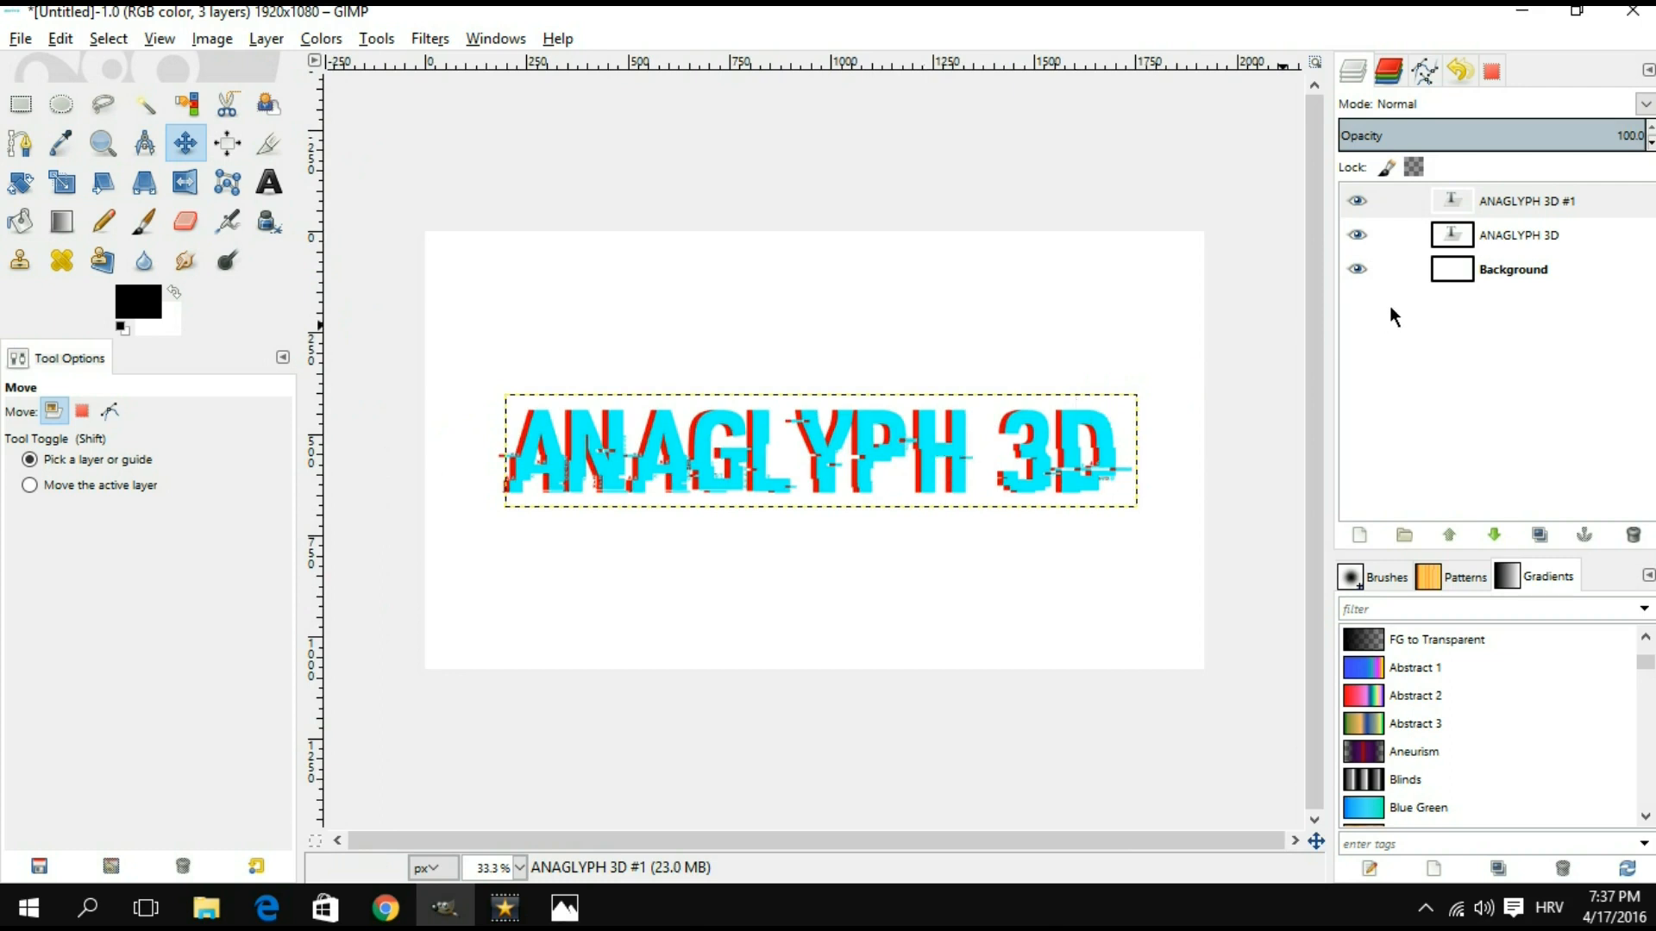
# Step: Offset the cyan ANAGLYPH 3D #1 layer slightly and select it in Layers
pyautogui.click(1527, 201)
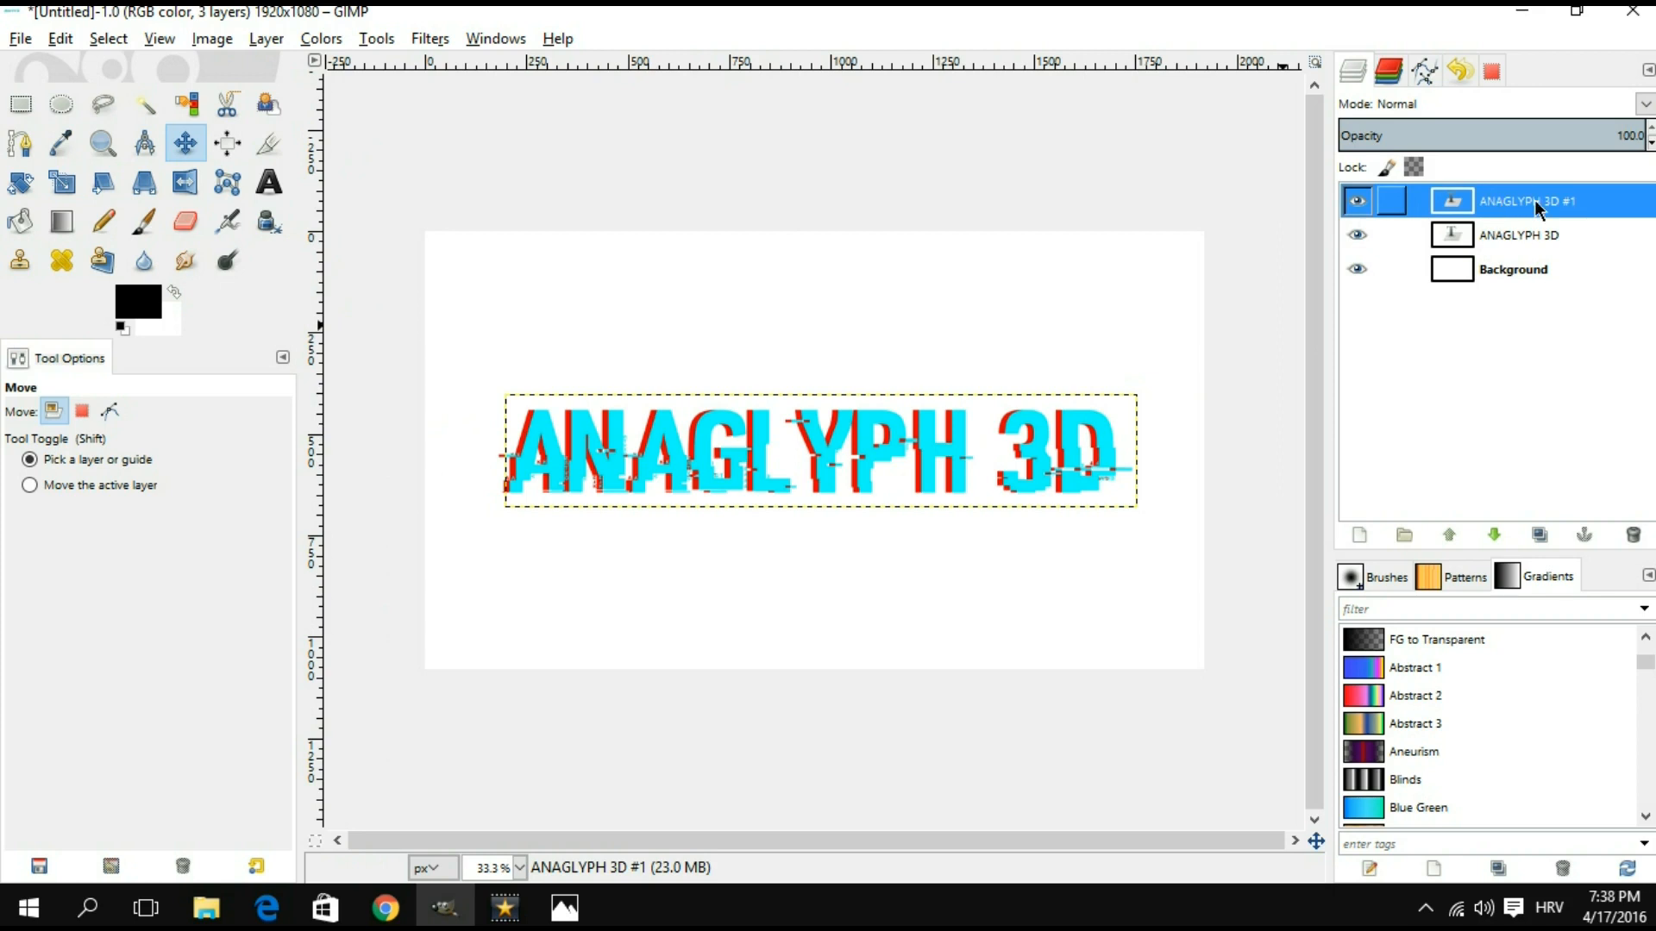
# Step: Set the ANAGLYPH 3D #1 layer's blend mode to Multiply
pyautogui.click(1642, 106)
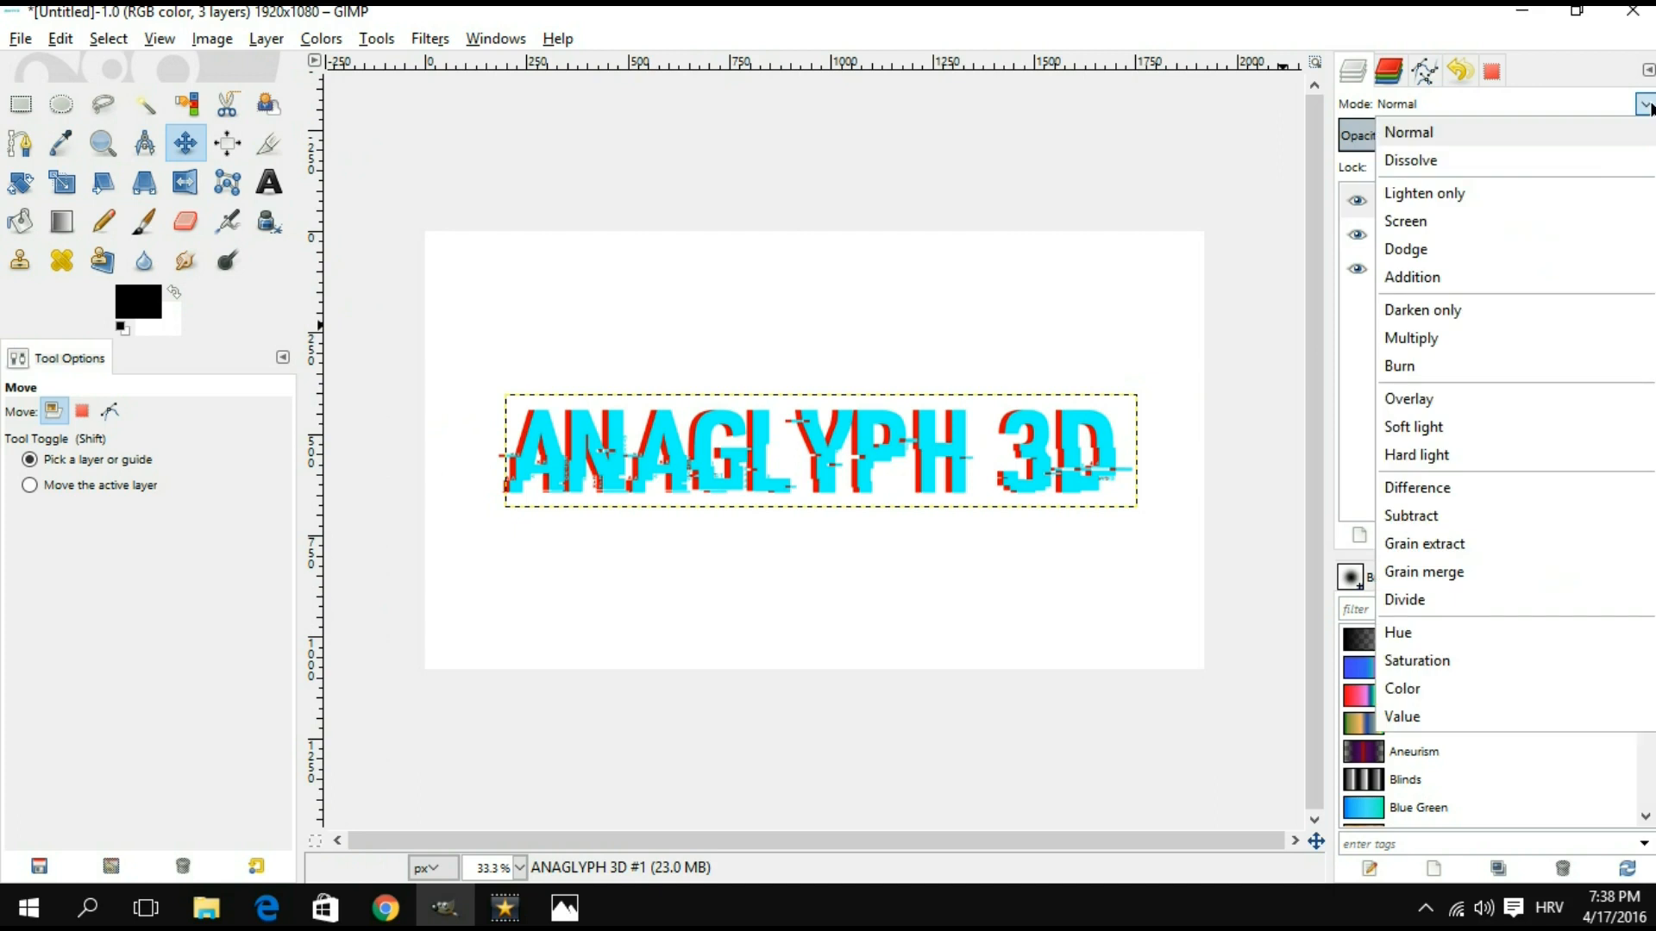
pyautogui.click(1411, 338)
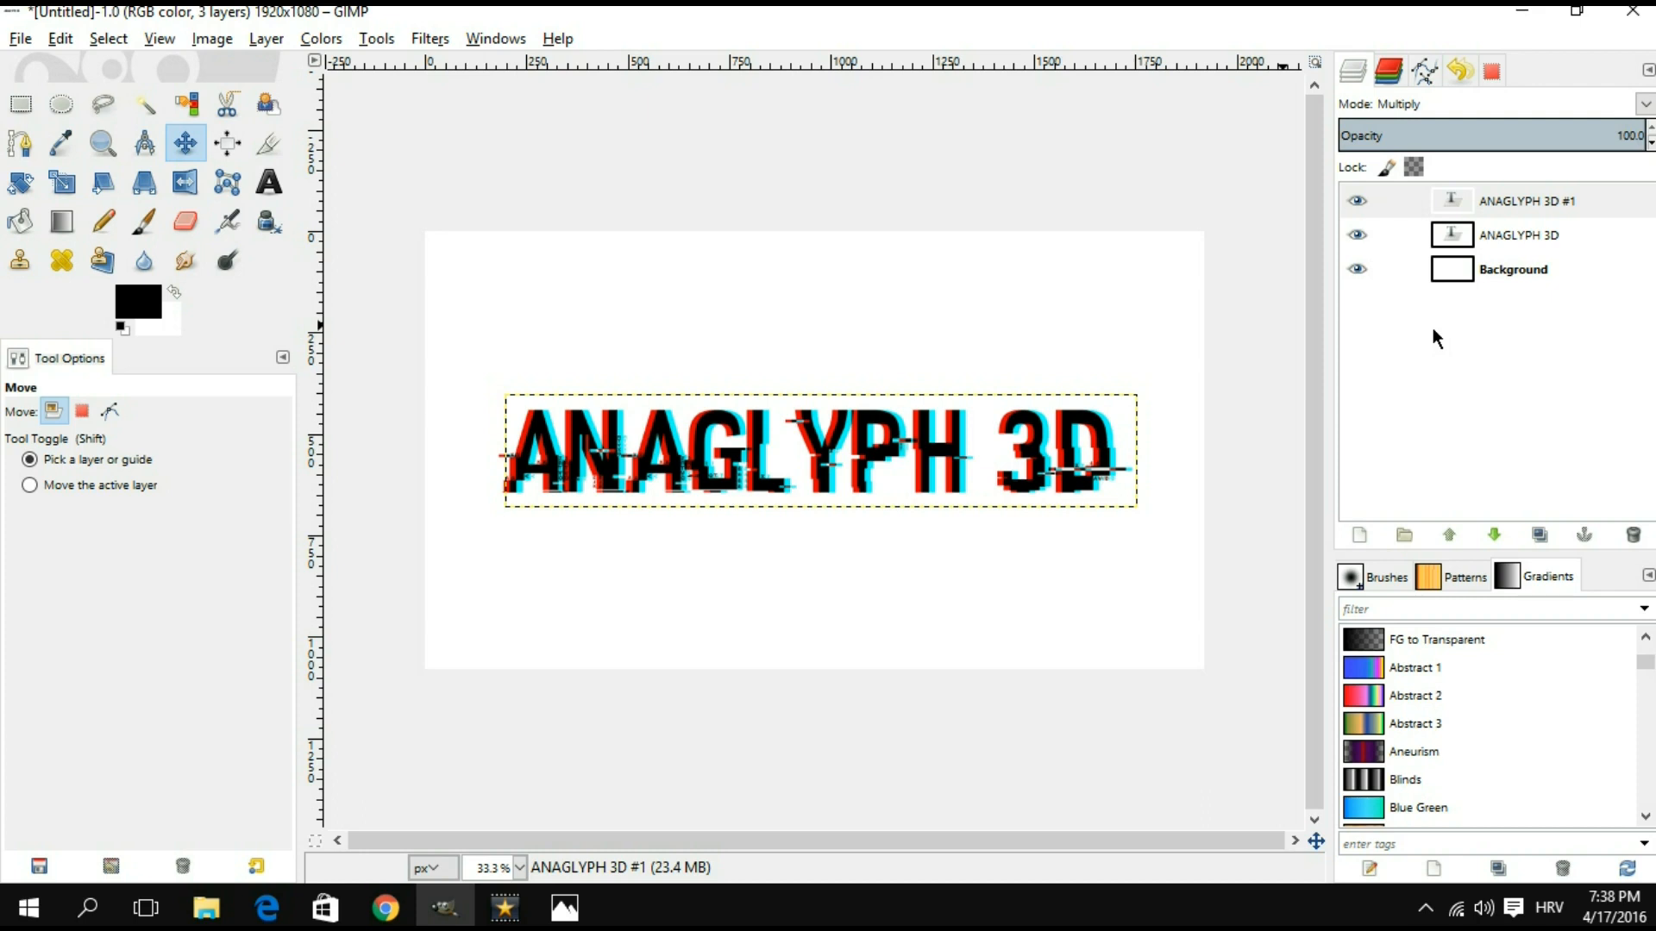
pyautogui.click(1529, 201)
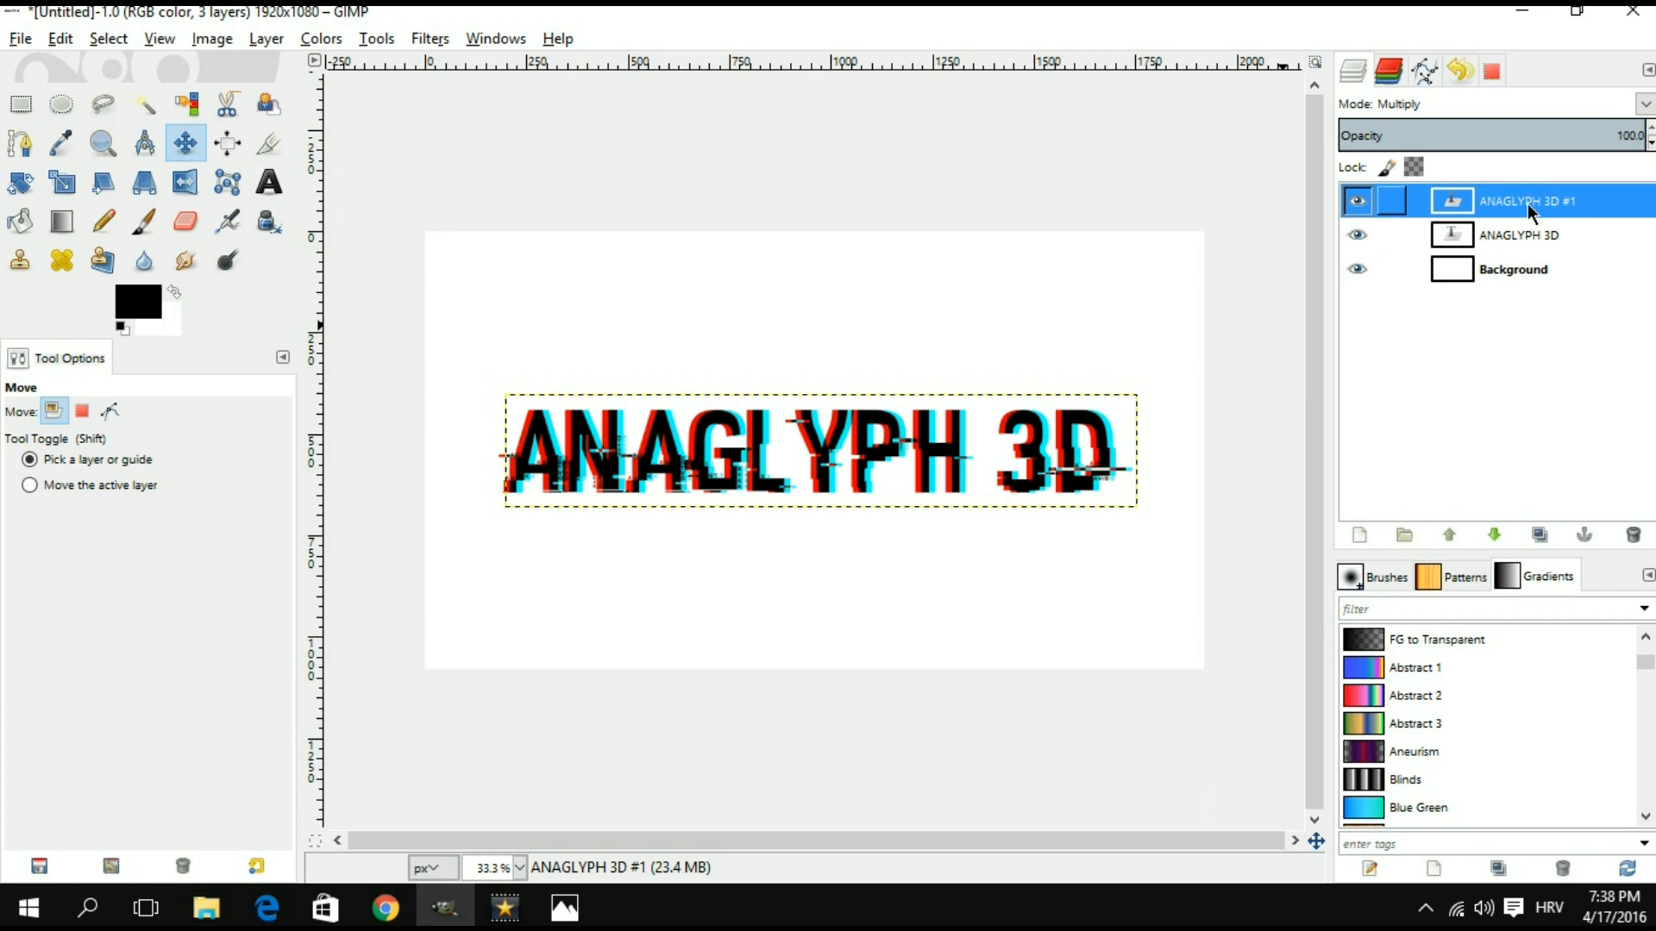
# Step: Merge the cyan ANAGLYPH 3D #1 layer down into the red ANAGLYPH 3D layer
pyautogui.click(1525, 235)
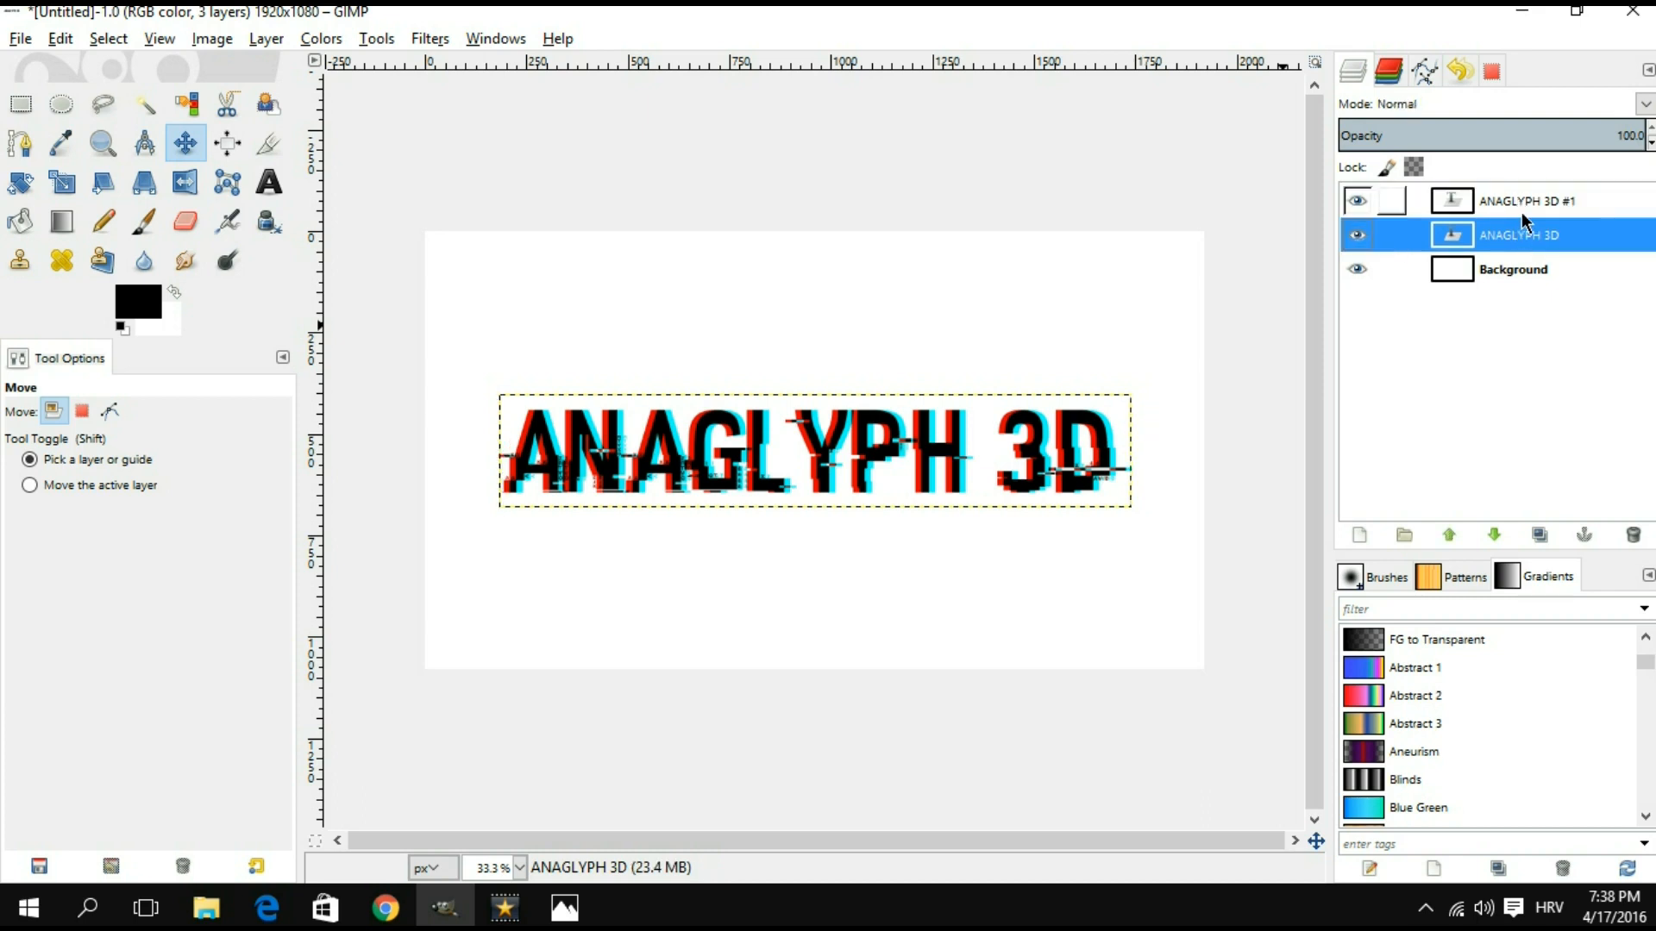
pyautogui.click(1524, 202)
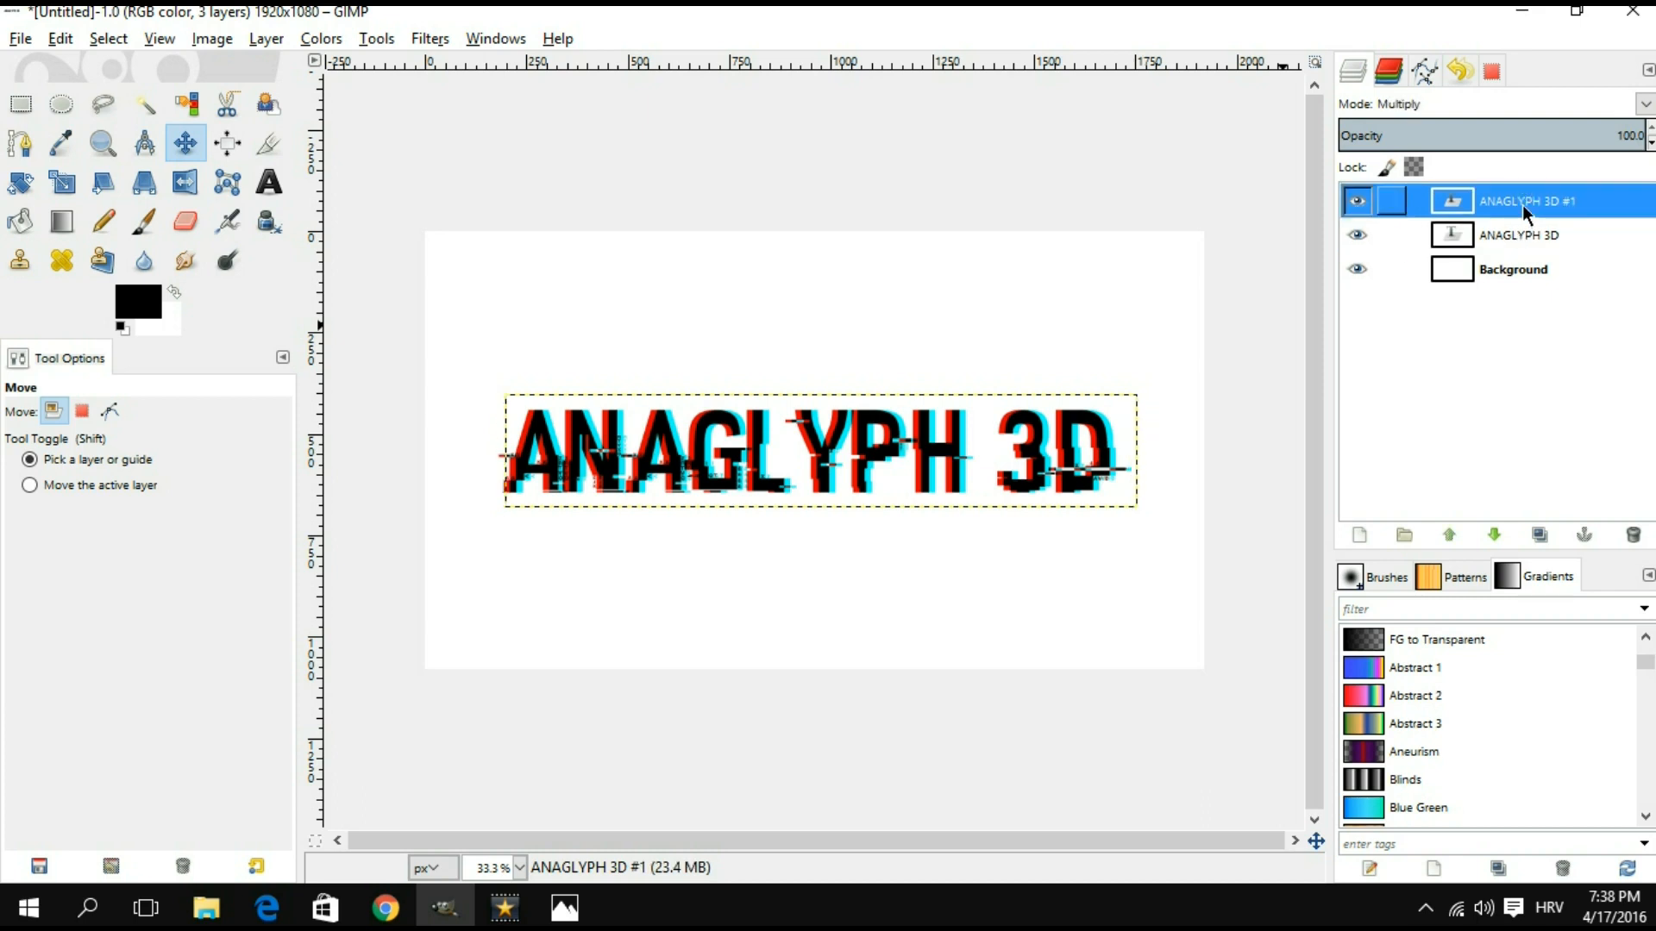
pyautogui.rightClick(1525, 209)
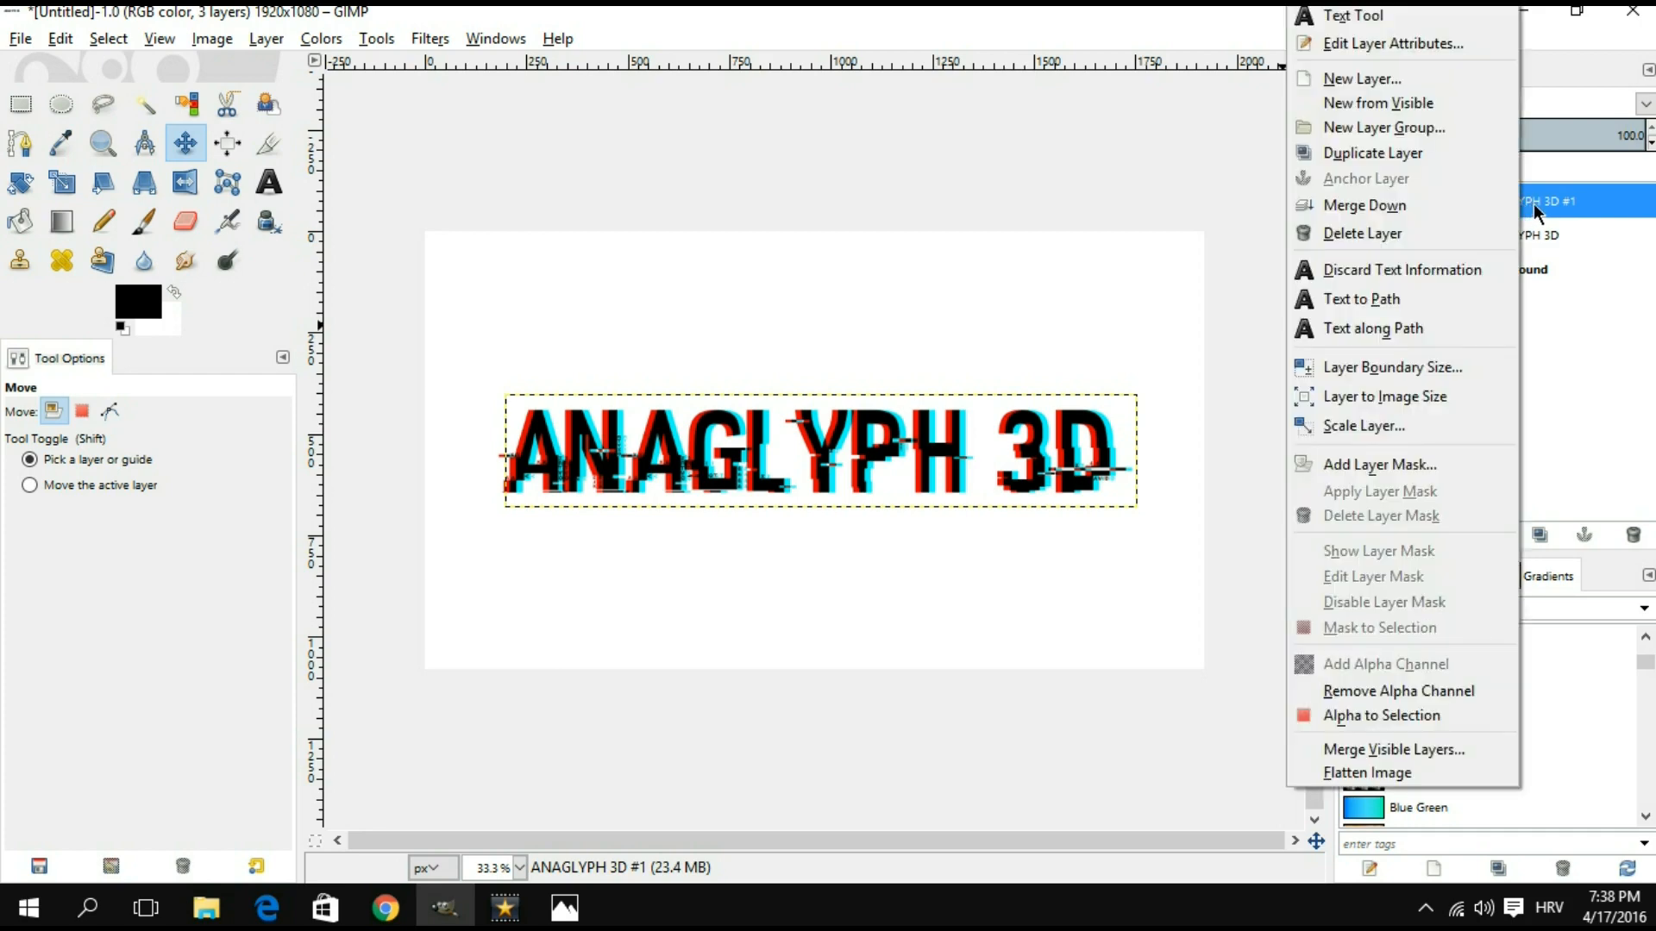
pyautogui.moveTo(1385, 299)
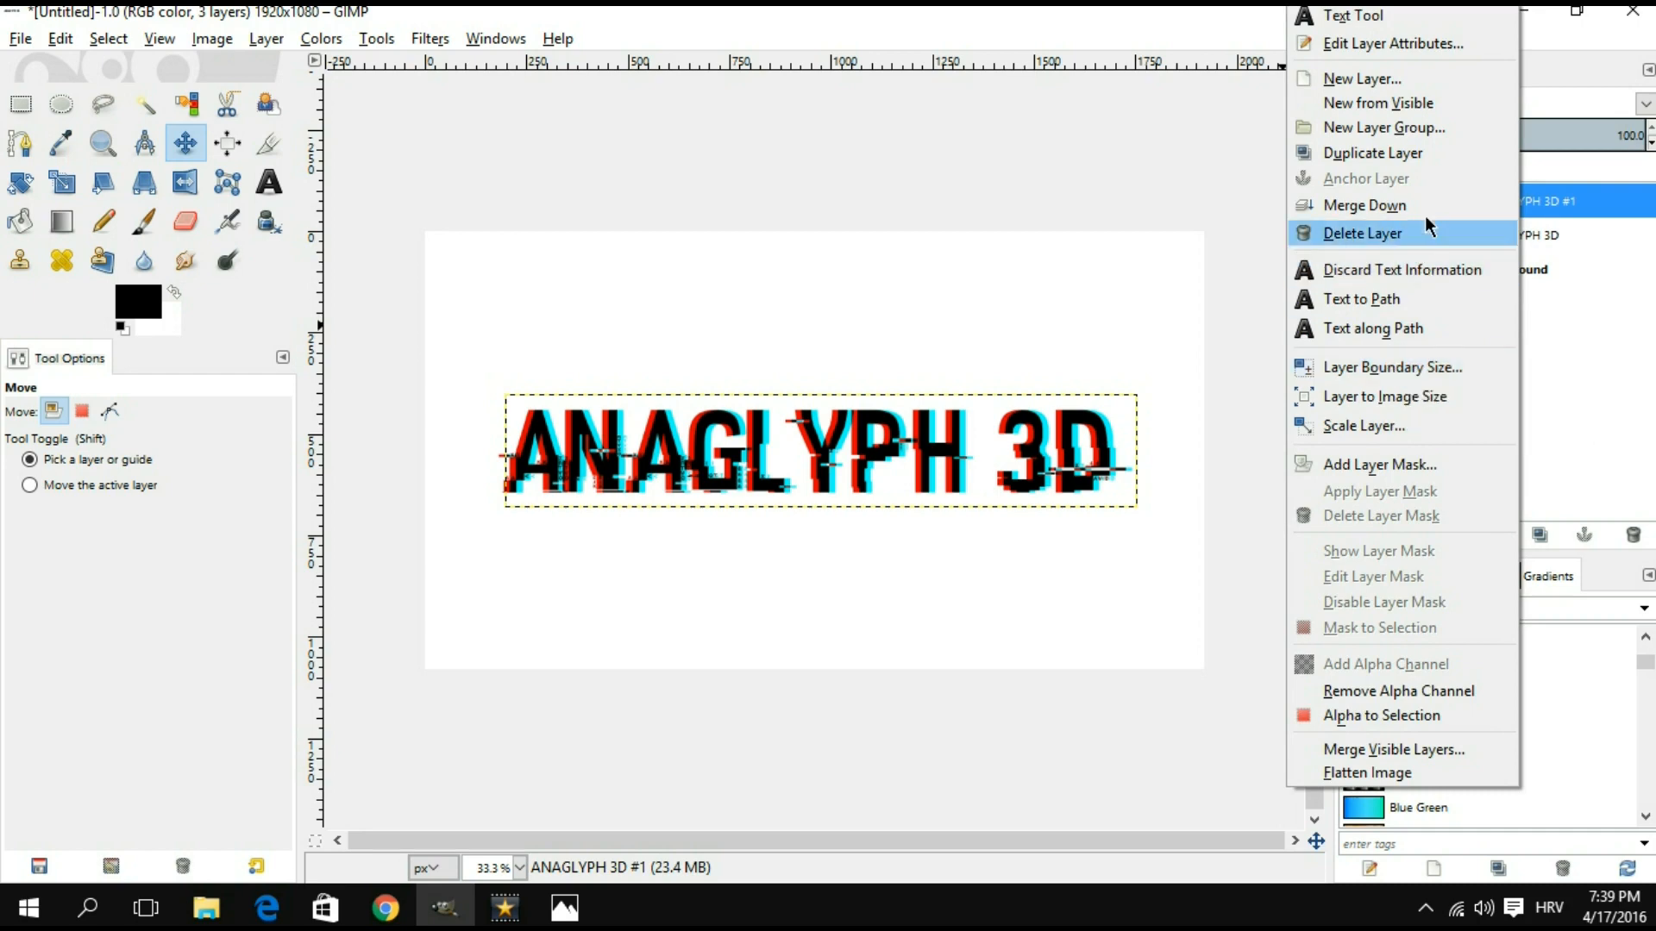
pyautogui.click(1361, 232)
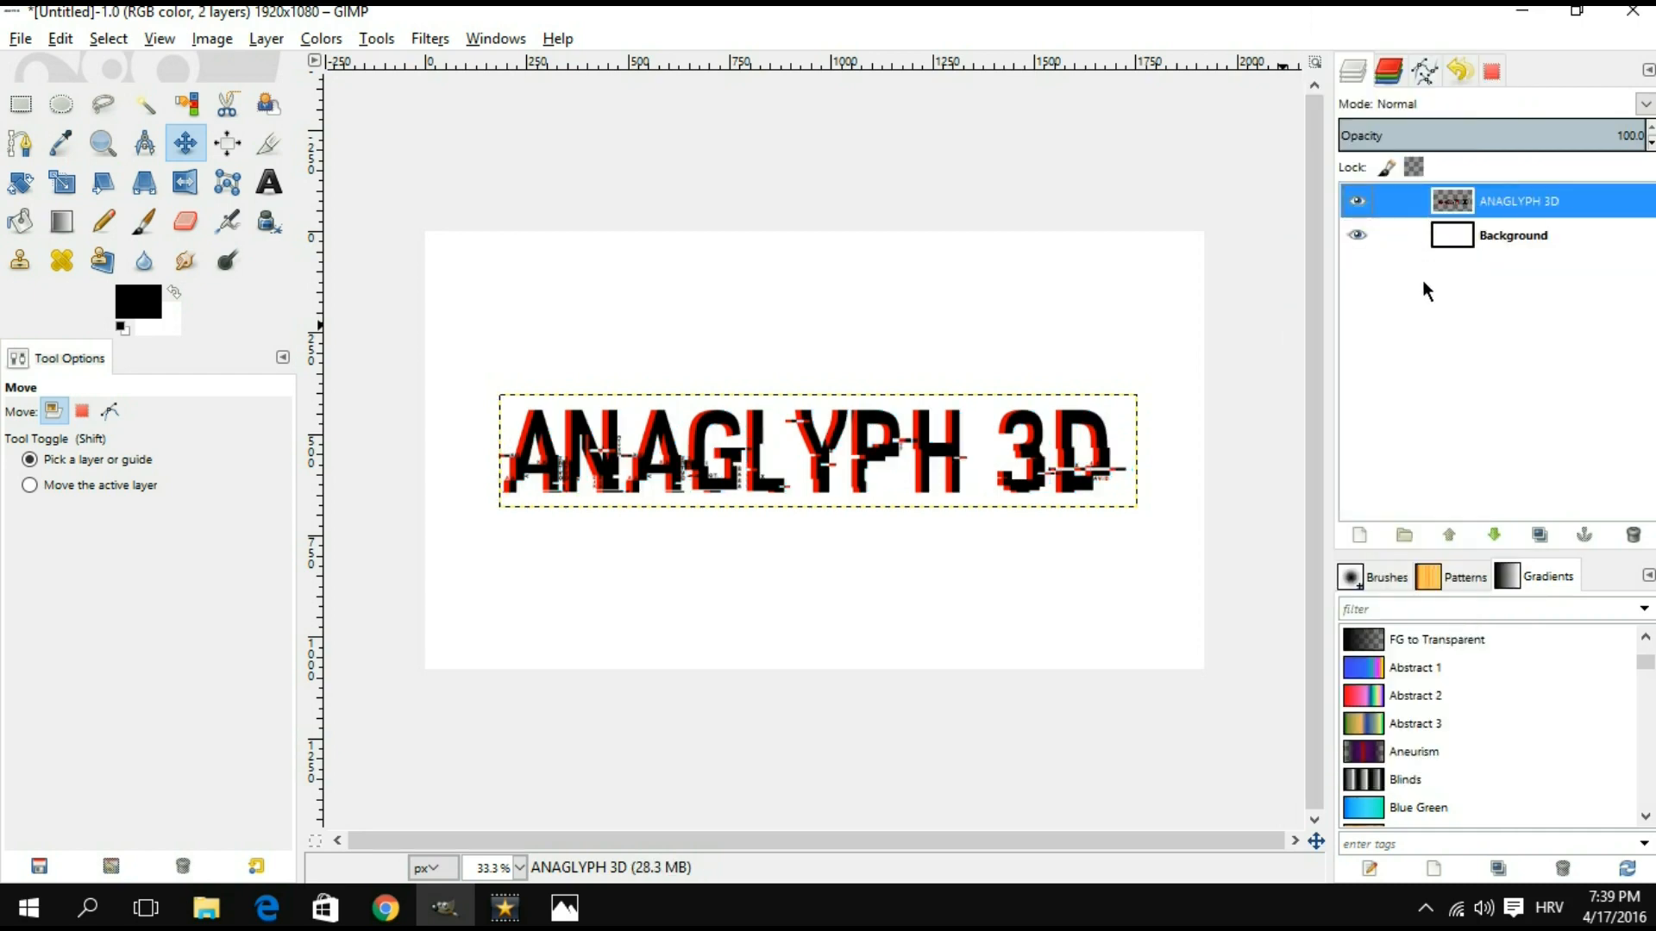